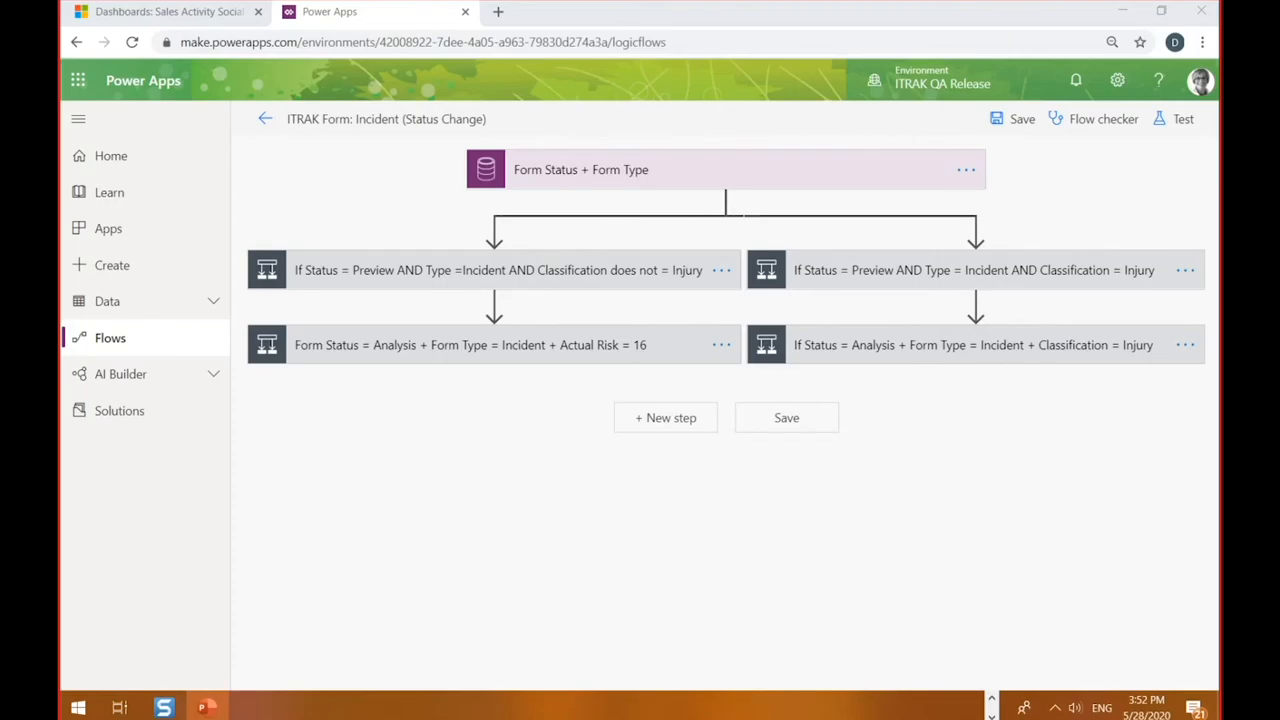
mouse_move(624, 138)
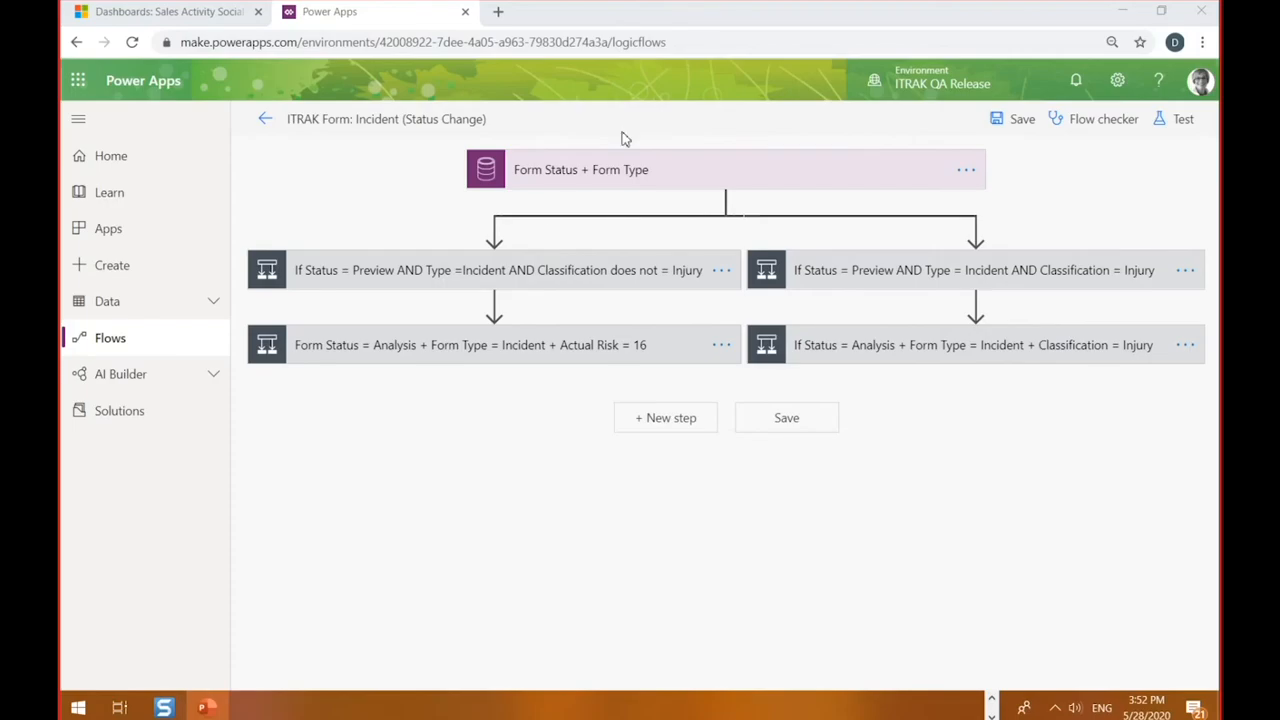
mouse_move(700, 512)
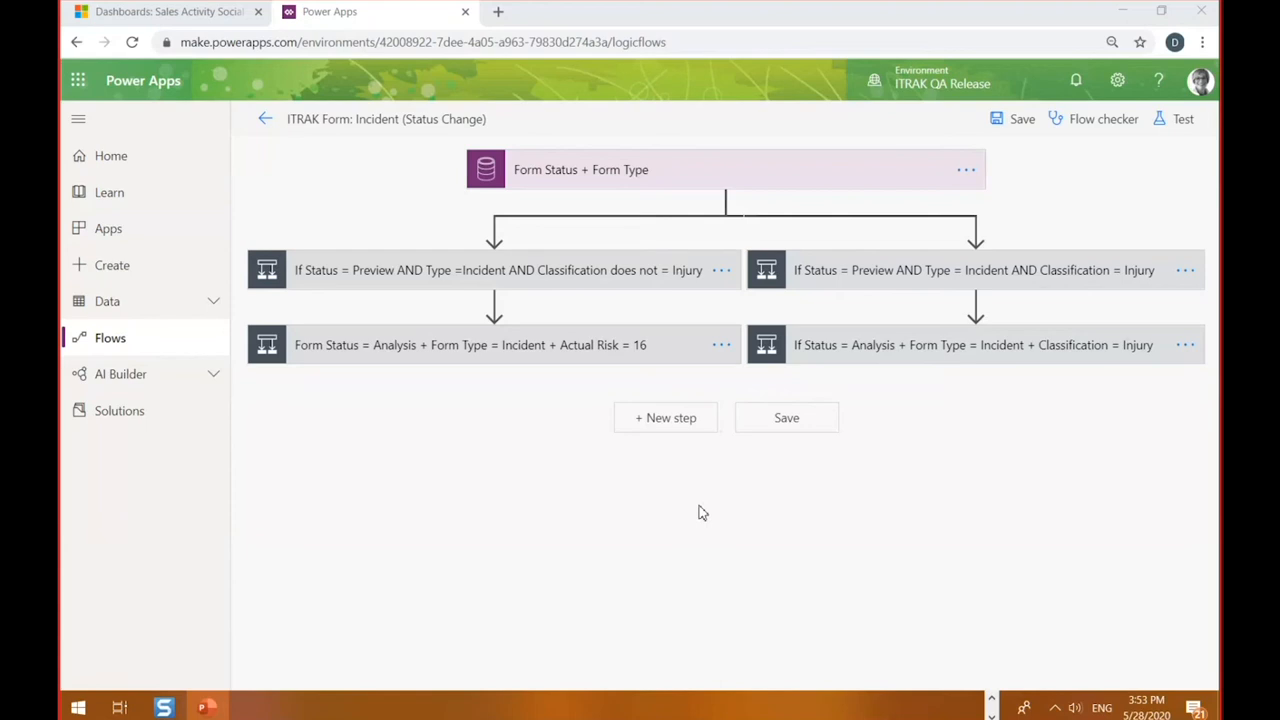
mouse_move(604, 184)
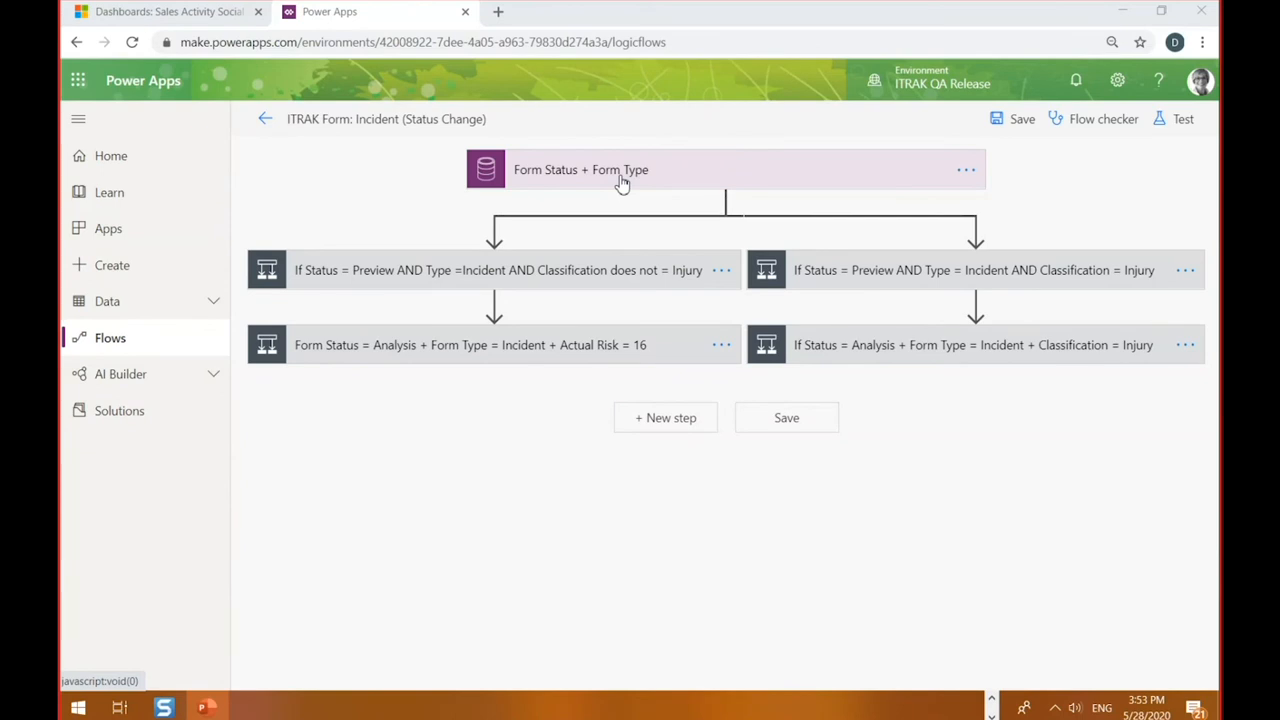
Step: Expand the Form Status + Form Type trigger to show ITRAK QA Release, Forms entity and Organization scope
click(580, 170)
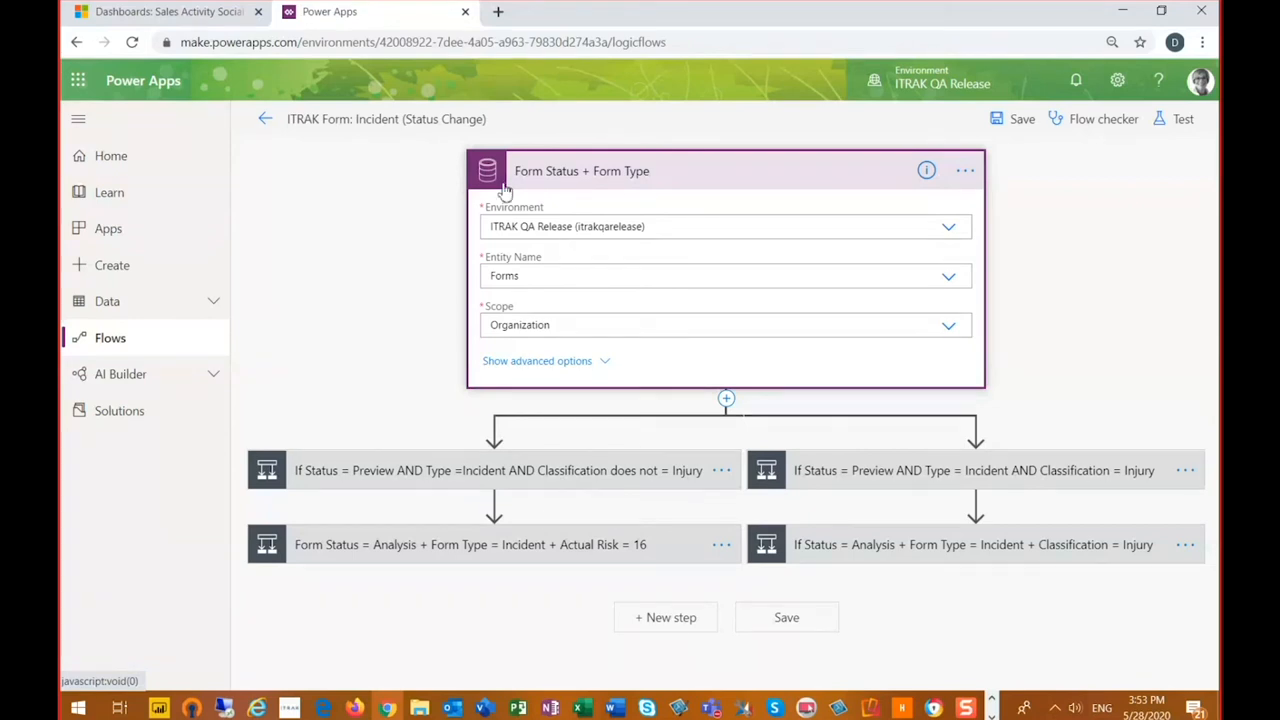
mouse_move(538, 478)
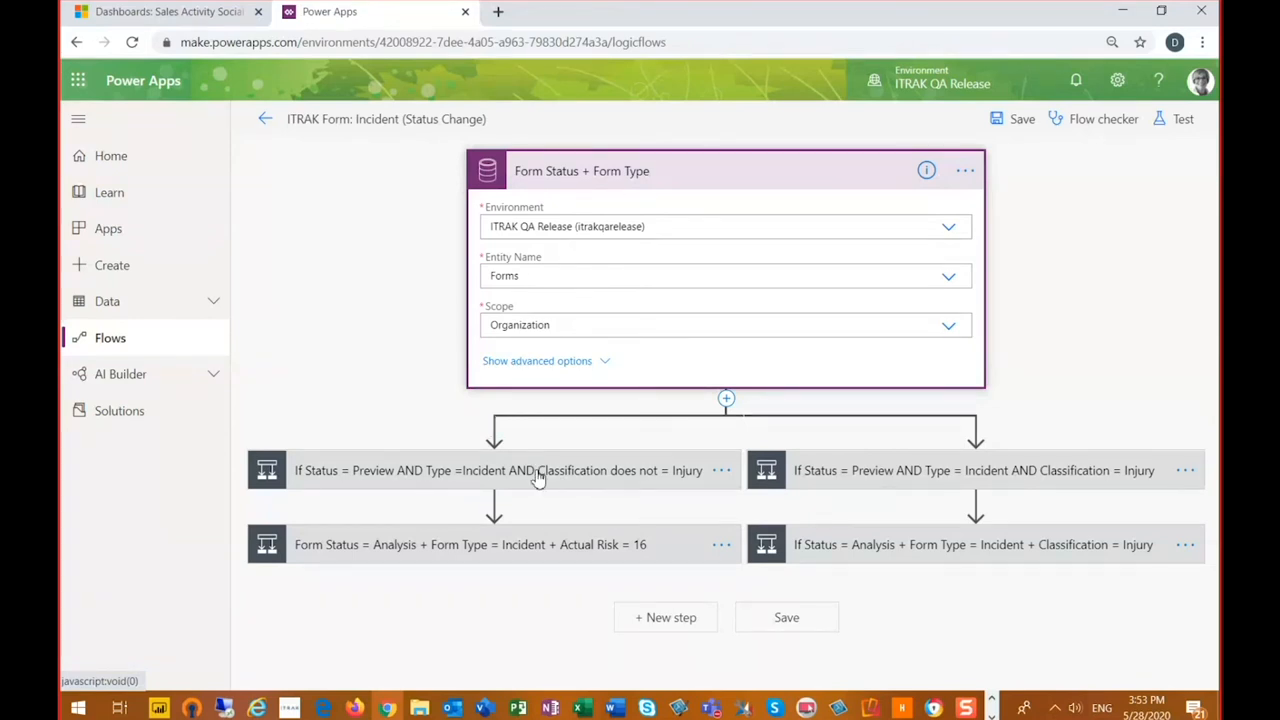
Step: Expand the non-injury Preview condition and scroll its three rules and yes-branch Teams message
click(500, 470)
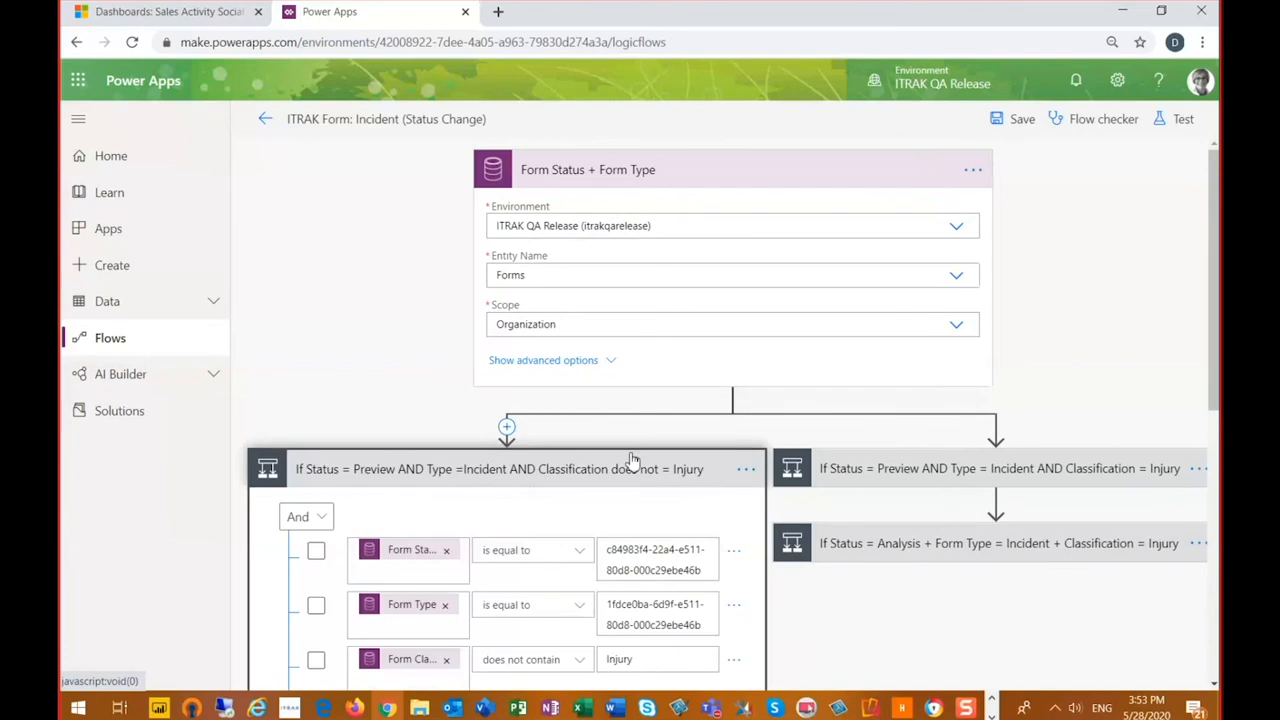
scroll(down, 3)
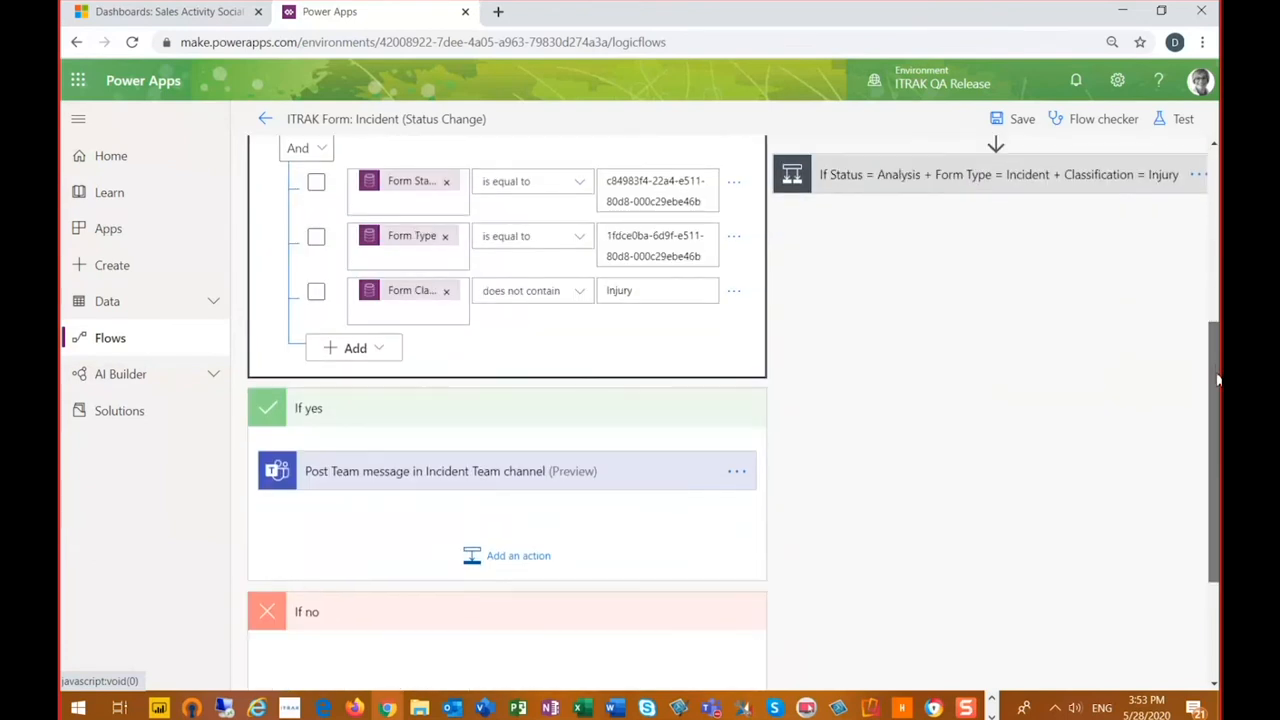
scroll(up, 3)
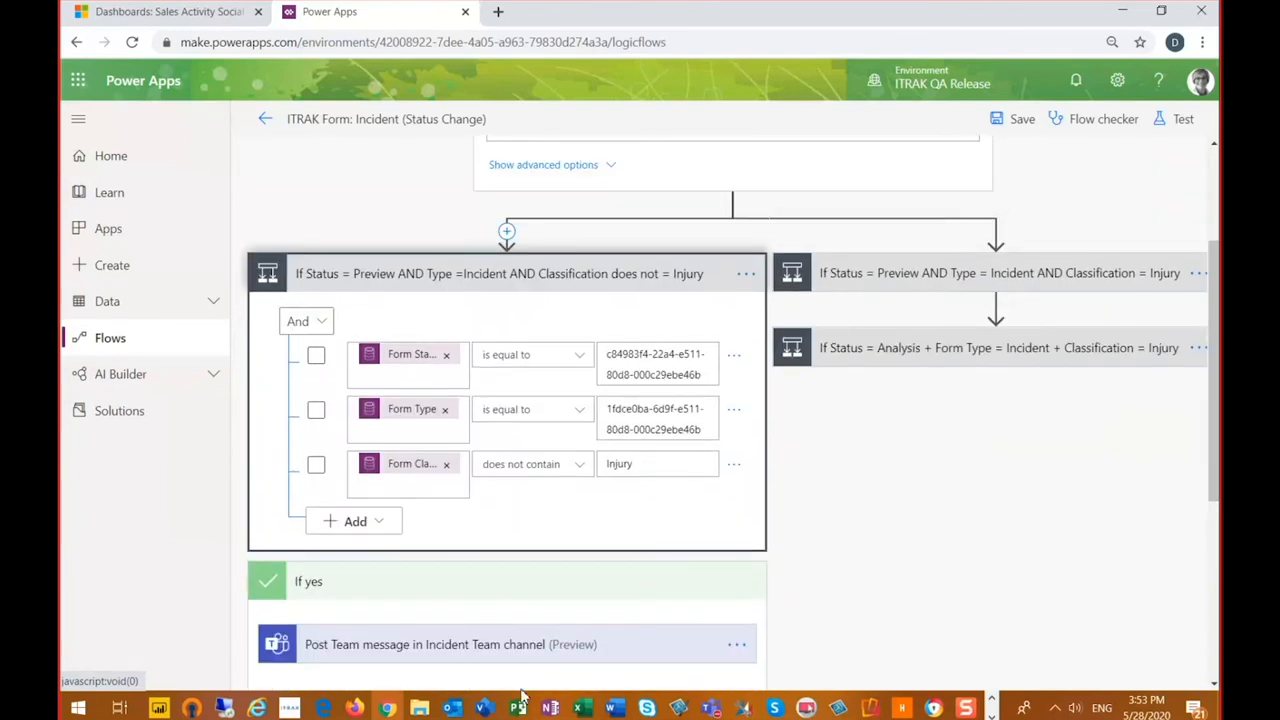
mouse_move(144, 670)
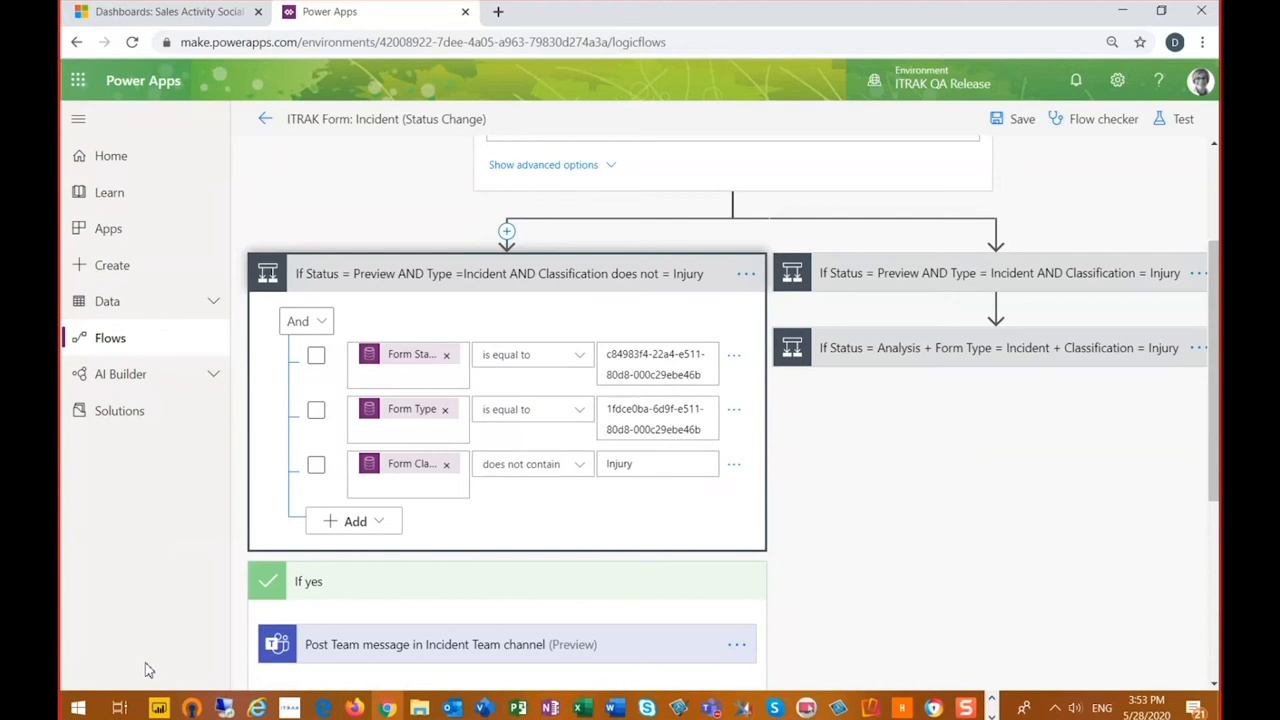
mouse_move(310, 284)
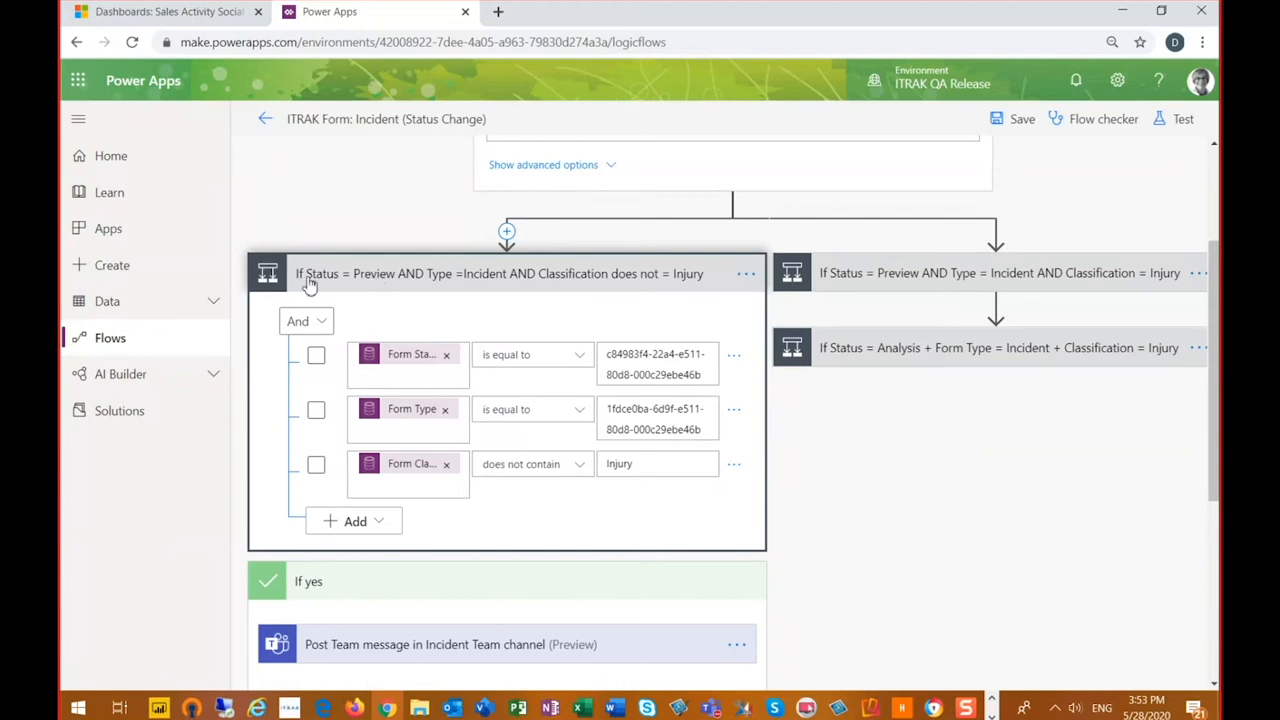
mouse_move(420, 294)
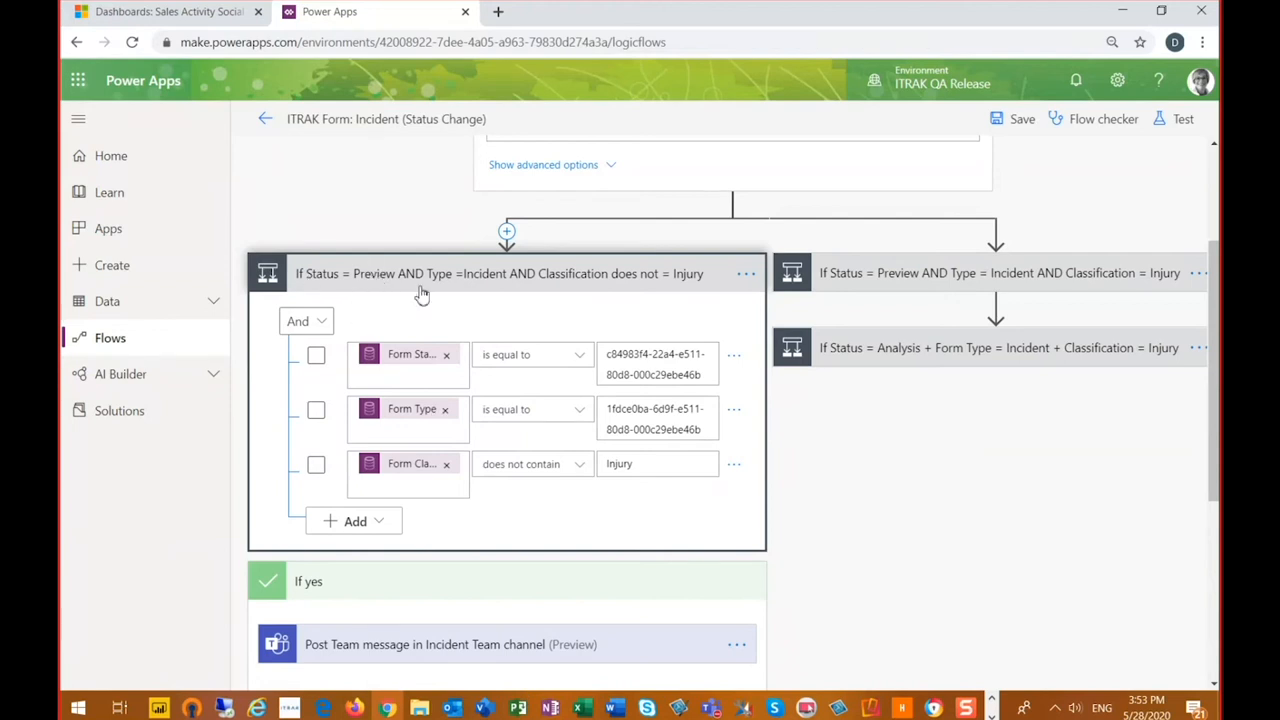
mouse_move(572, 288)
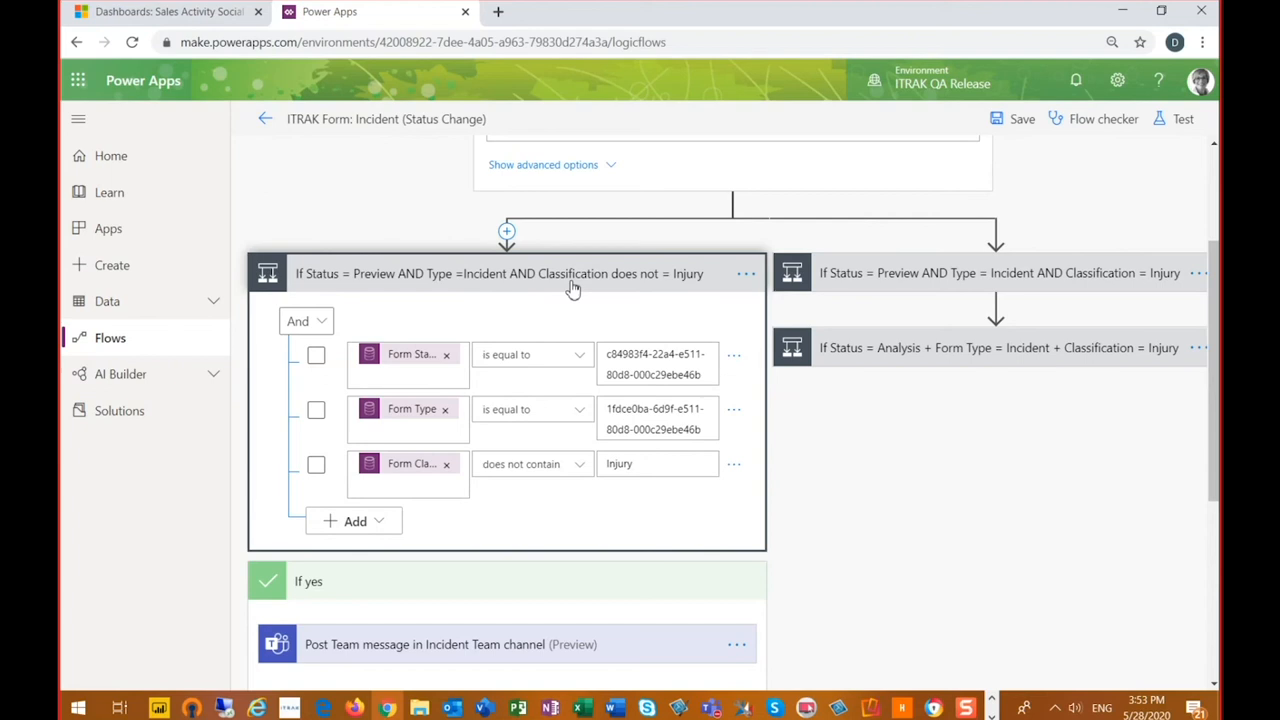
mouse_move(692, 292)
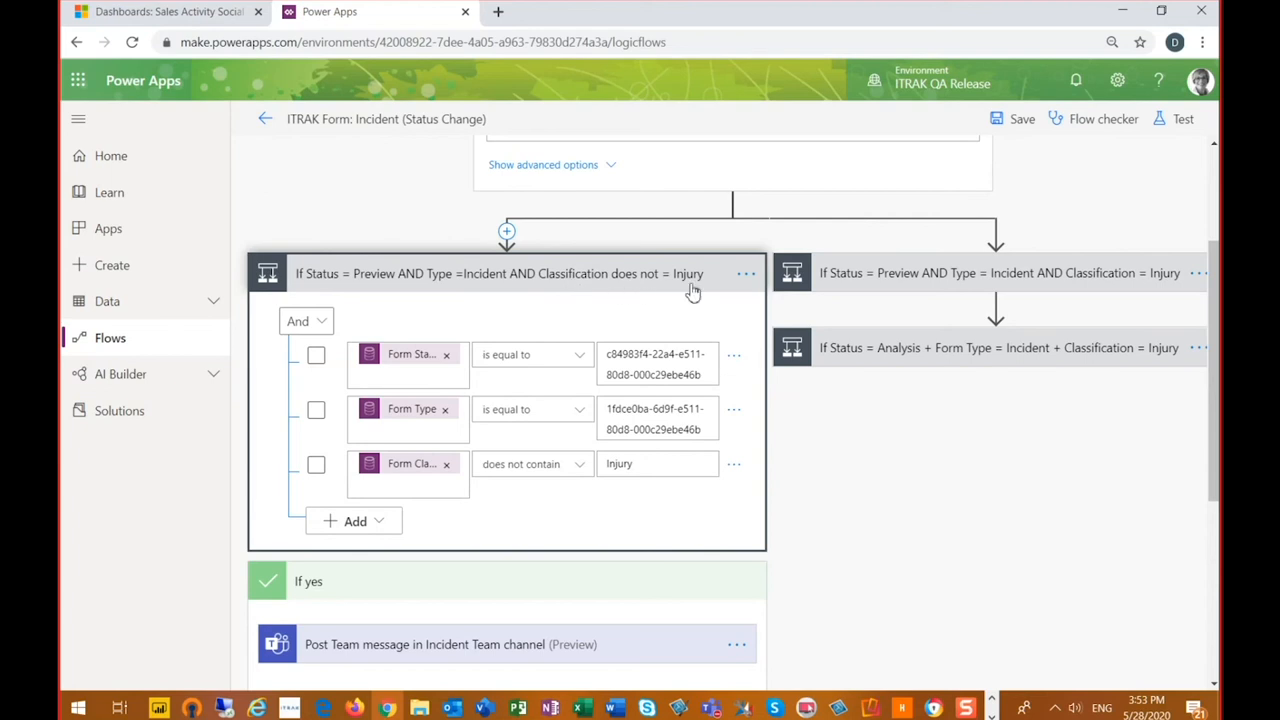
mouse_move(400, 368)
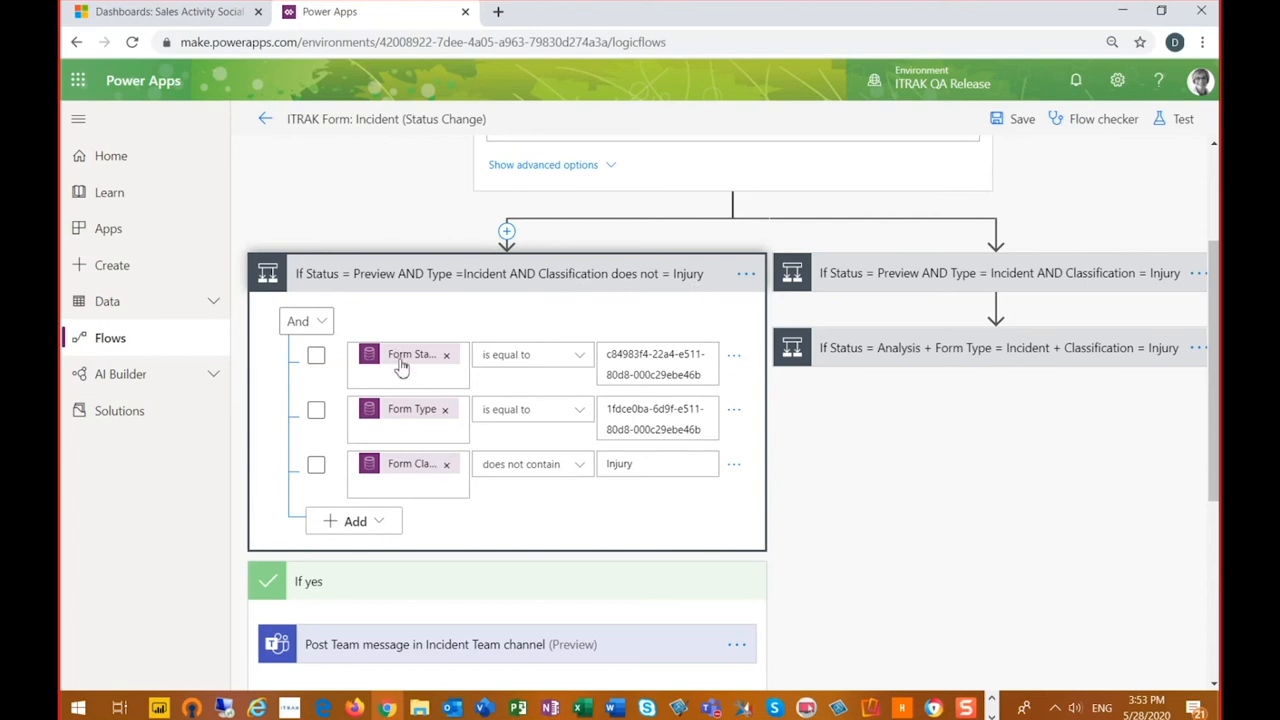
mouse_move(420, 360)
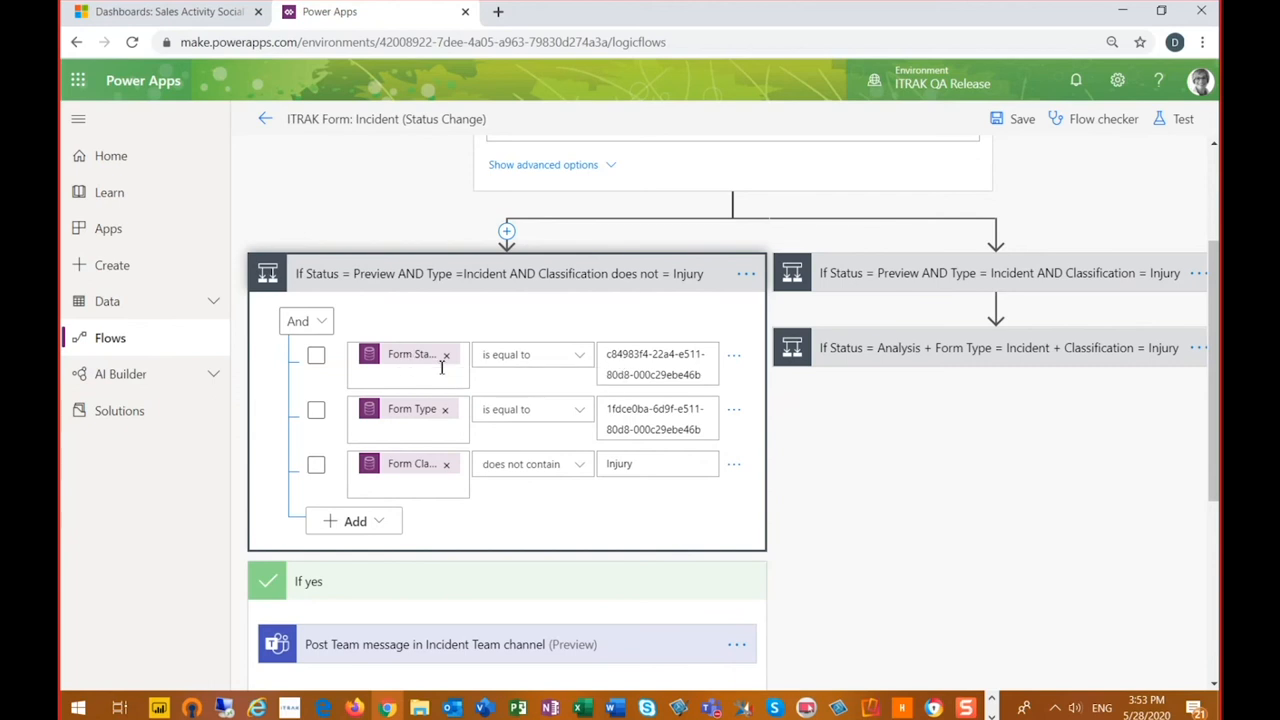
mouse_move(588, 378)
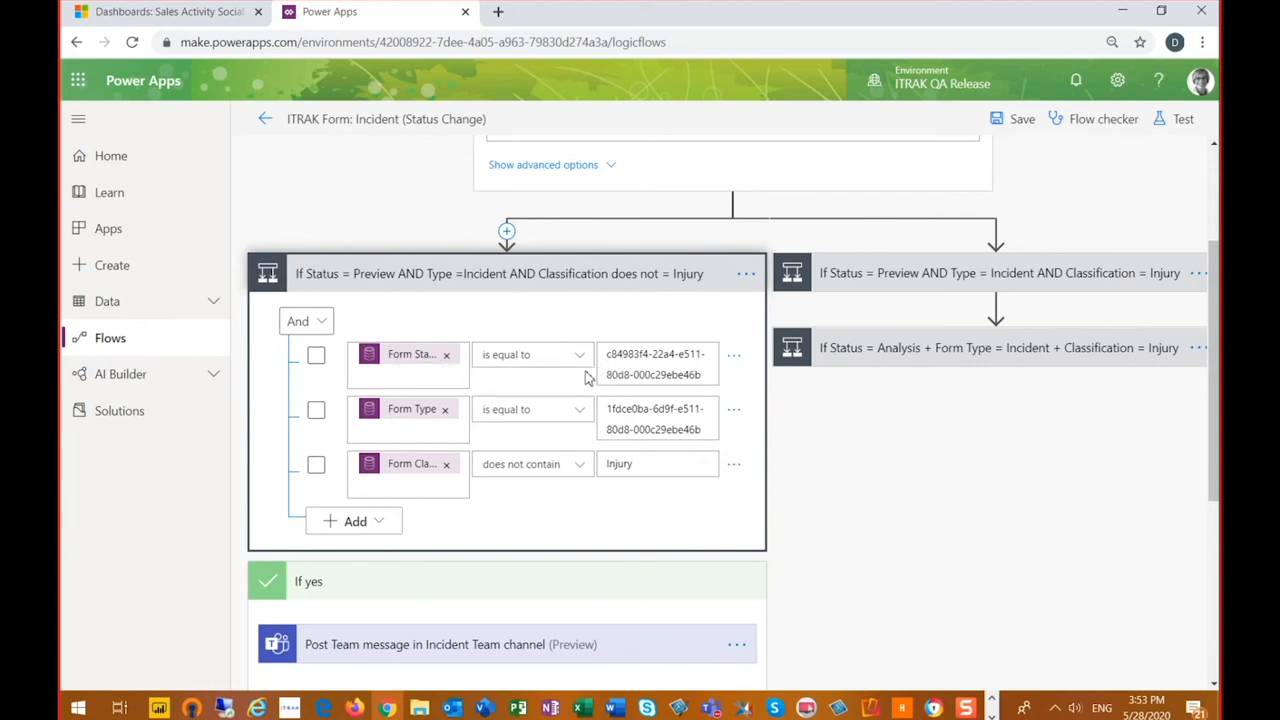
mouse_move(564, 374)
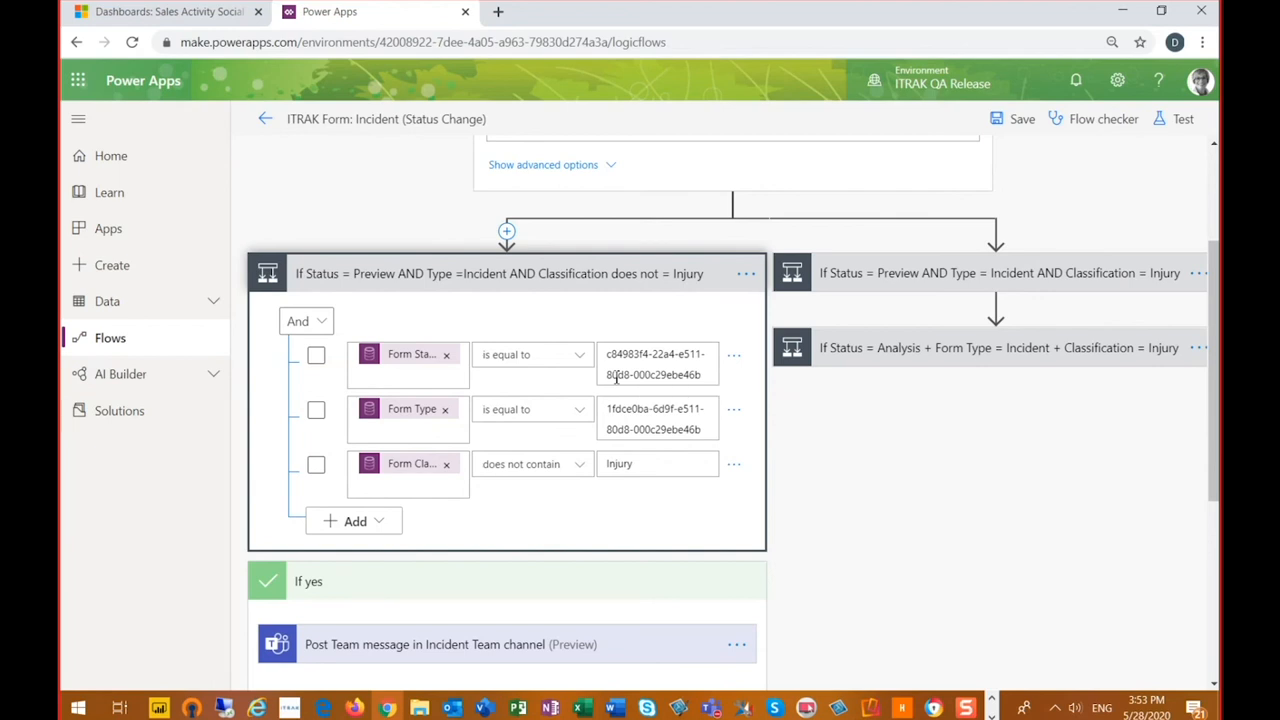
mouse_move(538, 424)
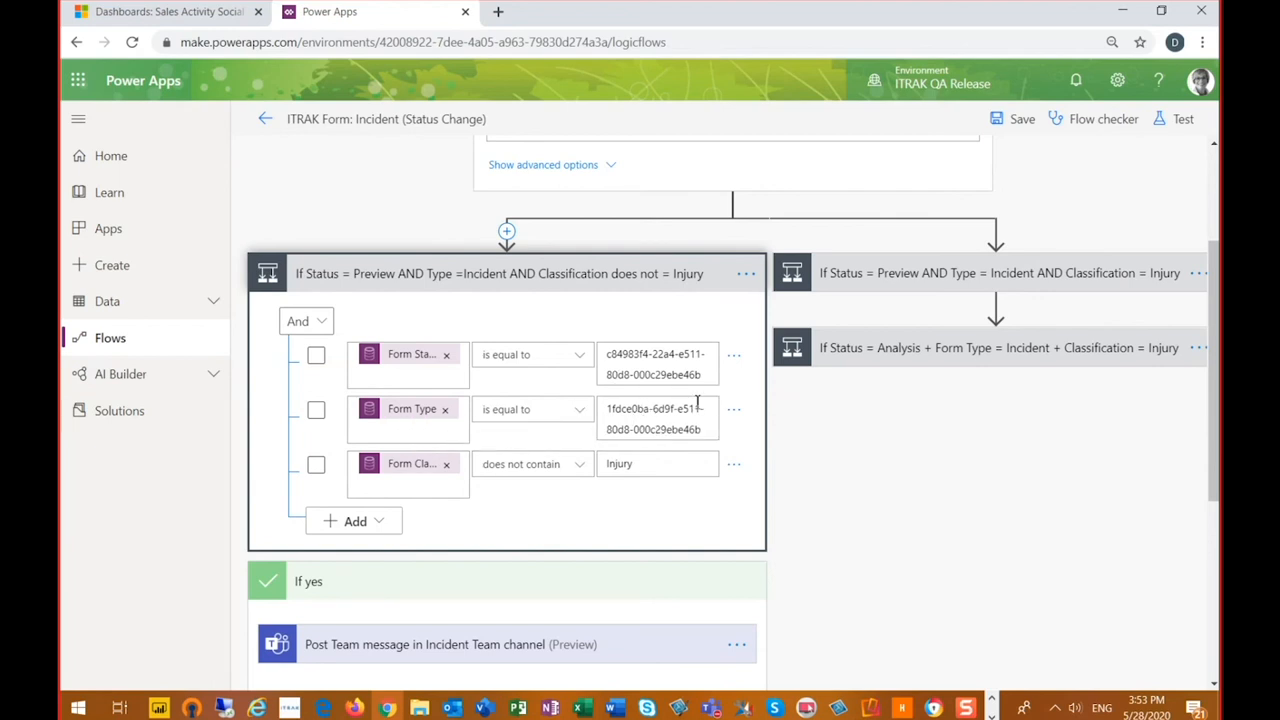
mouse_move(544, 476)
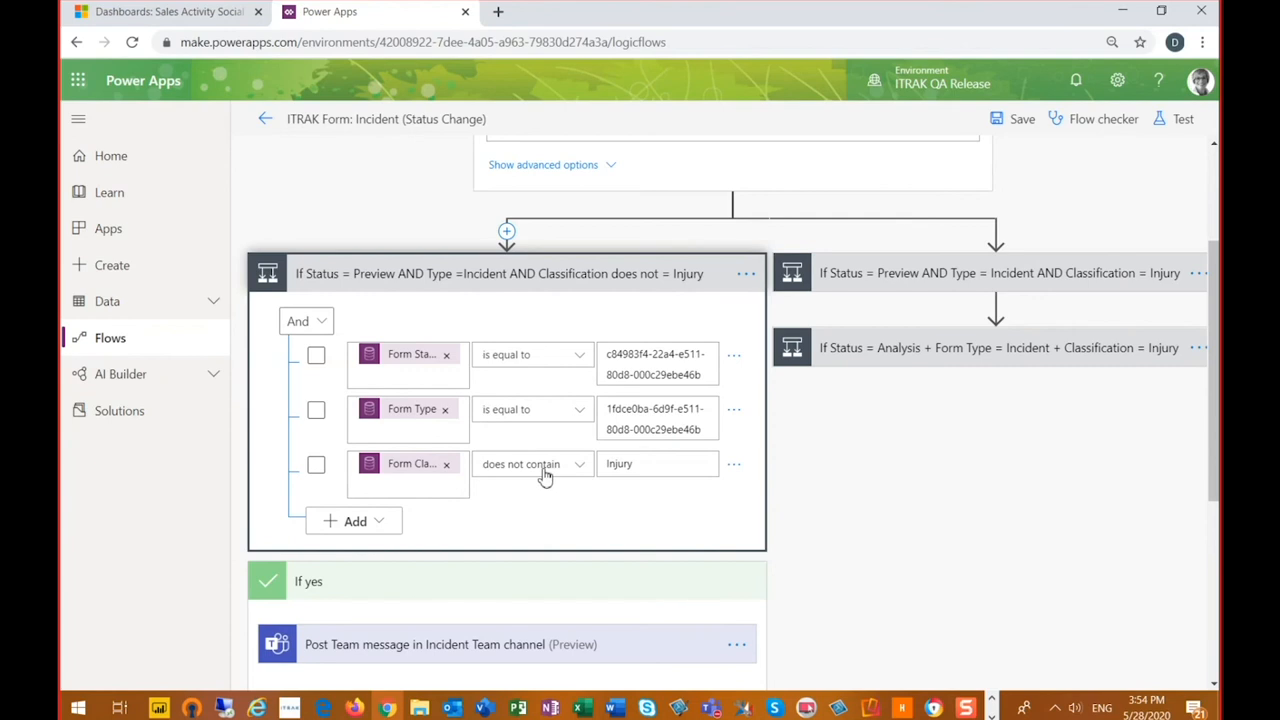
mouse_move(1116, 396)
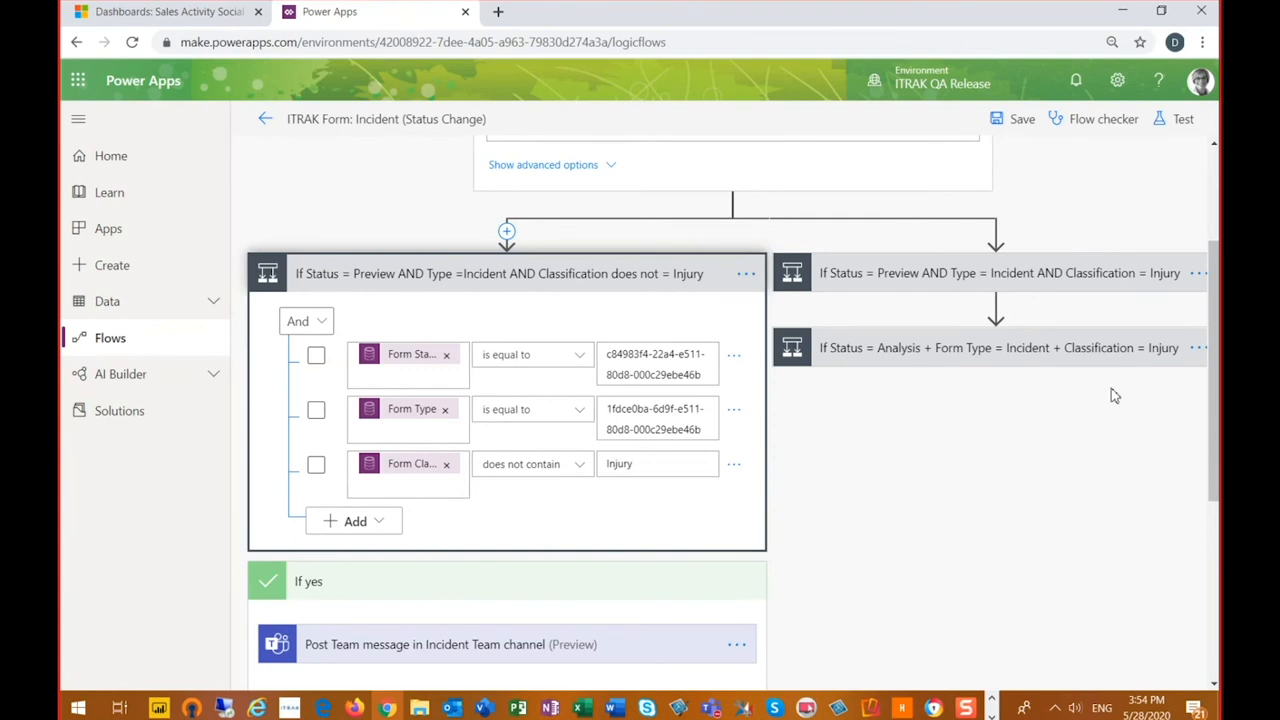
scroll(down, 3)
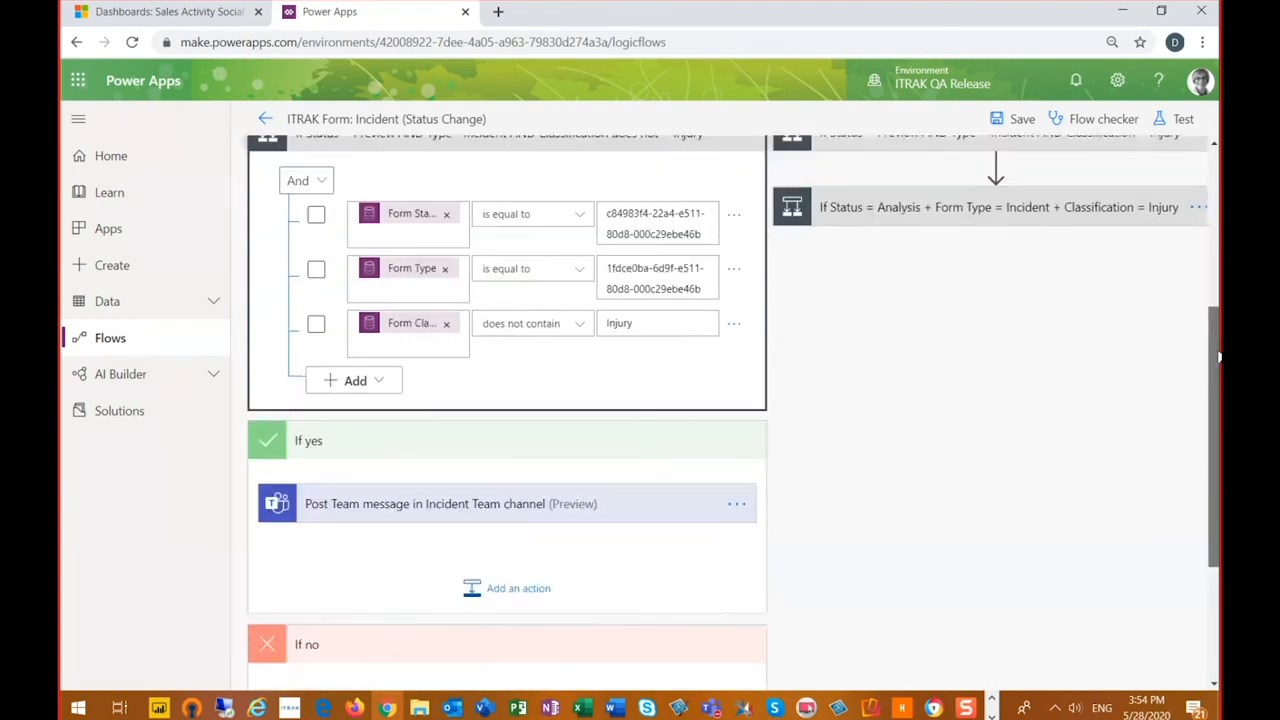
scroll(down, 3)
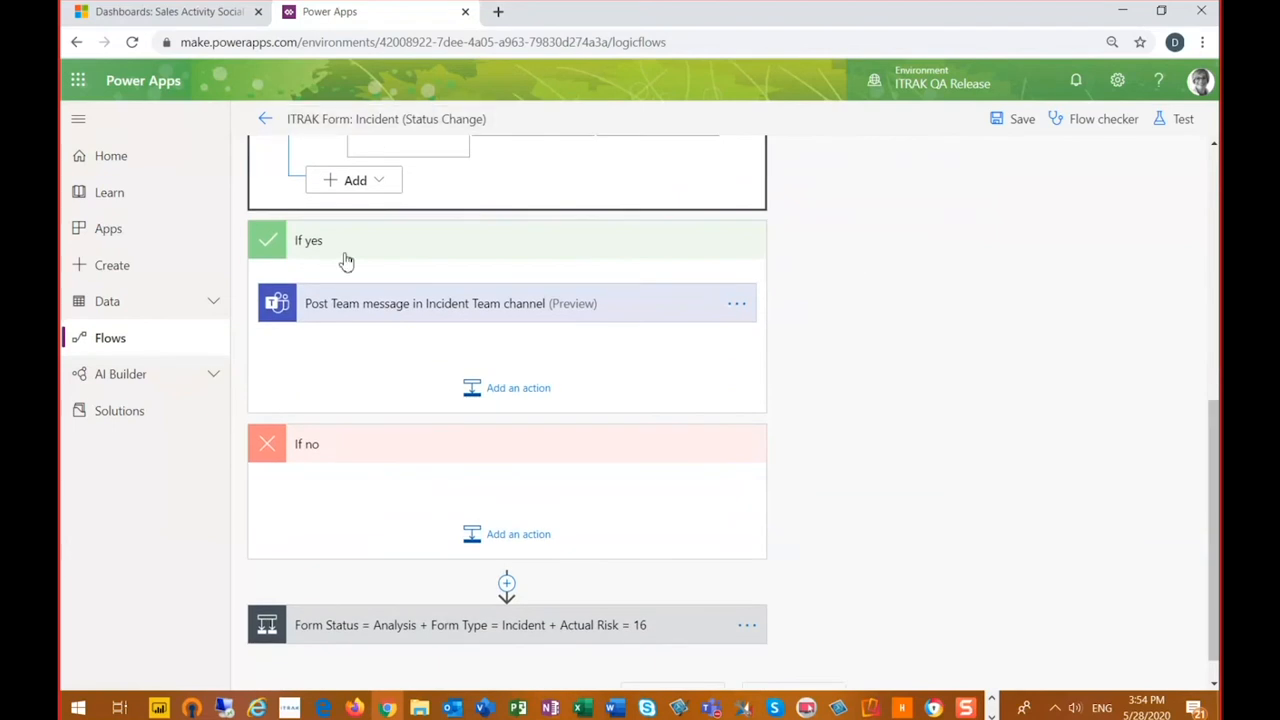
mouse_move(342, 252)
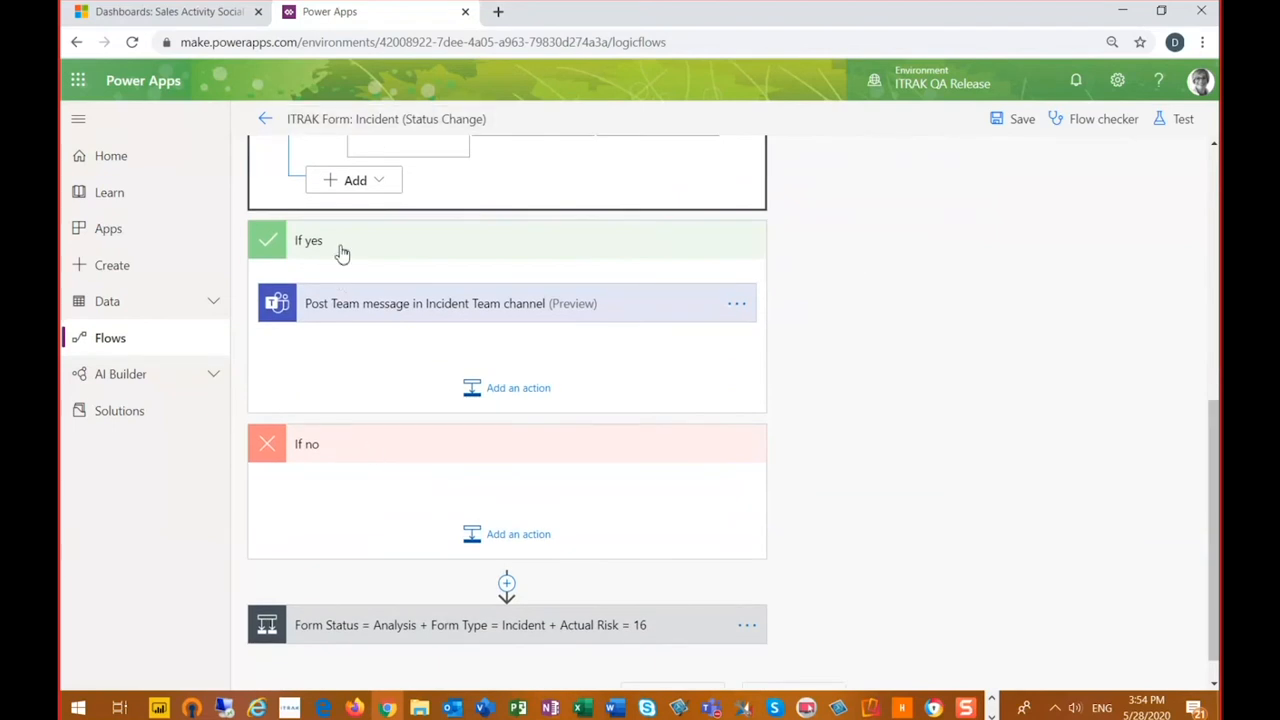
mouse_move(464, 316)
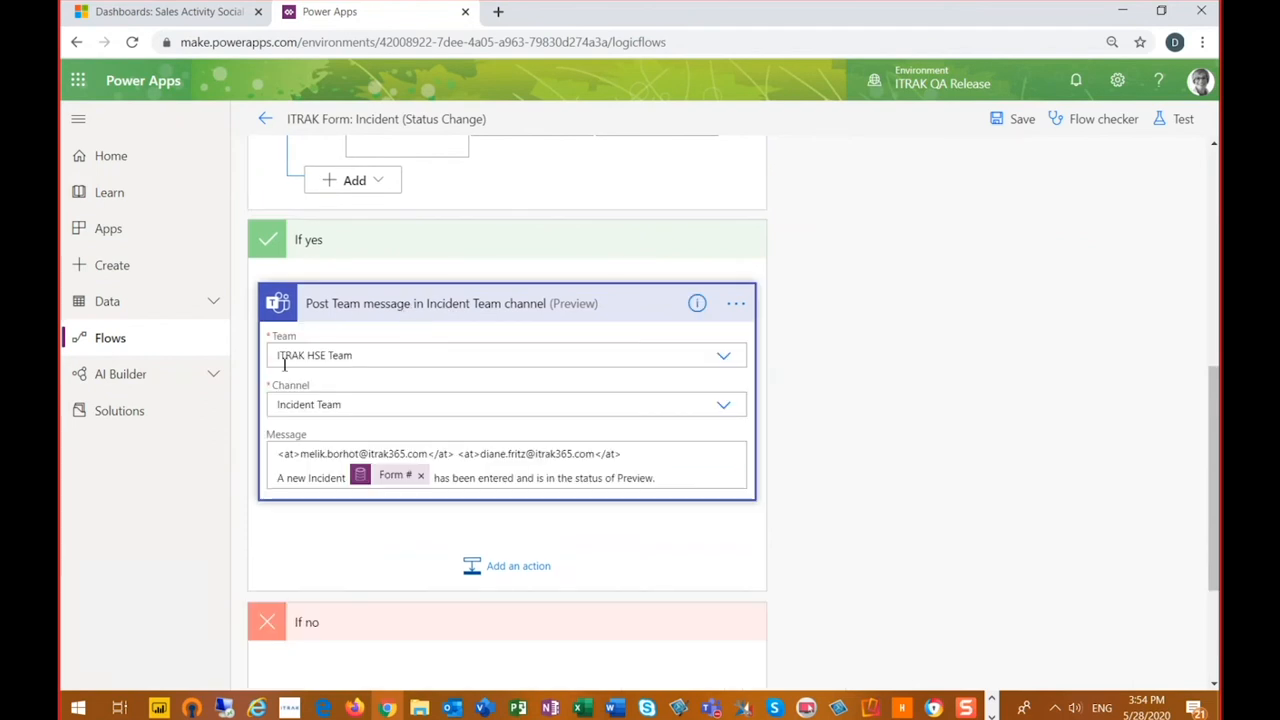
mouse_move(370, 360)
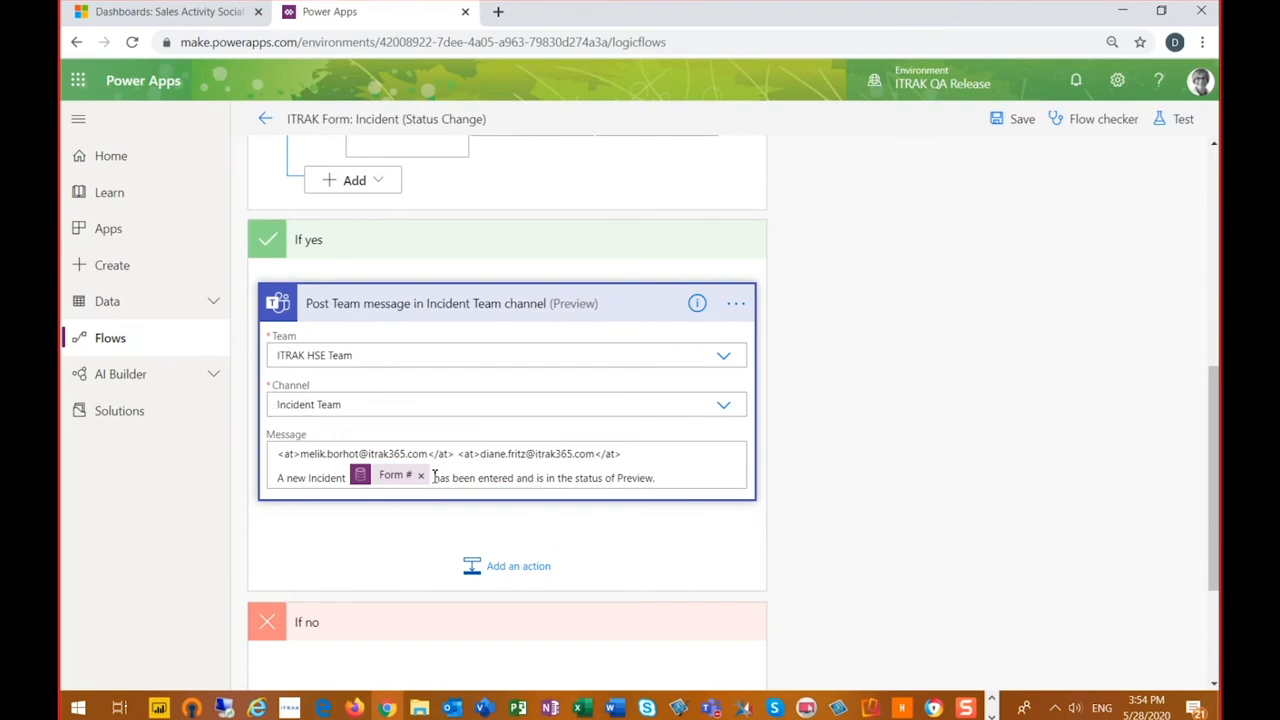
mouse_move(396, 474)
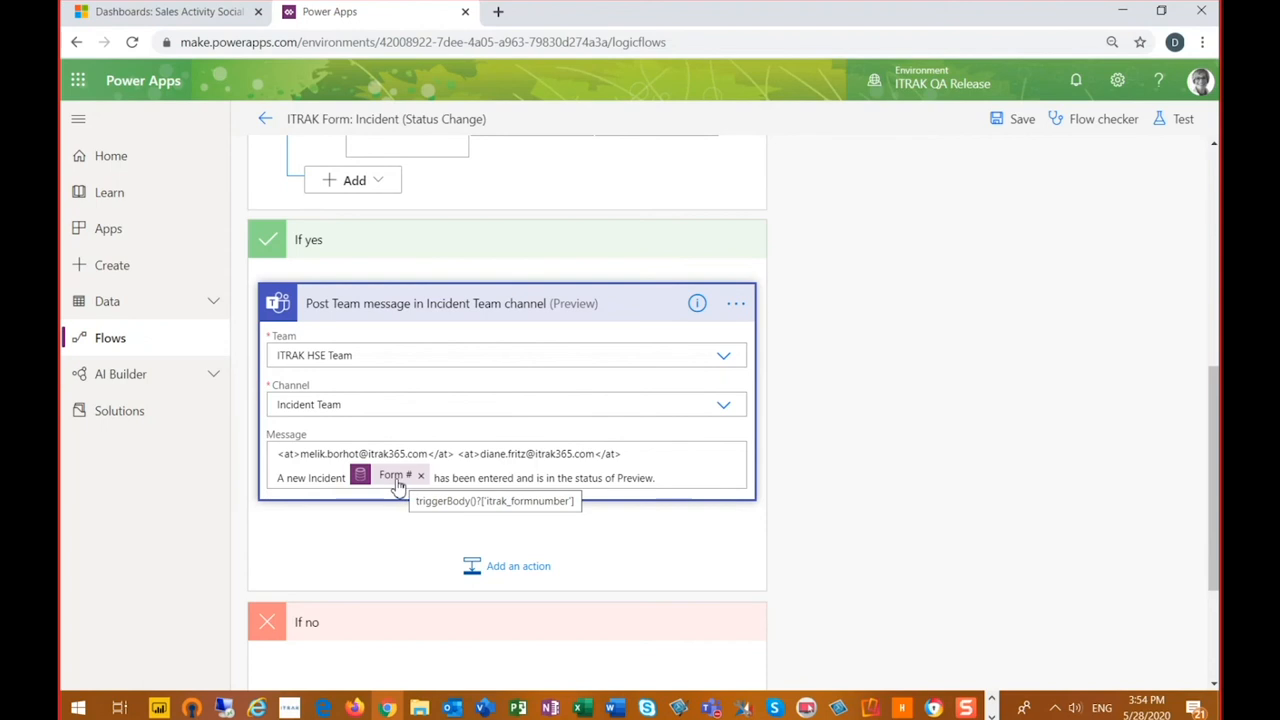
mouse_move(392, 488)
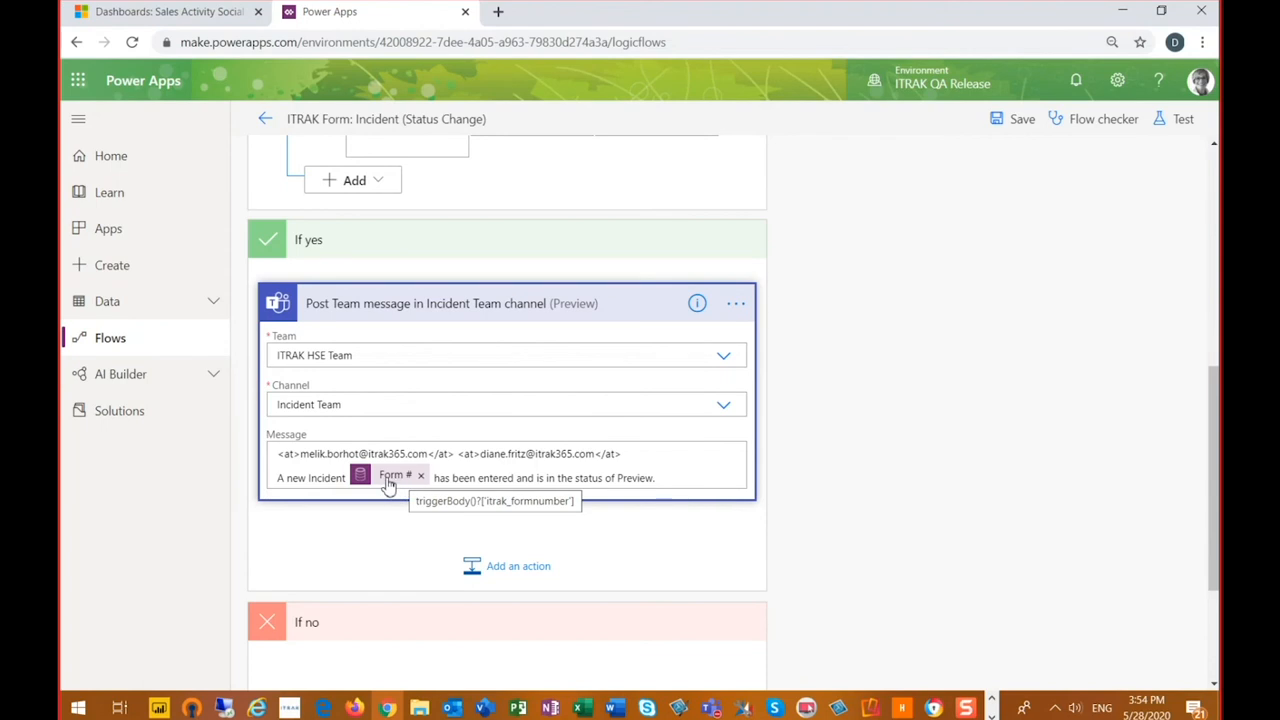
Step: Scroll down to the Form Status Analysis, Form Type Incident, Actual Risk 16 condition
scroll(down, 3)
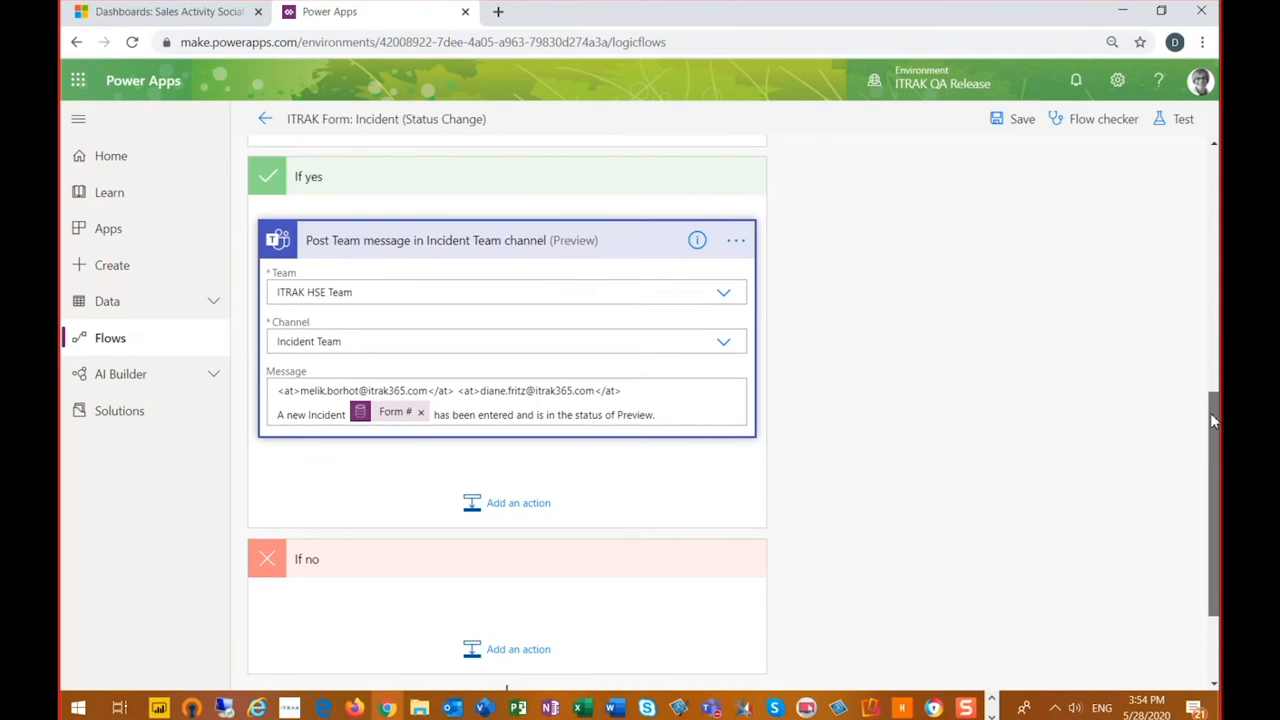
scroll(down, 3)
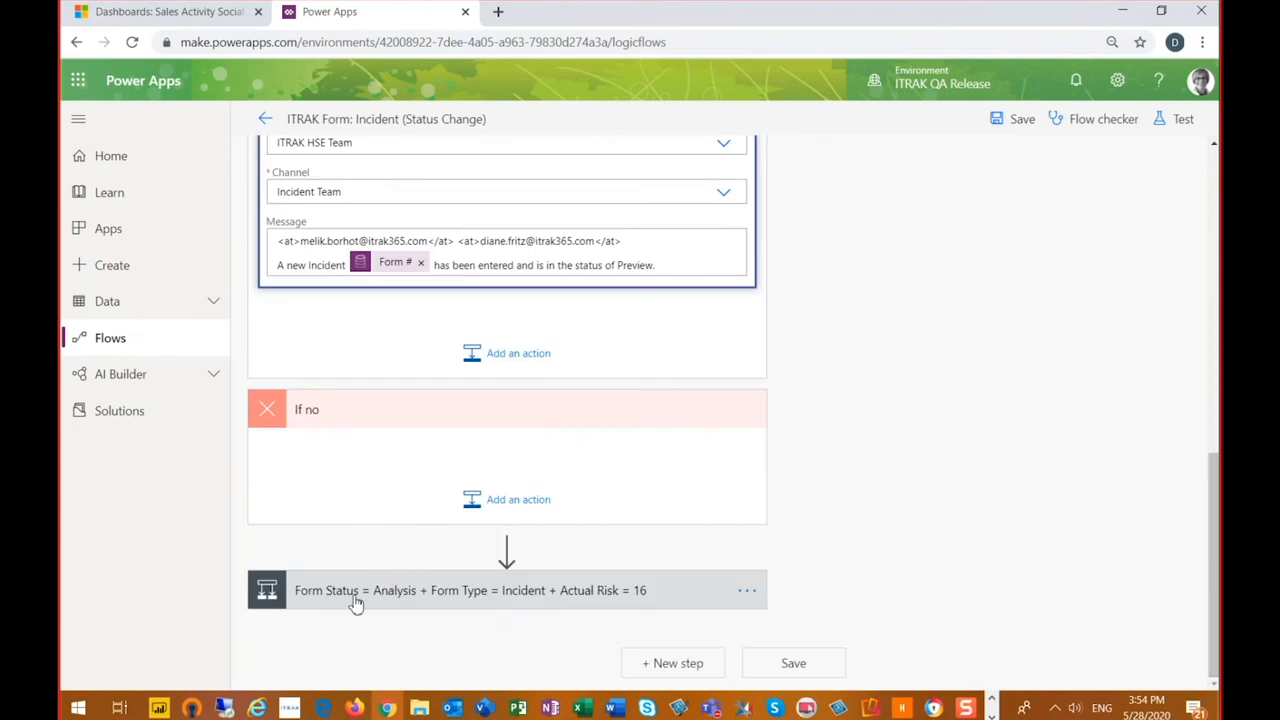
mouse_move(288, 608)
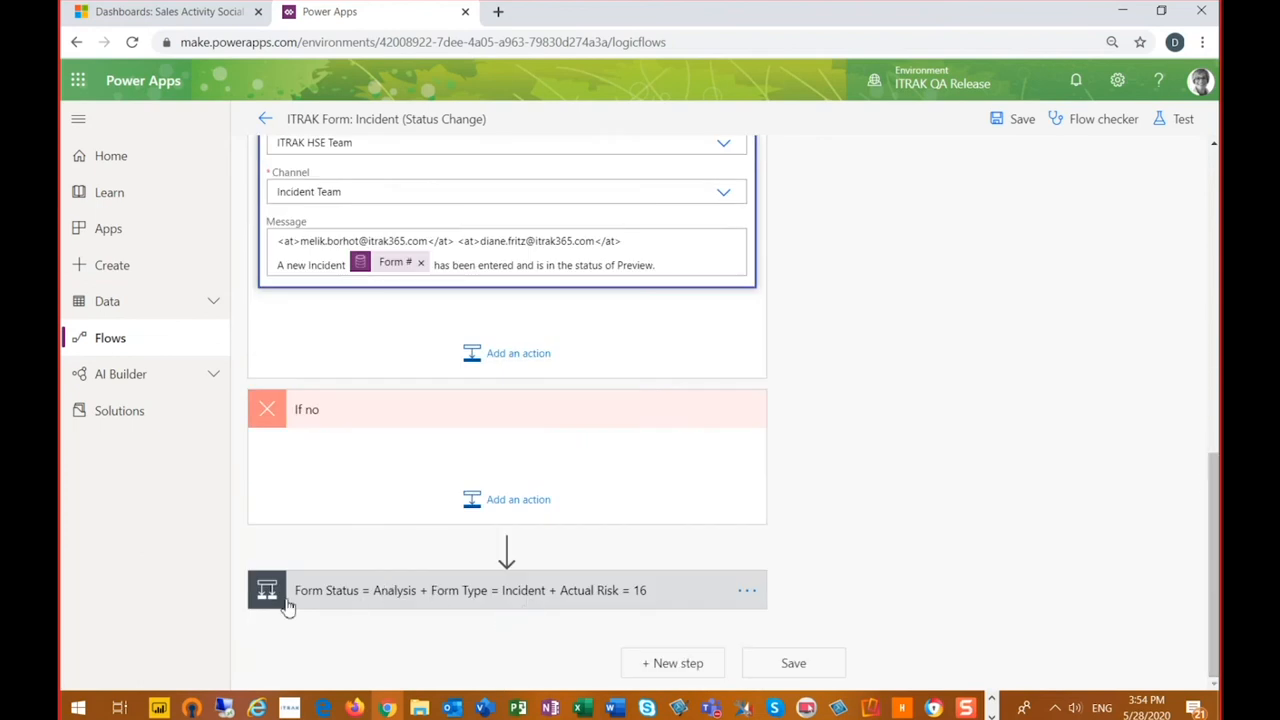
mouse_move(376, 604)
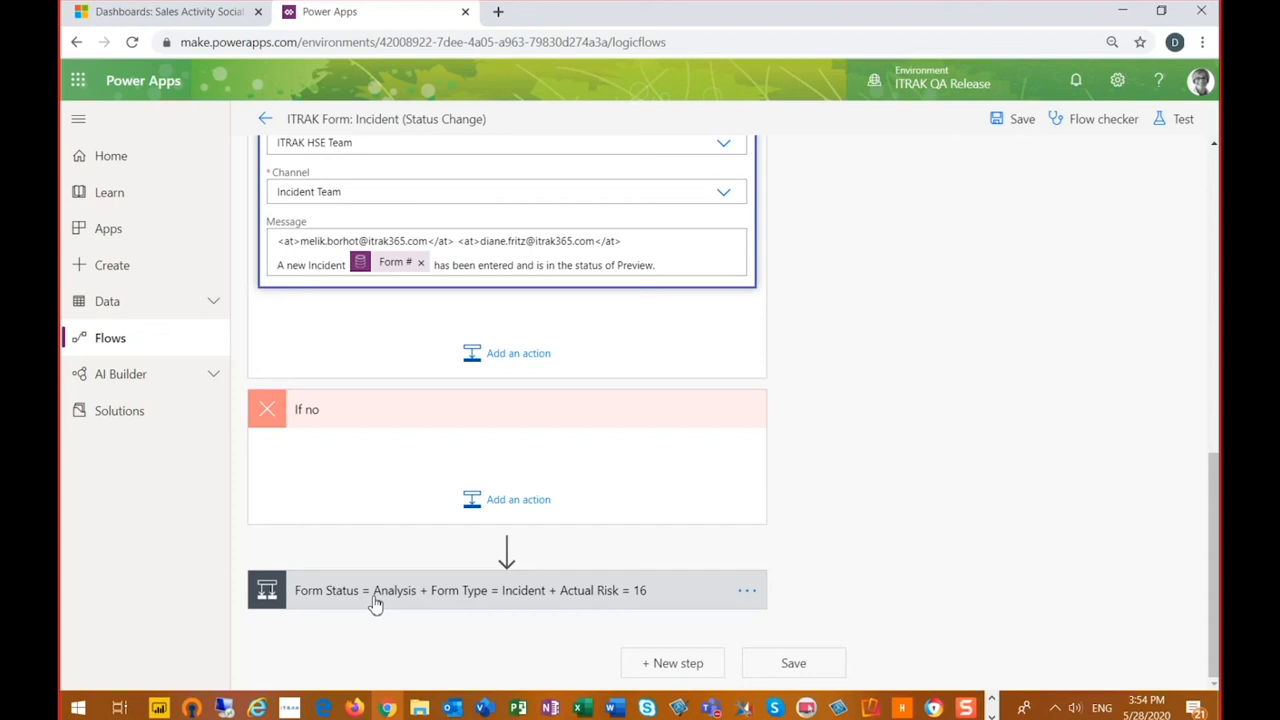
mouse_move(464, 602)
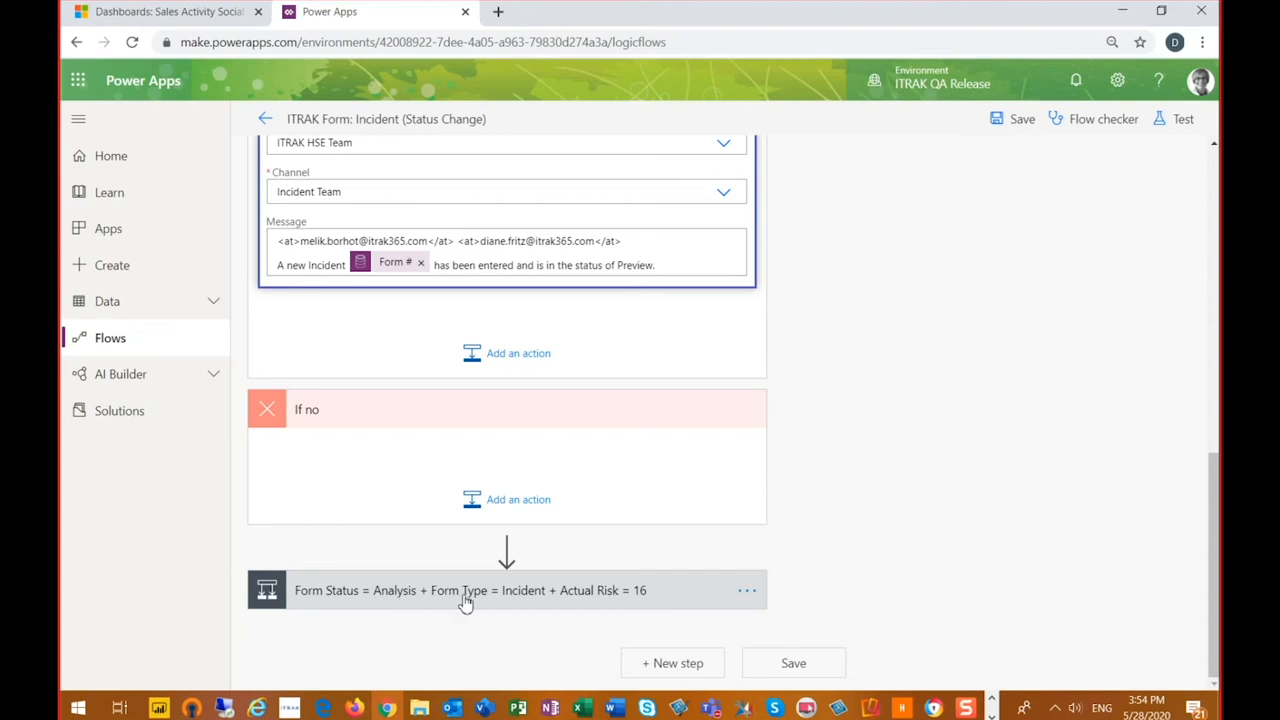
mouse_move(624, 598)
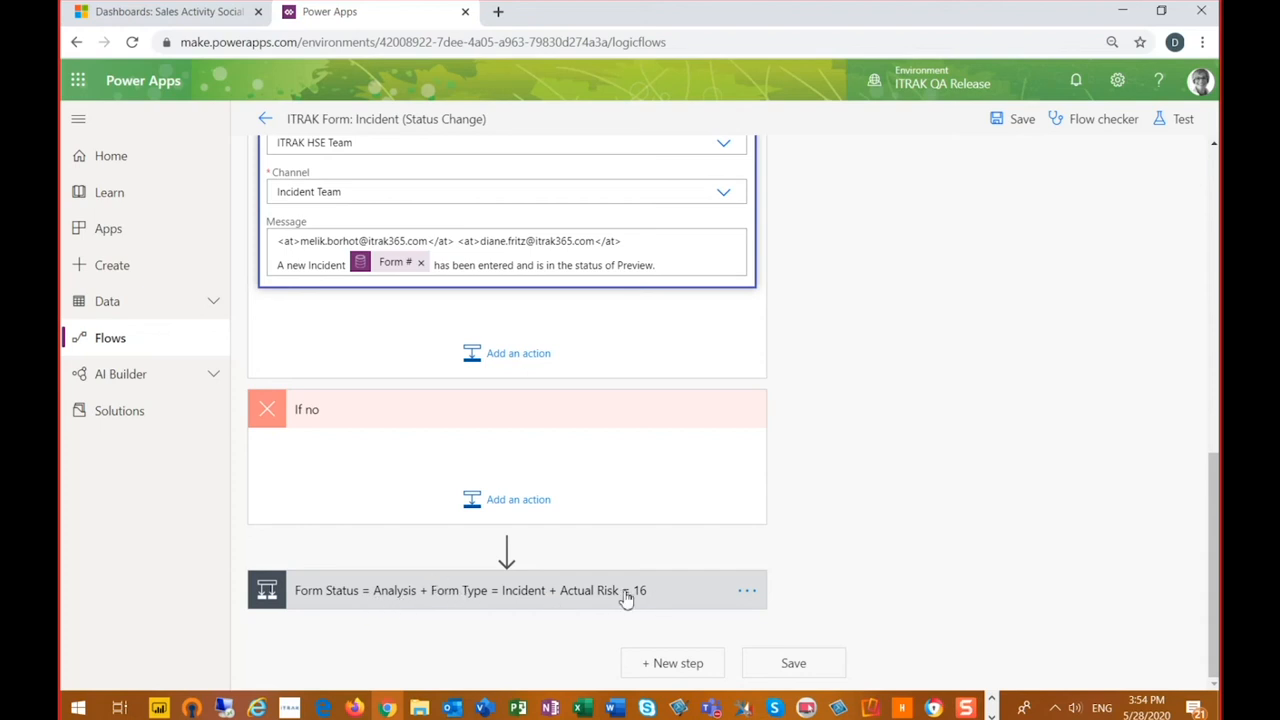
Step: Expand the Actual Risk 16 condition and scroll through its SMS, approval and approval-outcome update steps
click(470, 590)
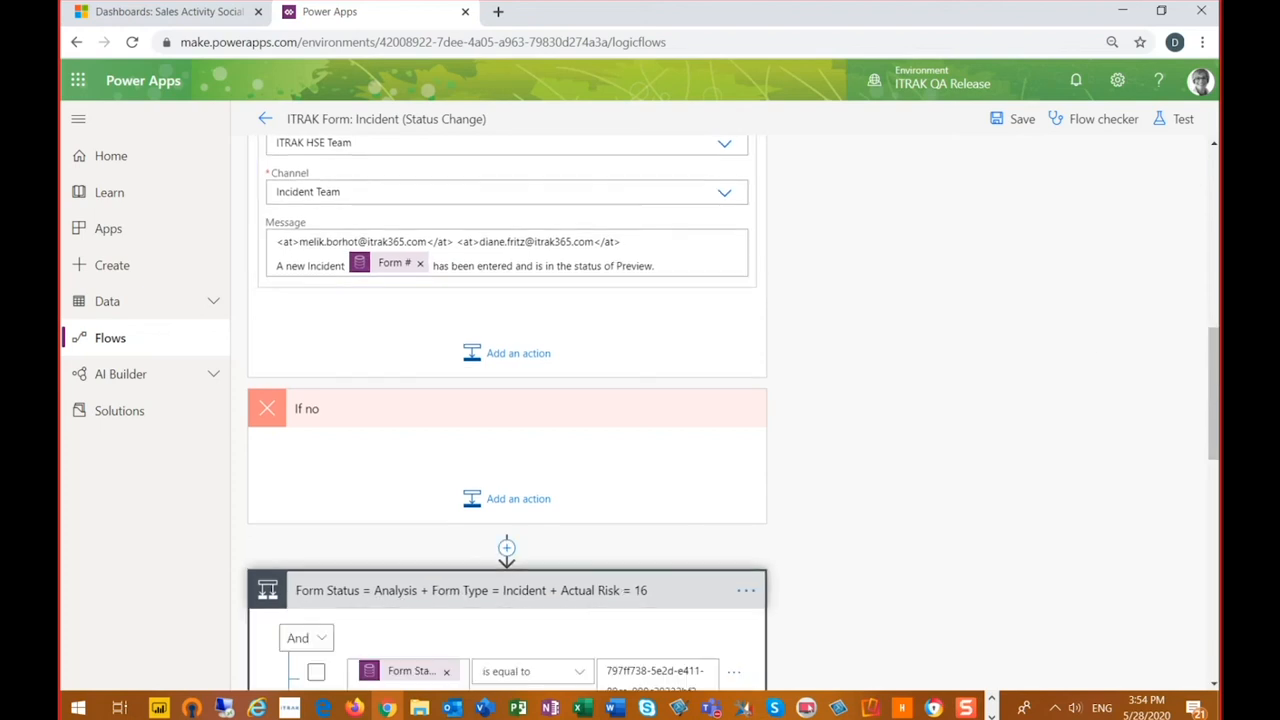
scroll(down, 3)
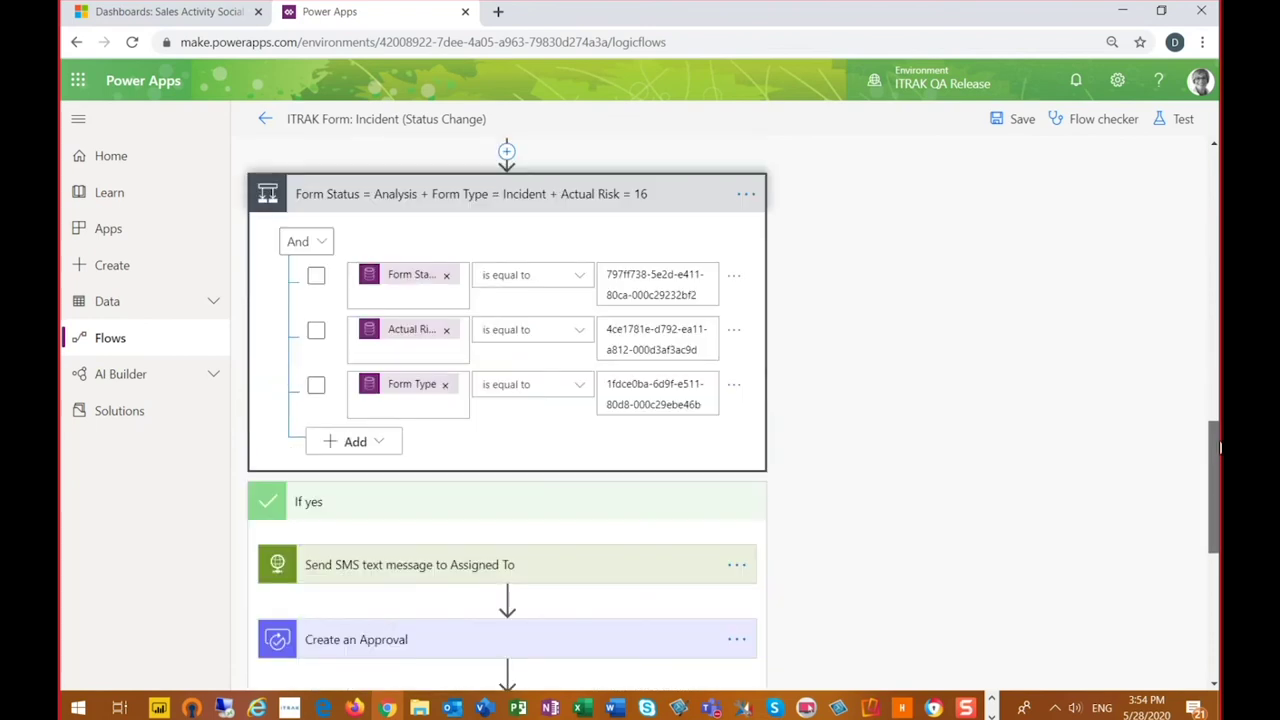
scroll(down, 3)
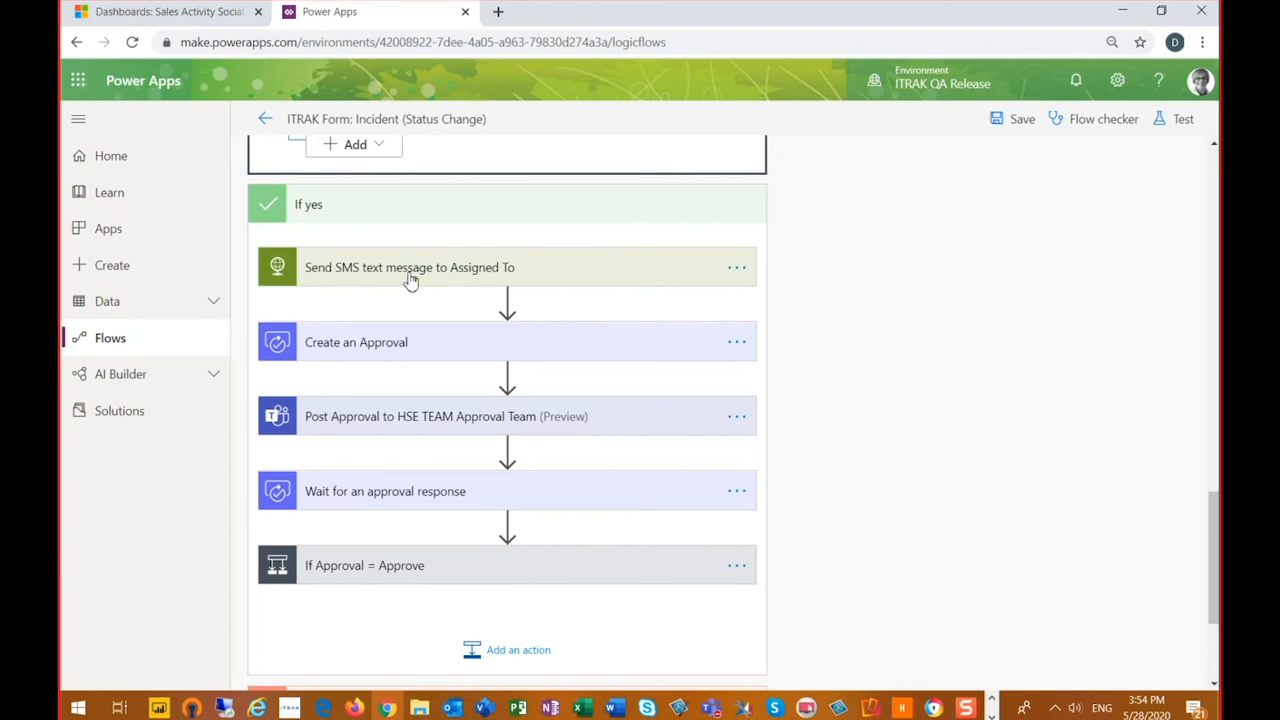
mouse_move(470, 284)
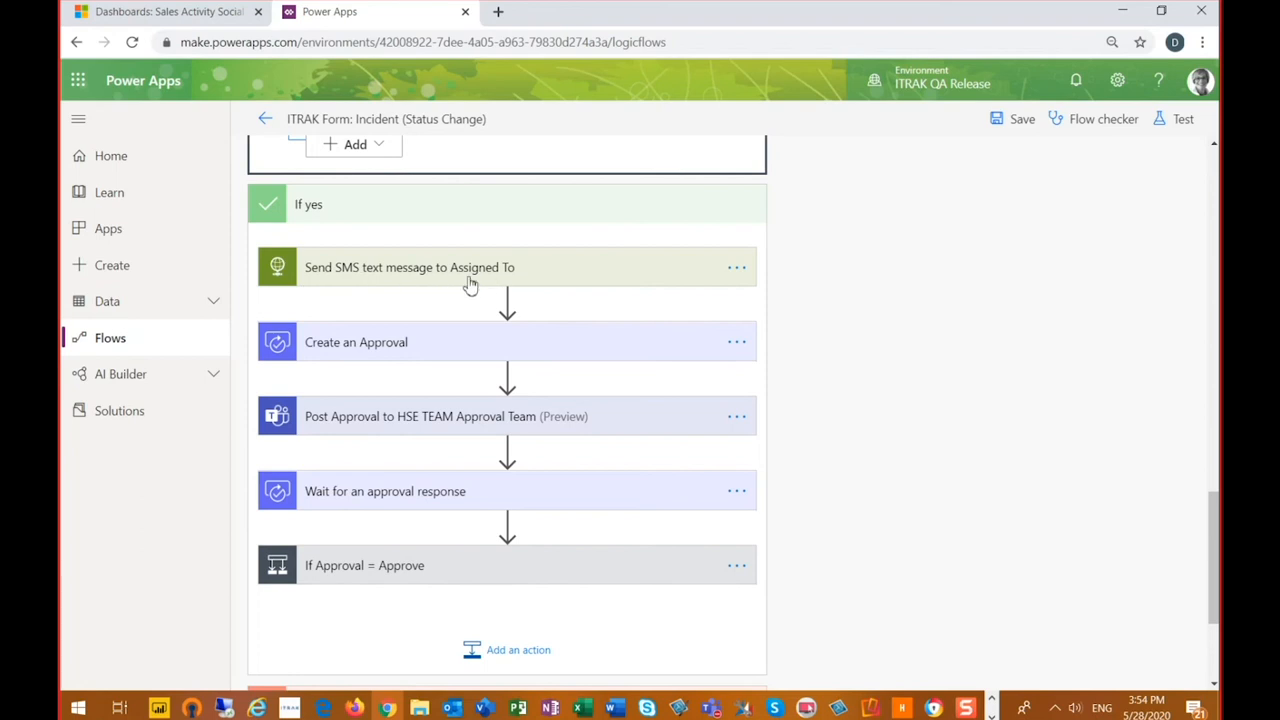
mouse_move(398, 356)
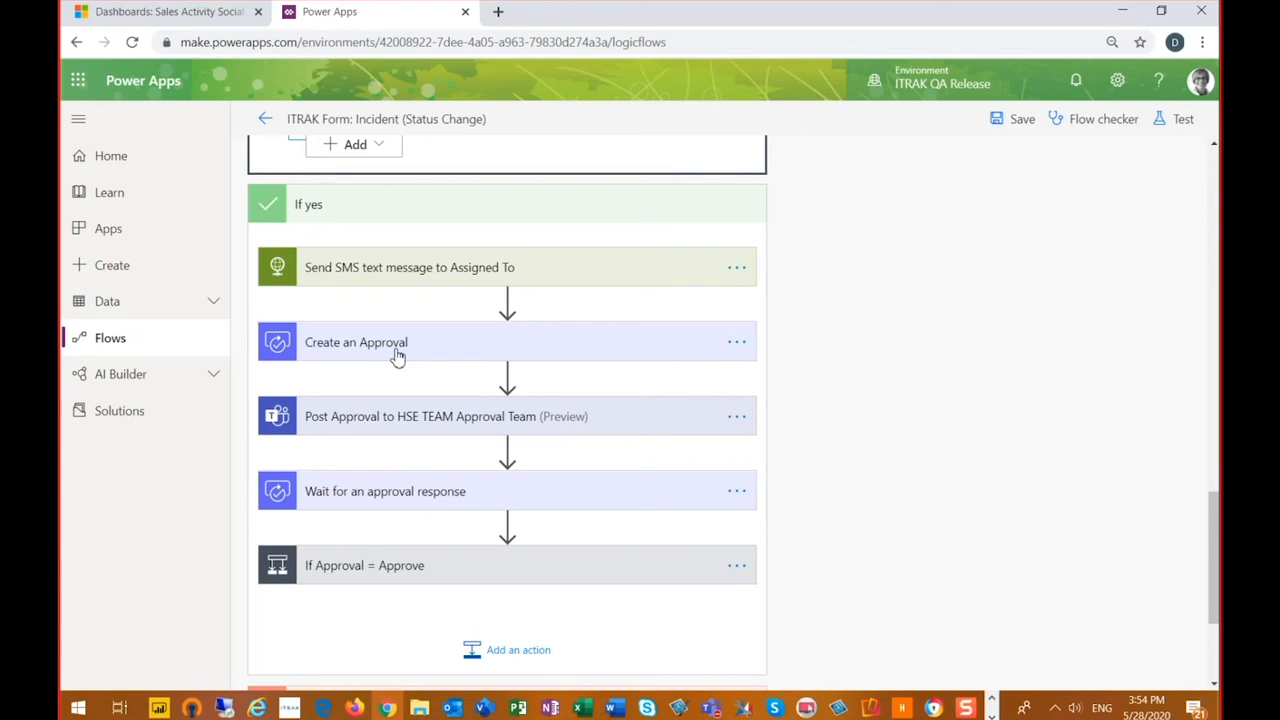
mouse_move(308, 432)
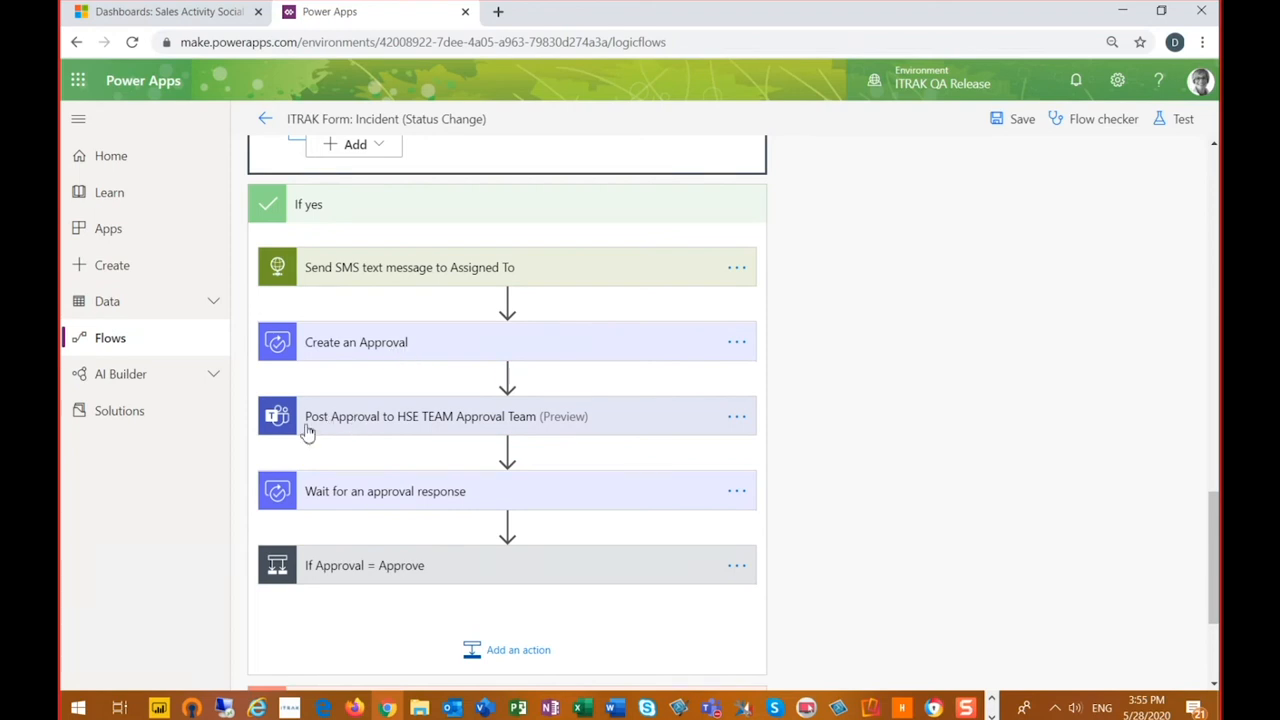
mouse_move(476, 432)
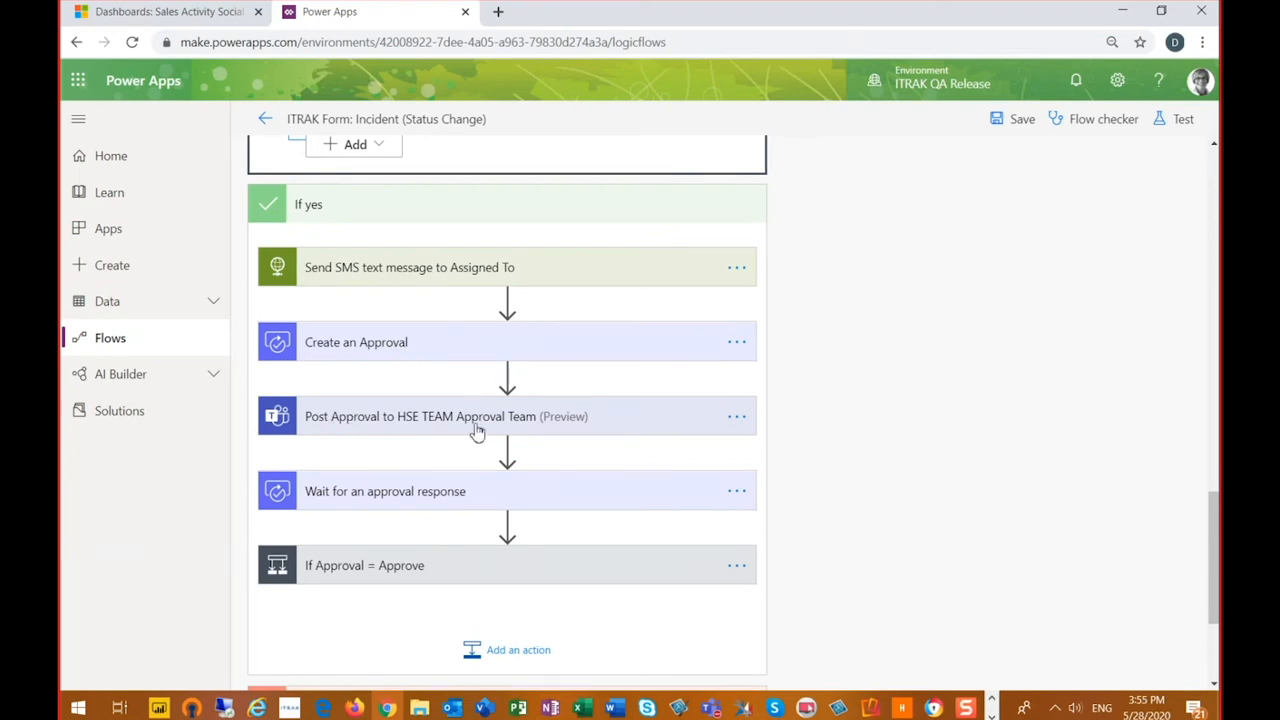
mouse_move(500, 428)
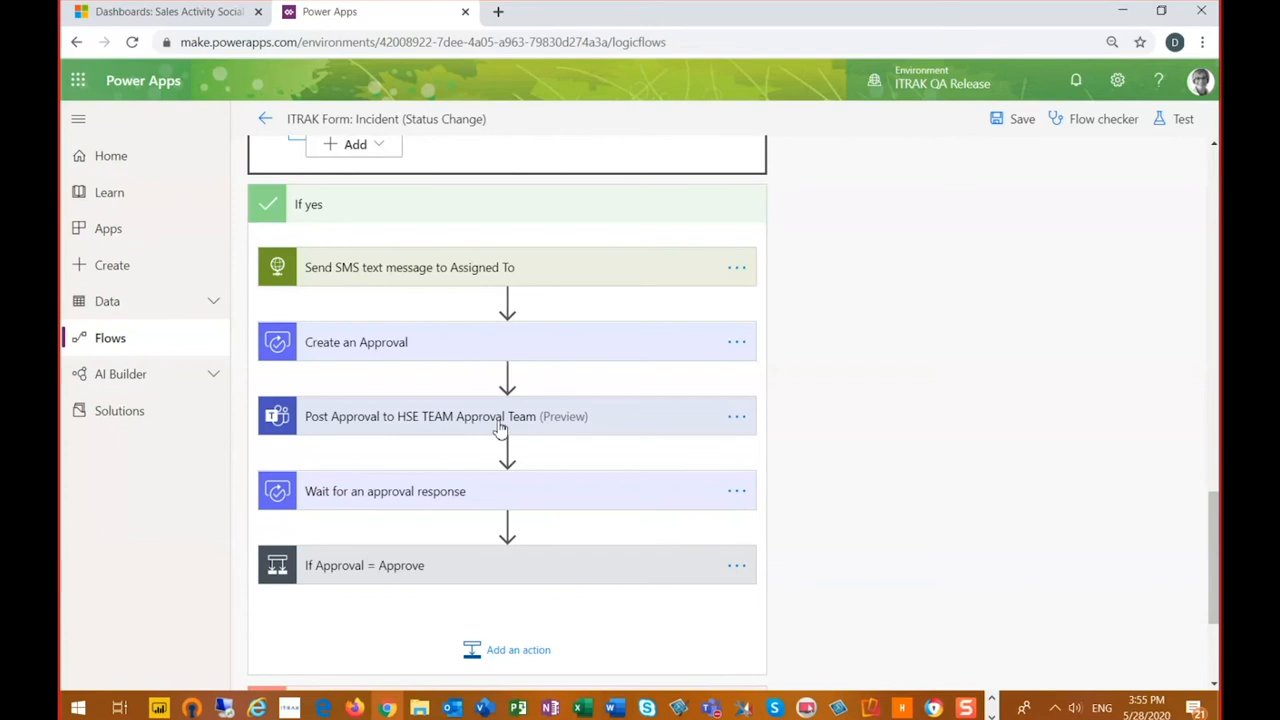
mouse_move(492, 428)
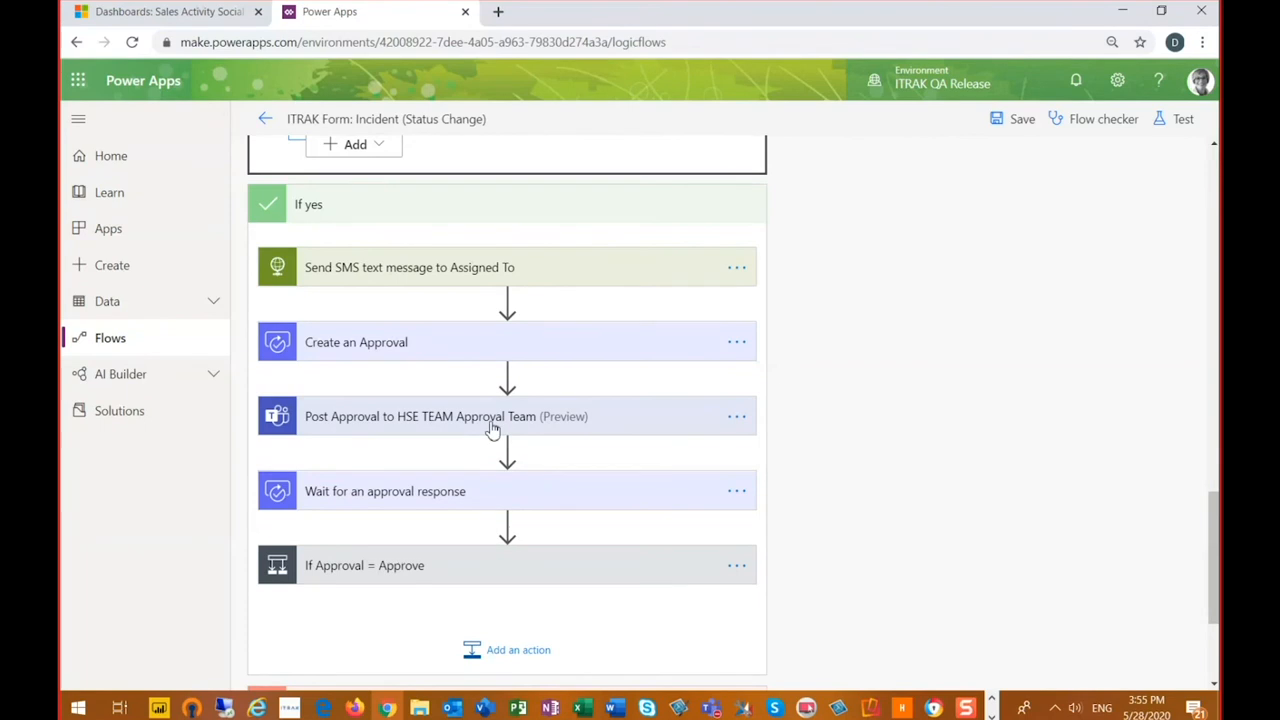
mouse_move(426, 436)
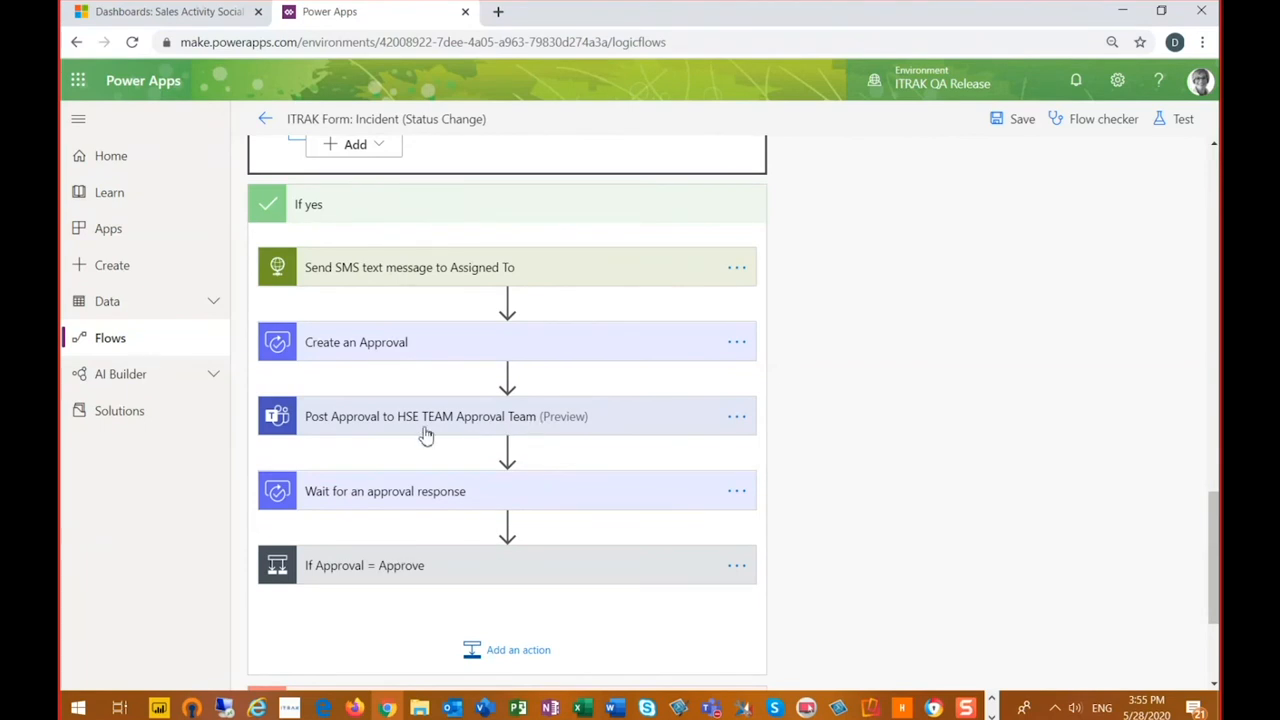
mouse_move(532, 502)
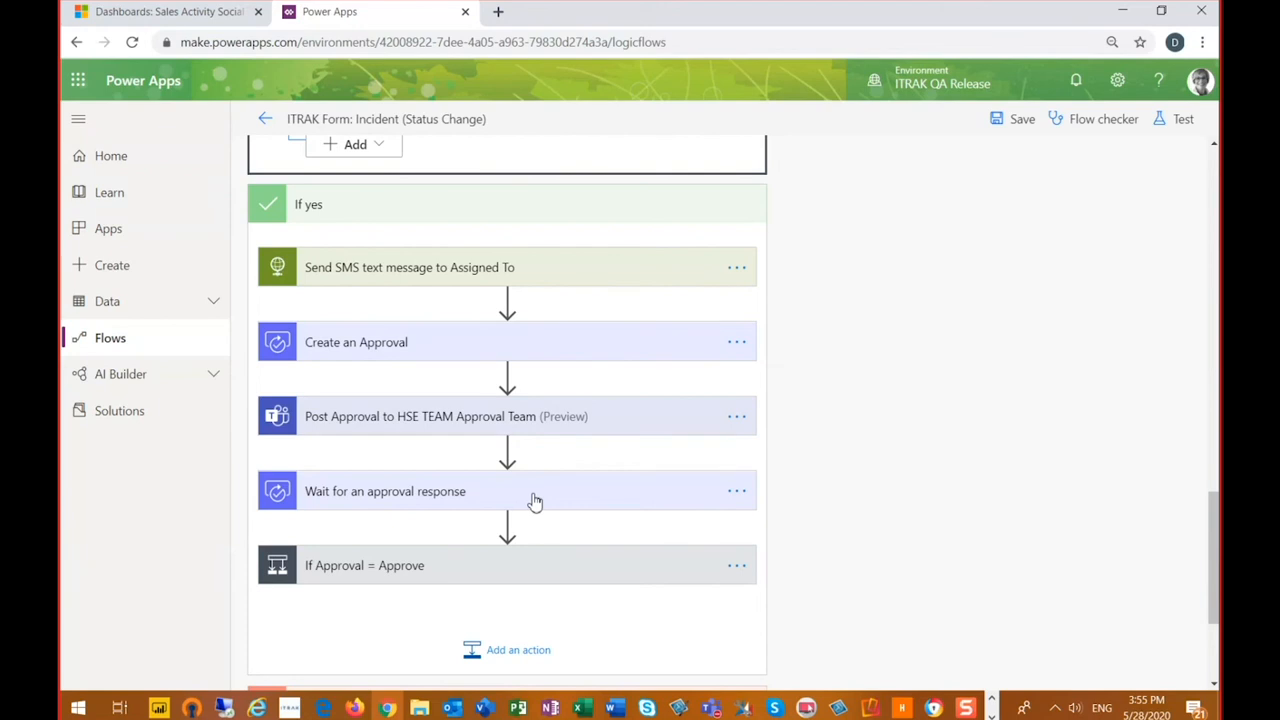
mouse_move(494, 570)
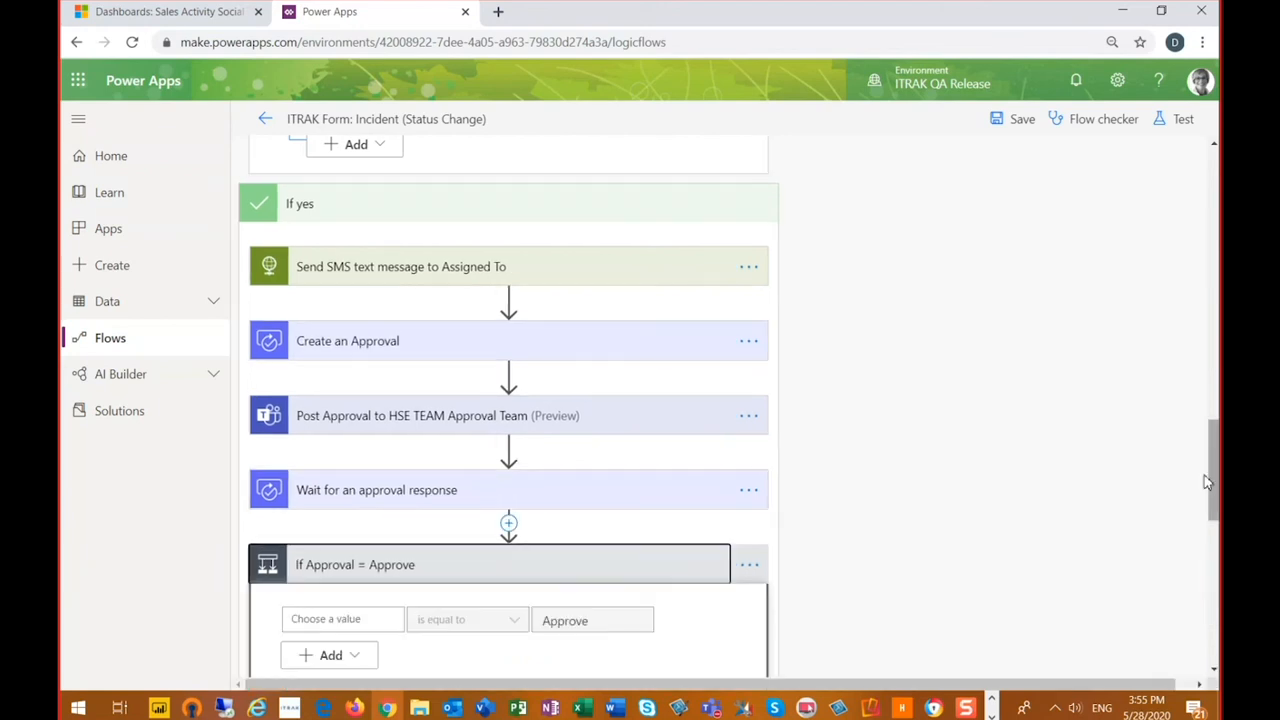
scroll(down, 3)
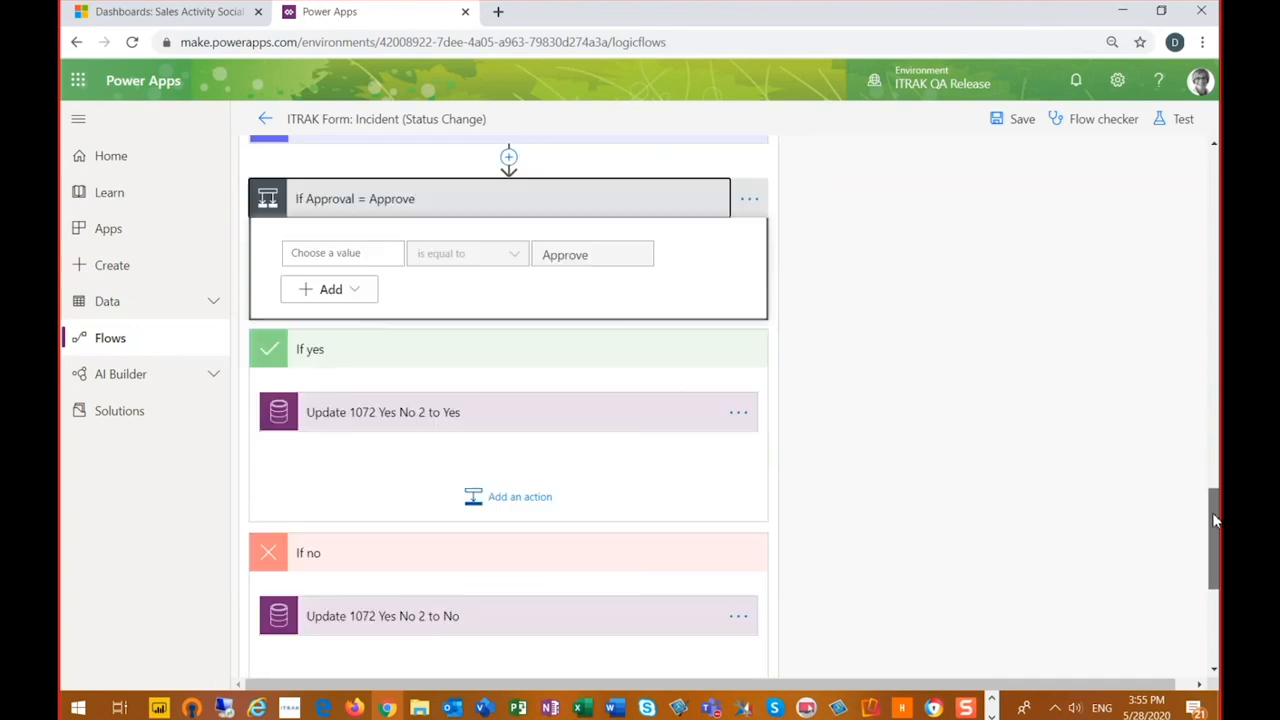
scroll(down, 3)
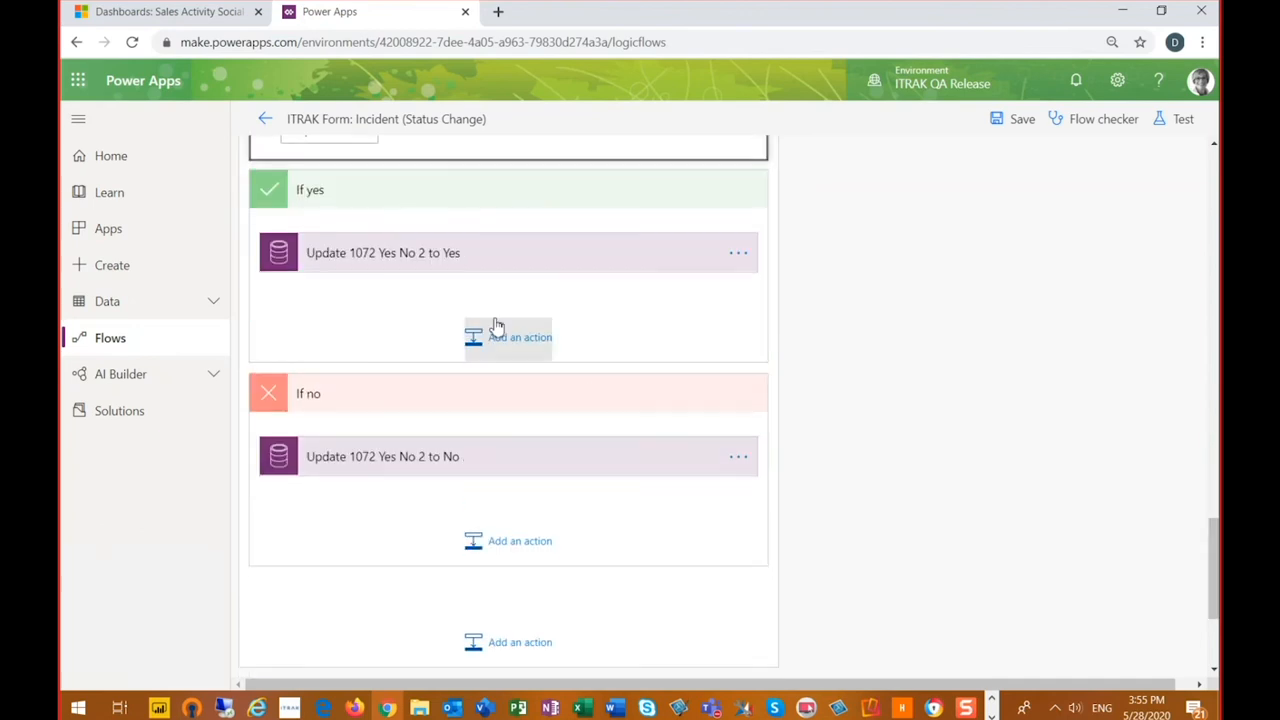
Step: Expand the 'Update 1072 Yes No 2 to Yes' step and show its advanced options
click(384, 252)
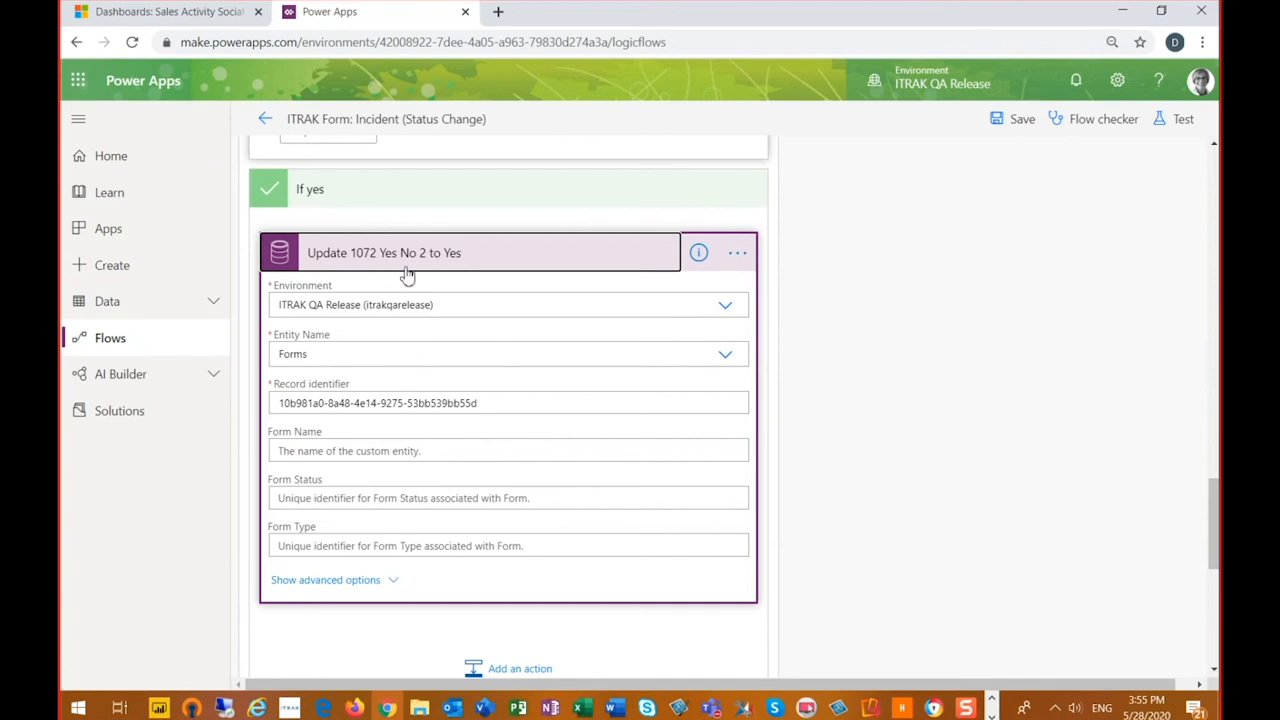
mouse_move(296, 328)
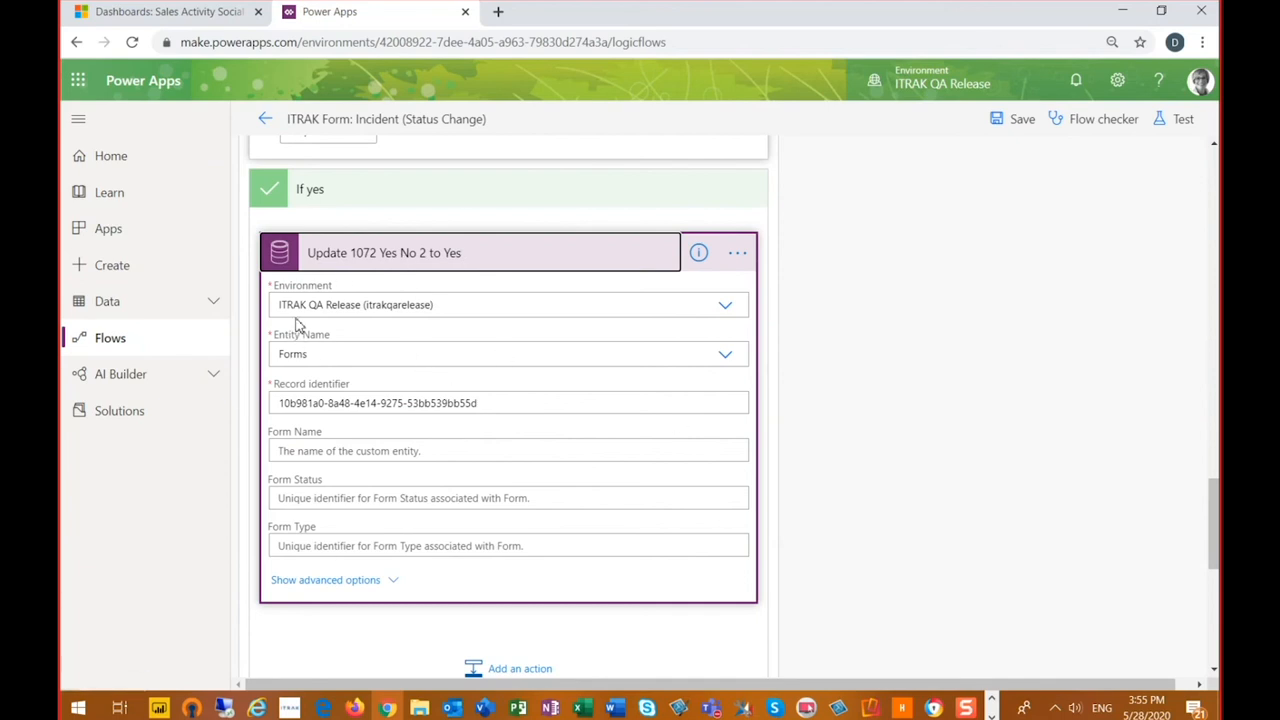
click(324, 580)
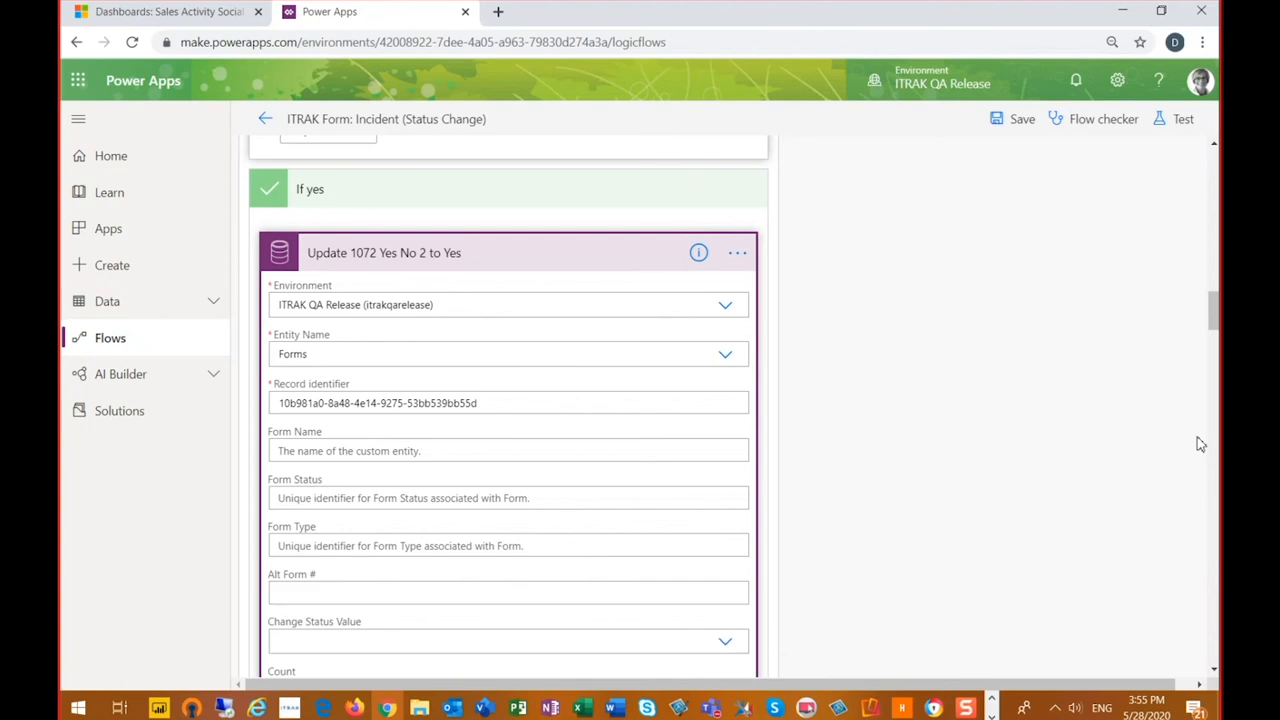
scroll(down, 3)
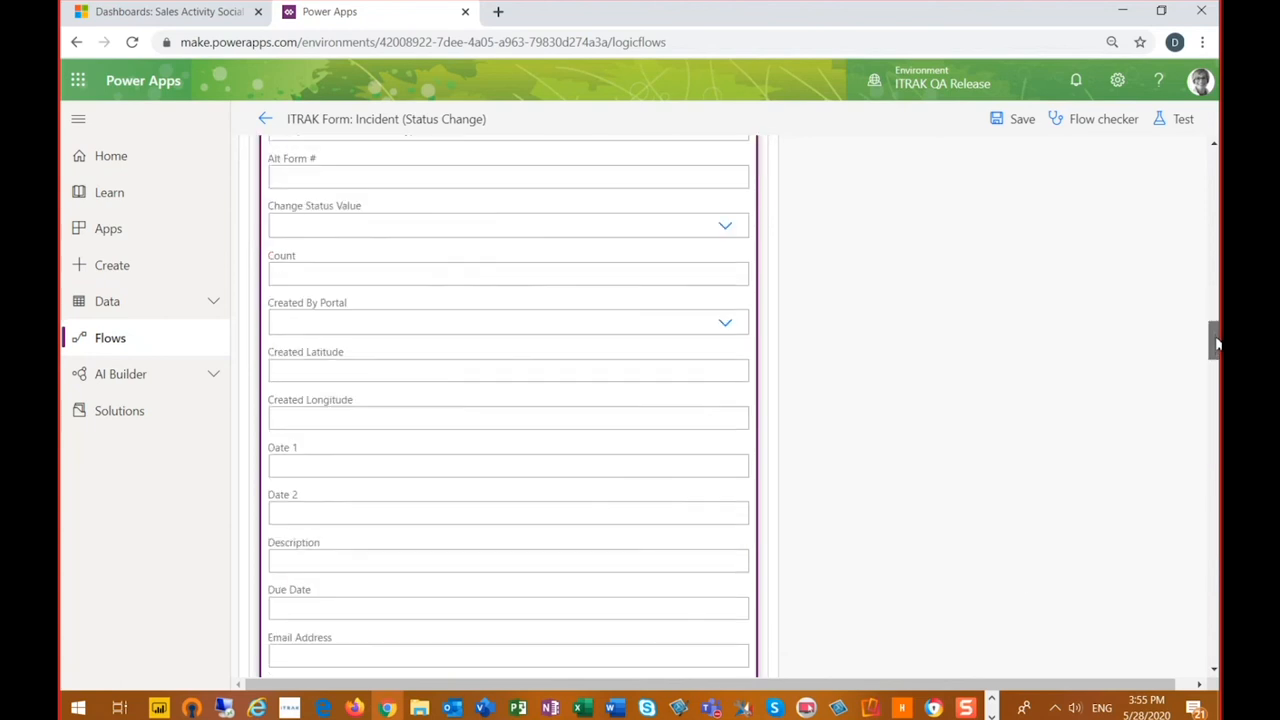
scroll(up, 3)
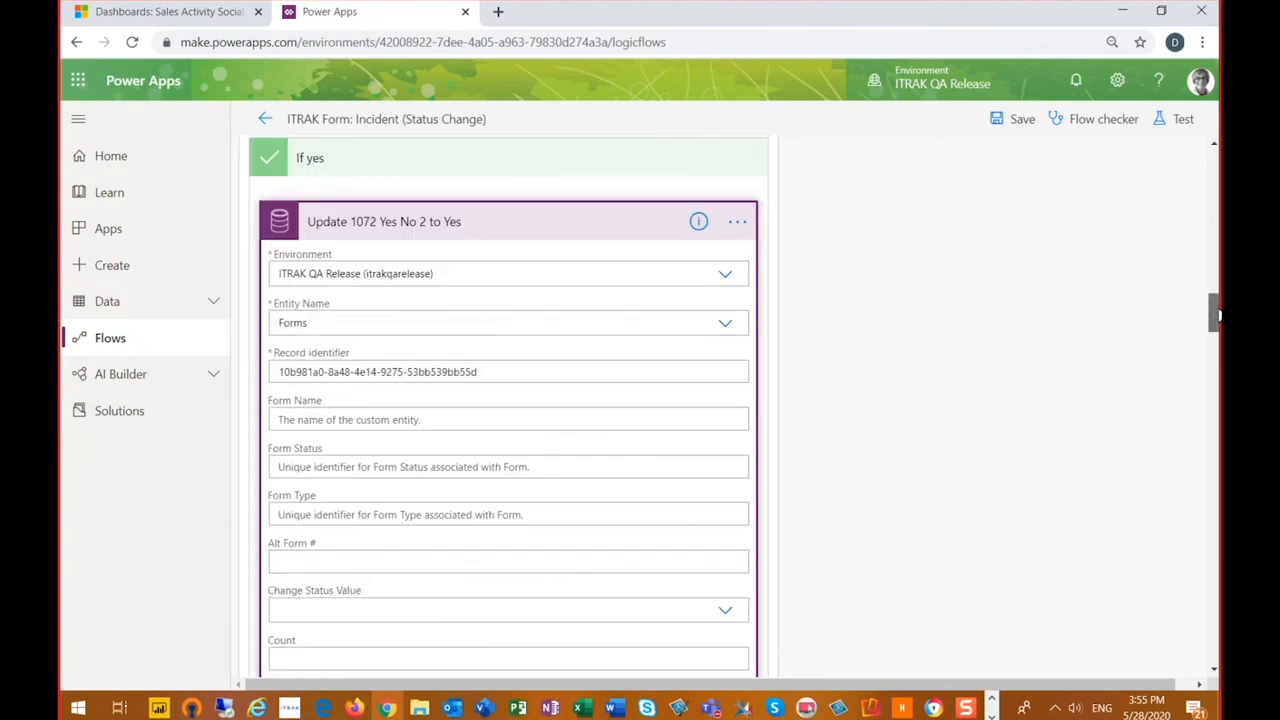
scroll(down, 3)
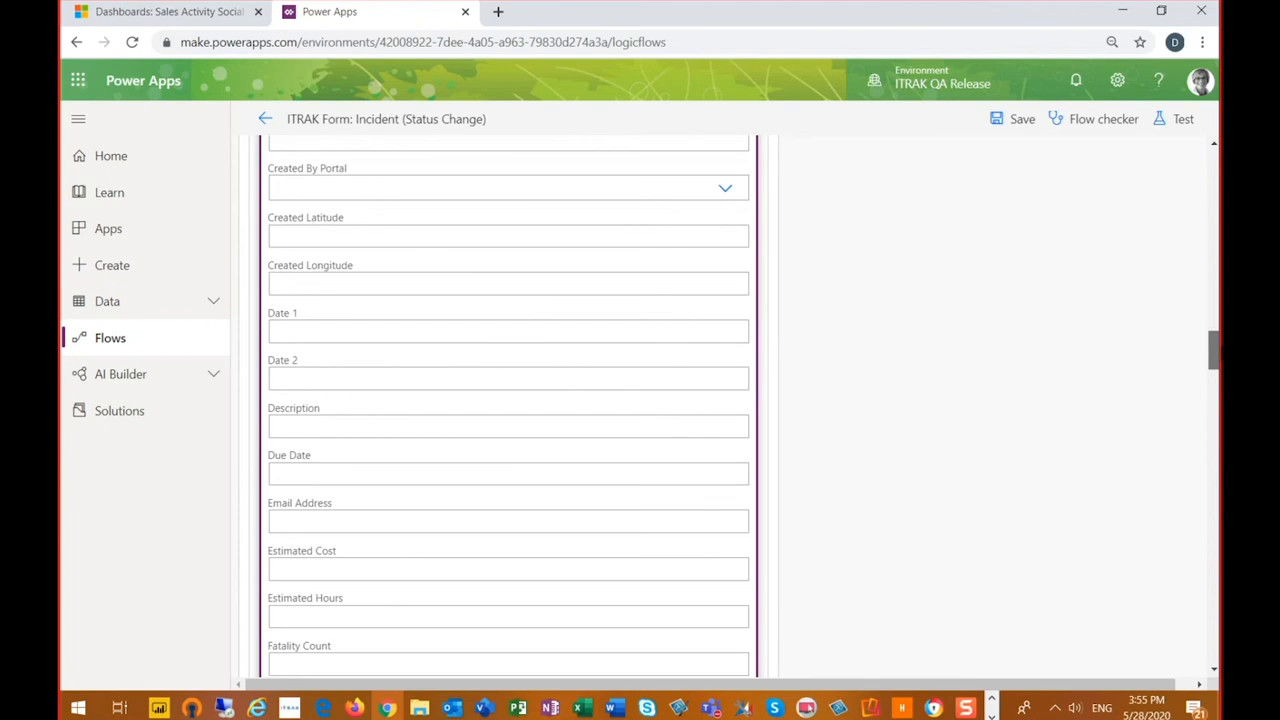
Step: Scroll through the record fields down to Yes/No 2 Value set to Yes
scroll(down, 3)
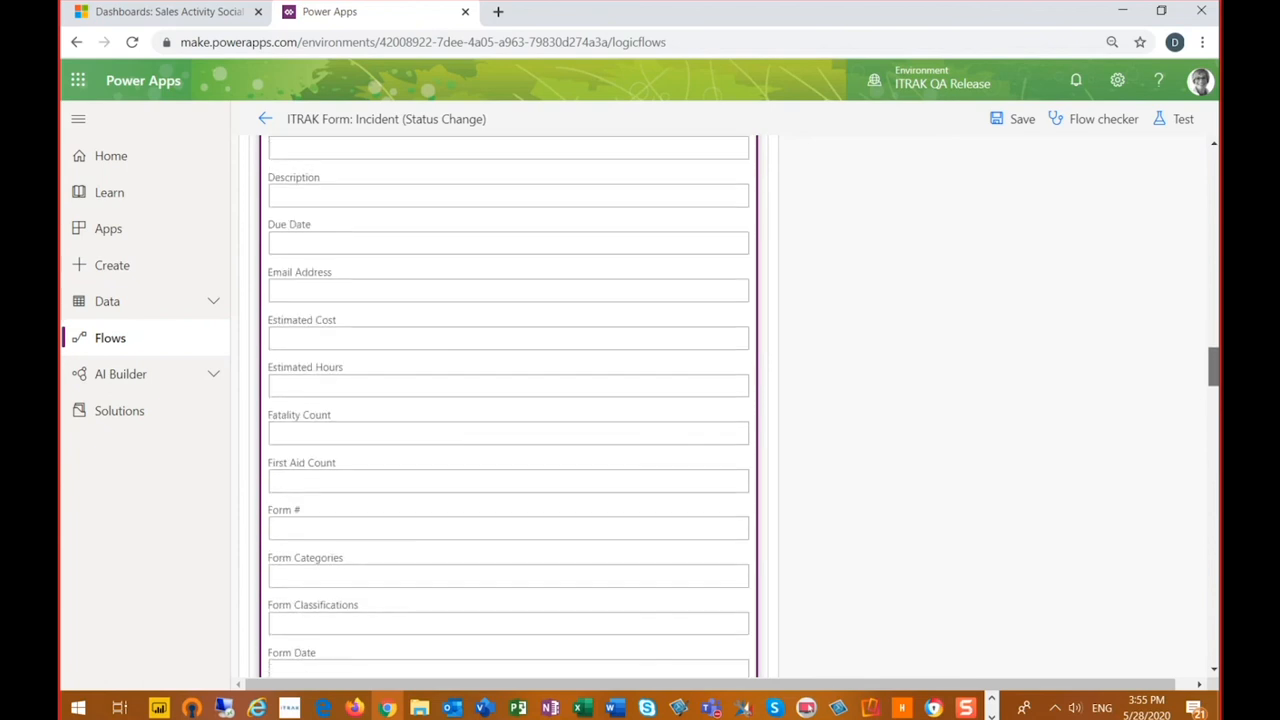
scroll(down, 3)
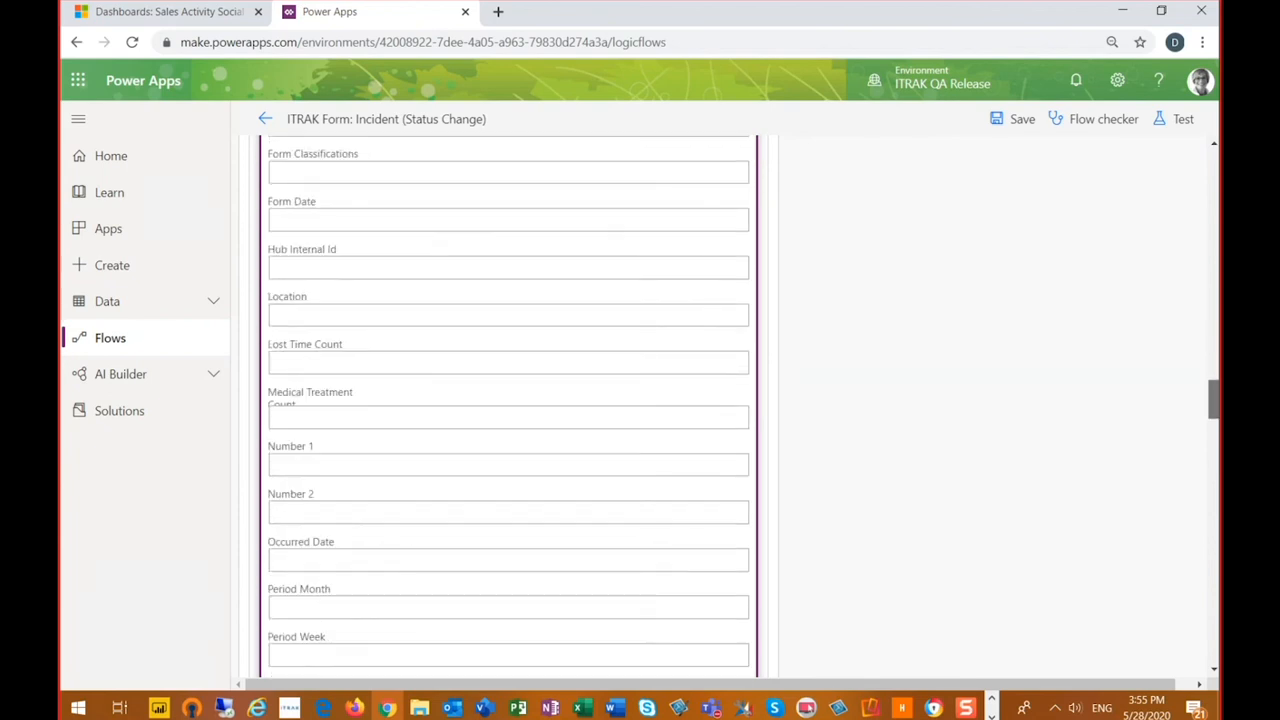
scroll(down, 3)
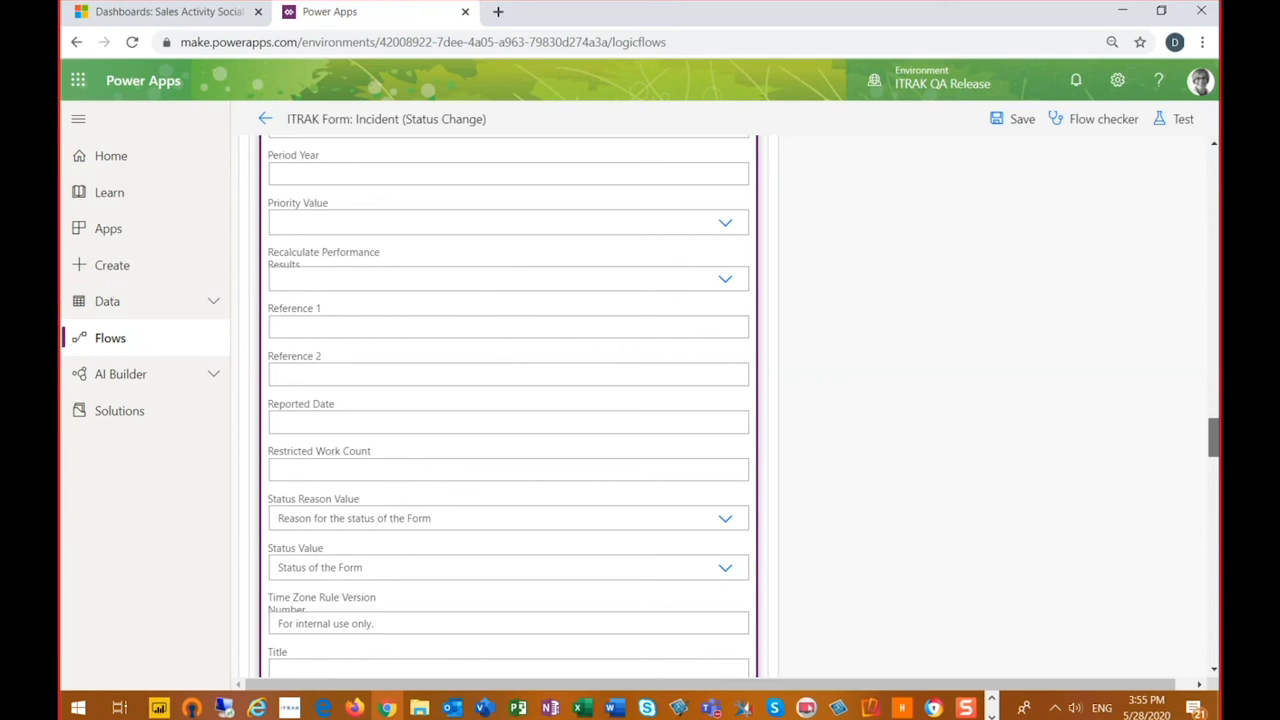
scroll(down, 3)
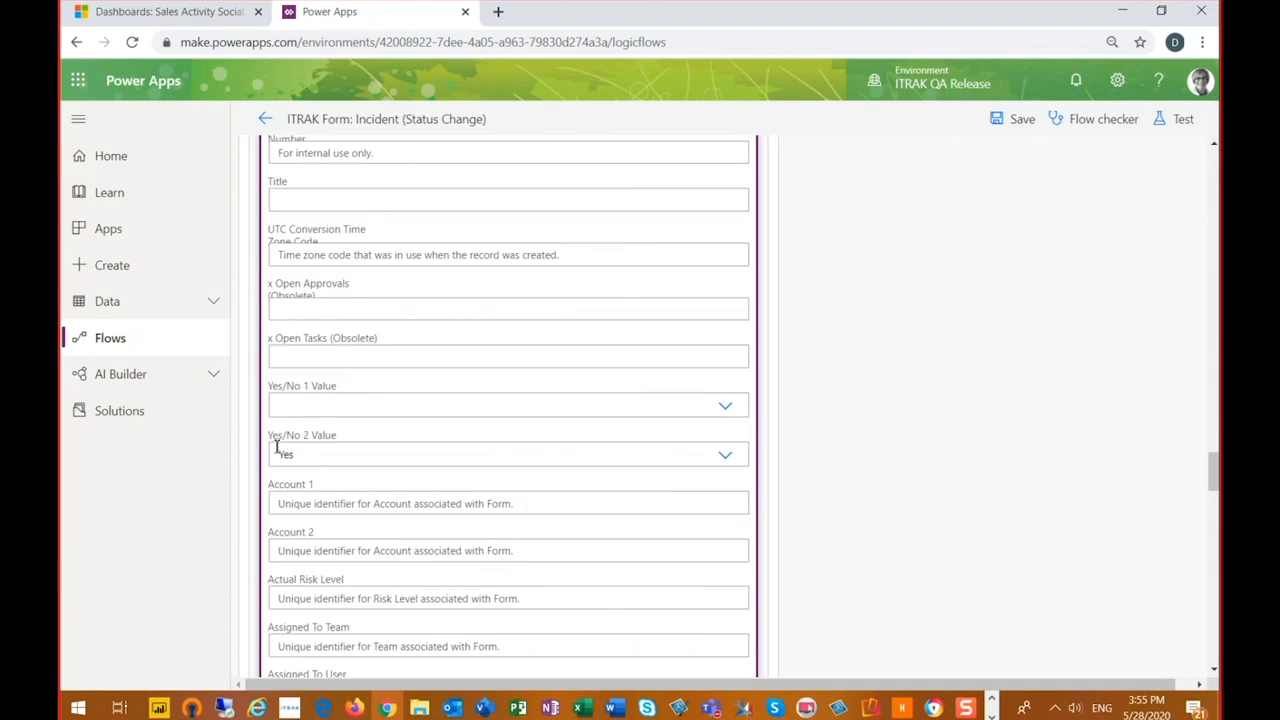
mouse_move(296, 460)
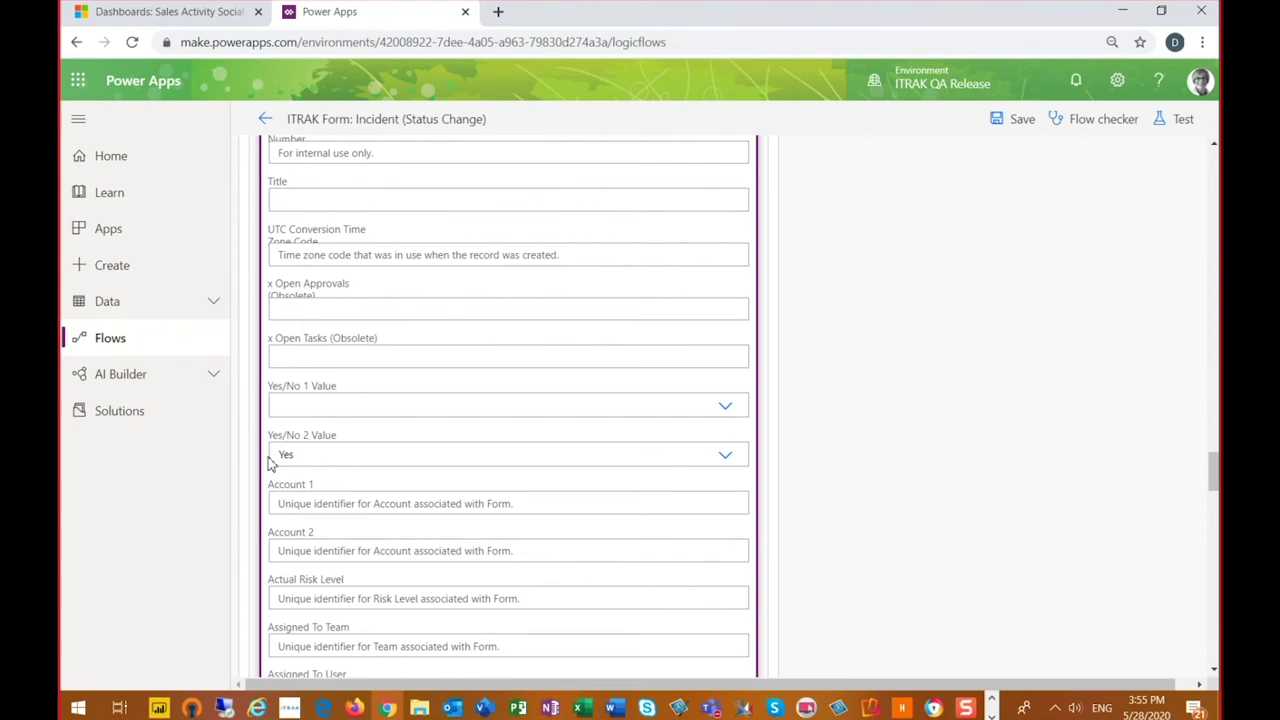
mouse_move(304, 456)
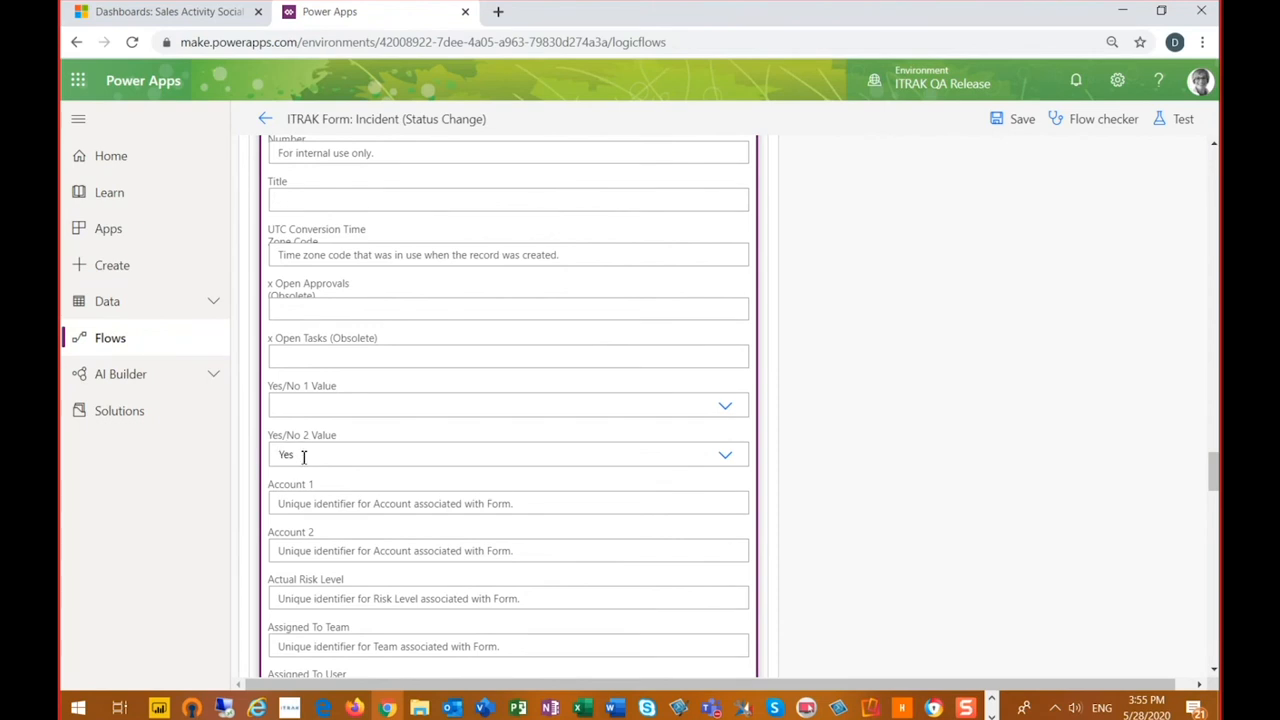
mouse_move(304, 434)
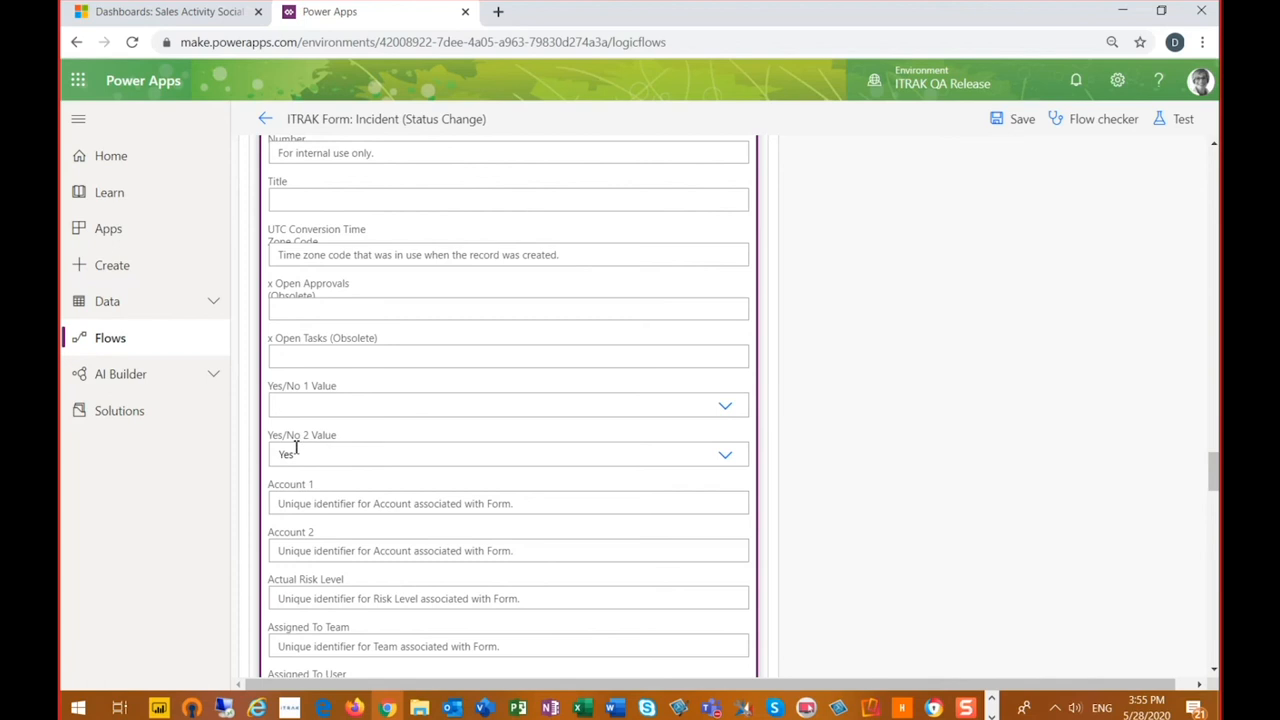
scroll(down, 3)
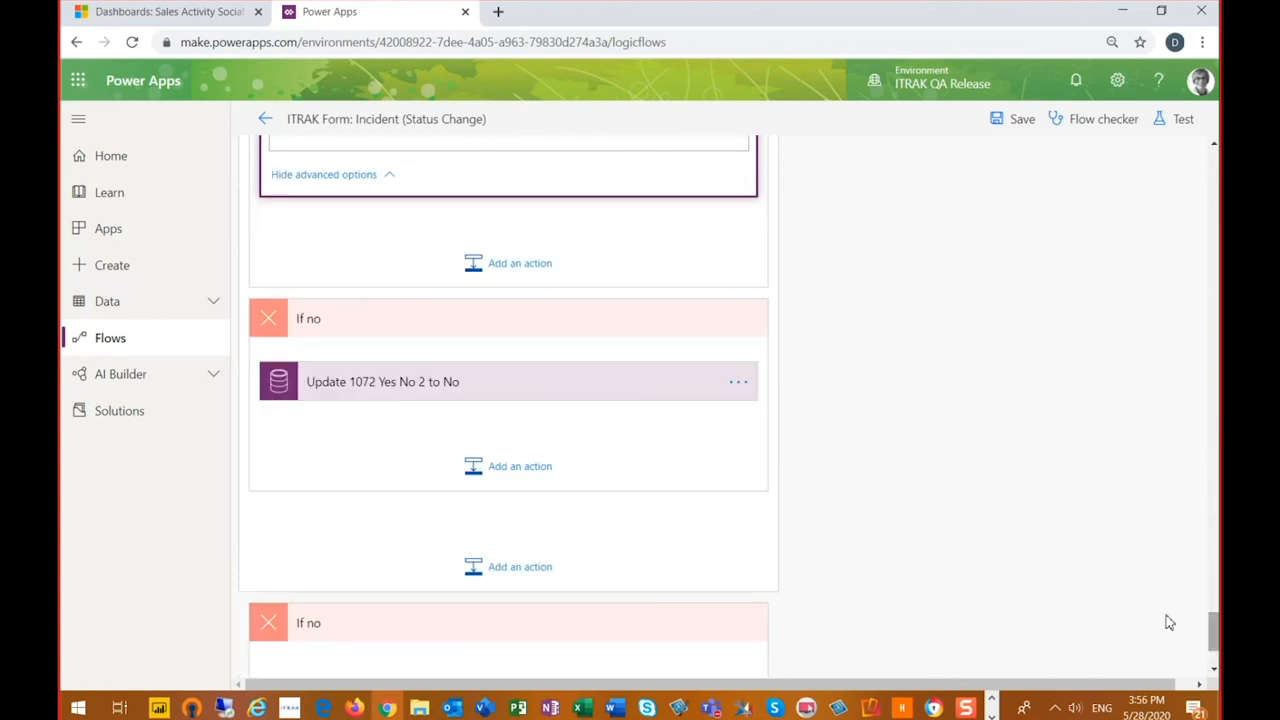
mouse_move(428, 390)
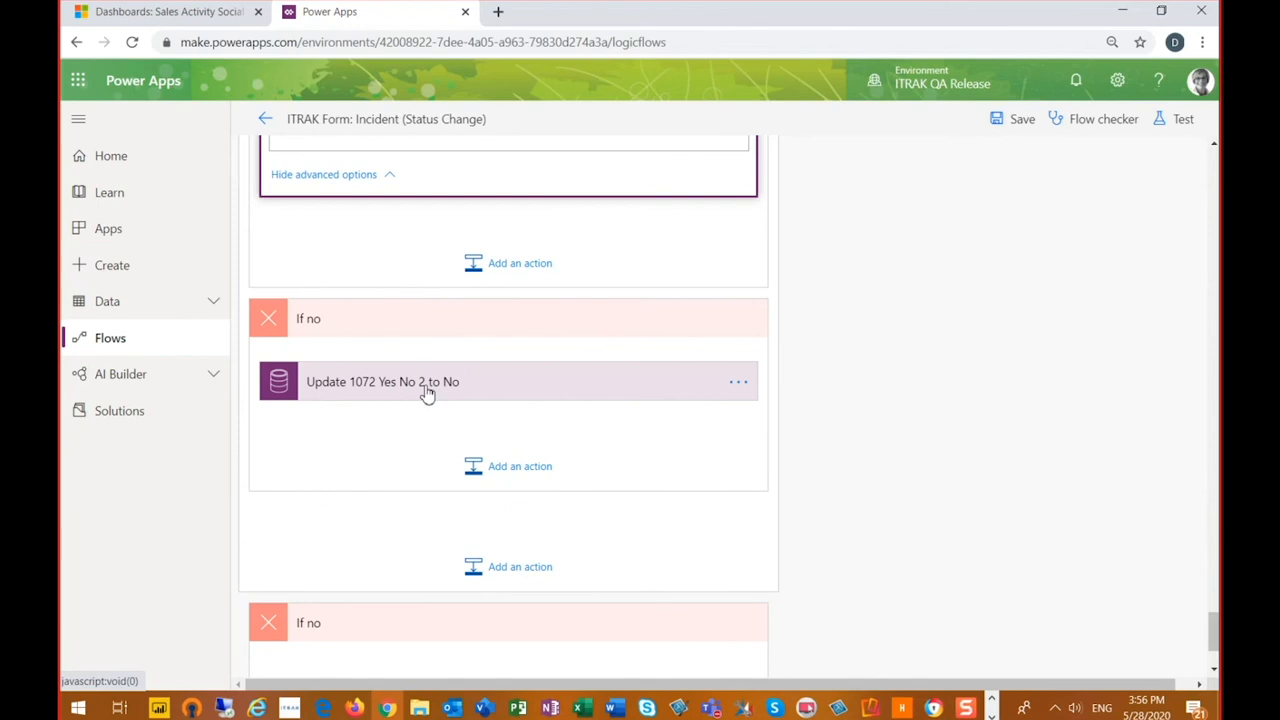
mouse_move(1140, 576)
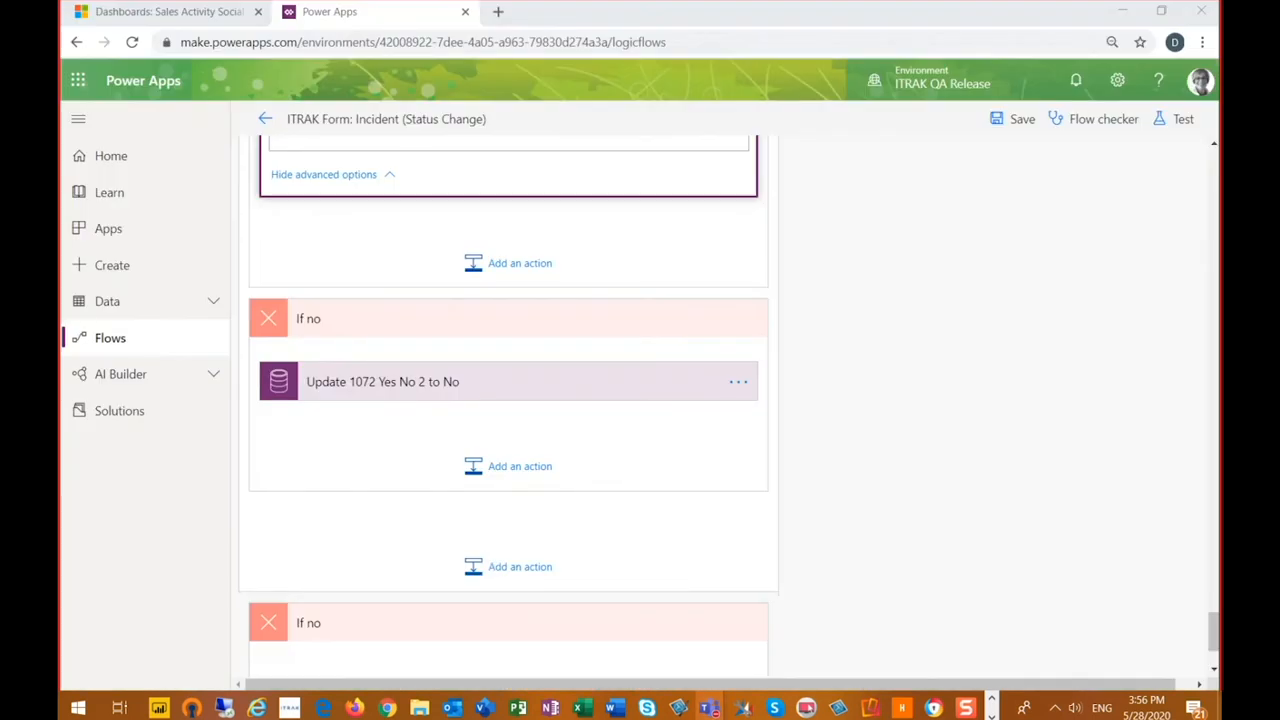
click(708, 708)
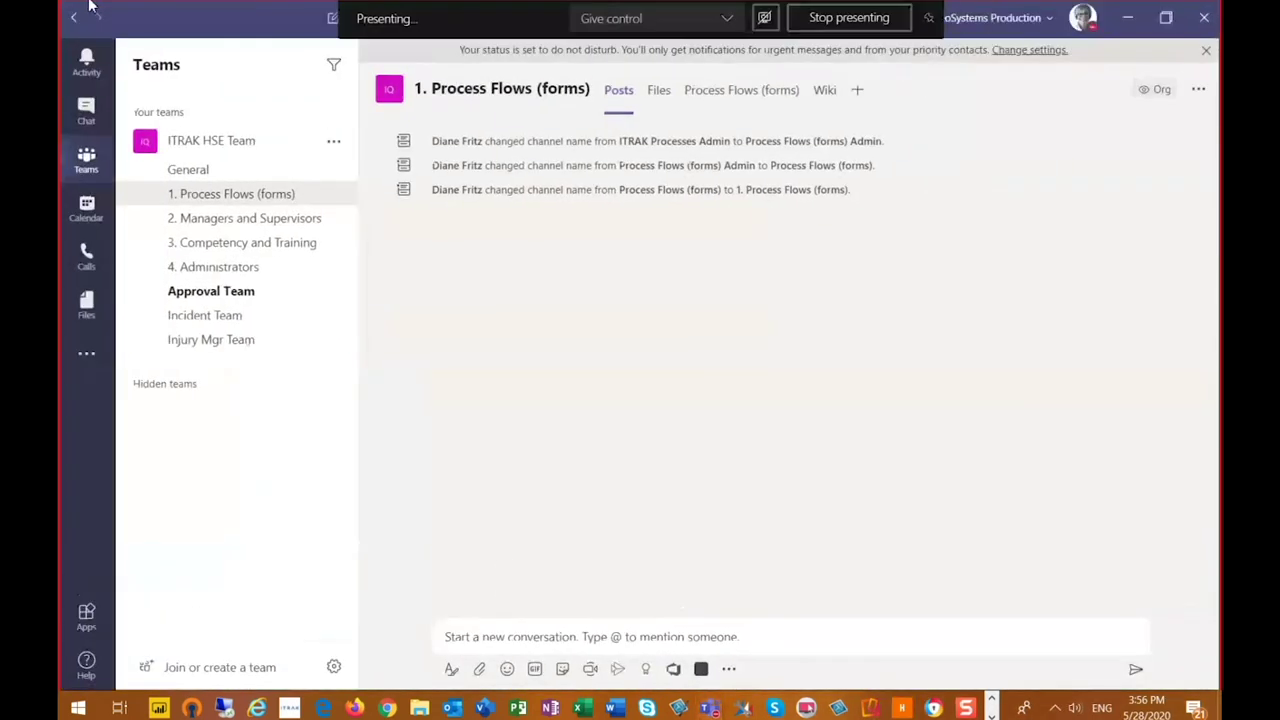
Step: Stop presenting in Teams and switch to the Incident Team channel
click(848, 16)
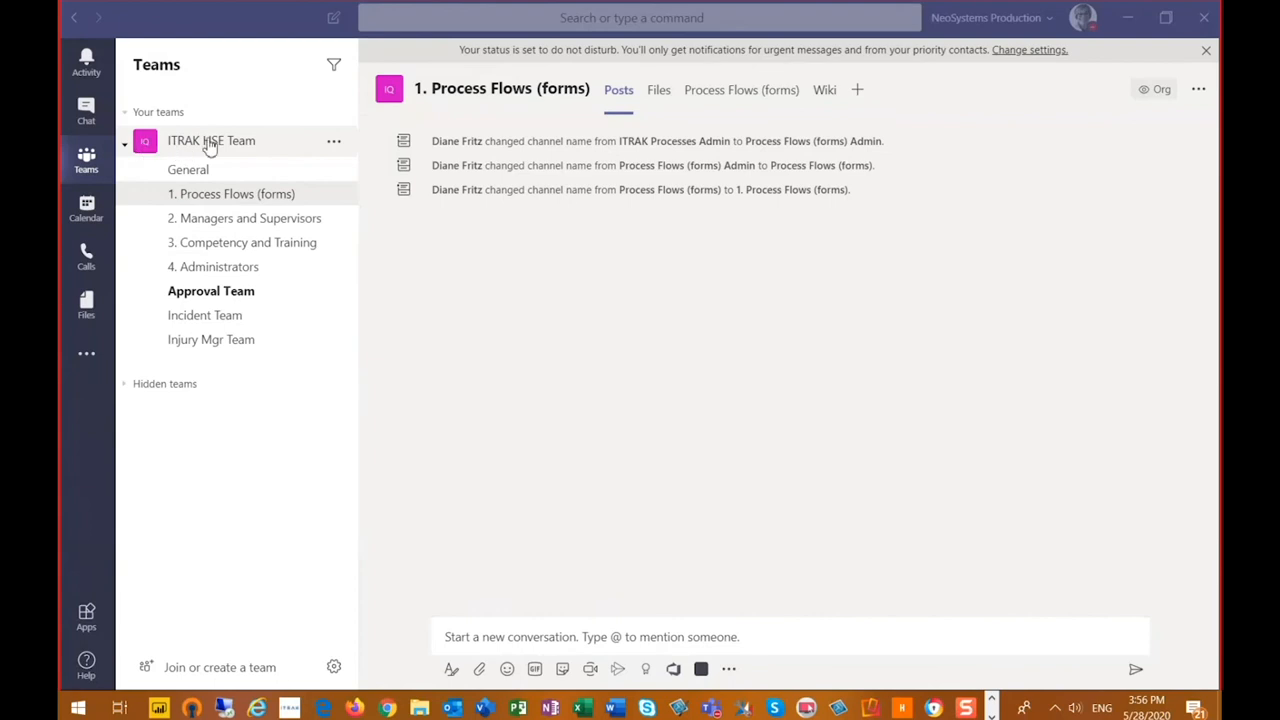
mouse_move(184, 276)
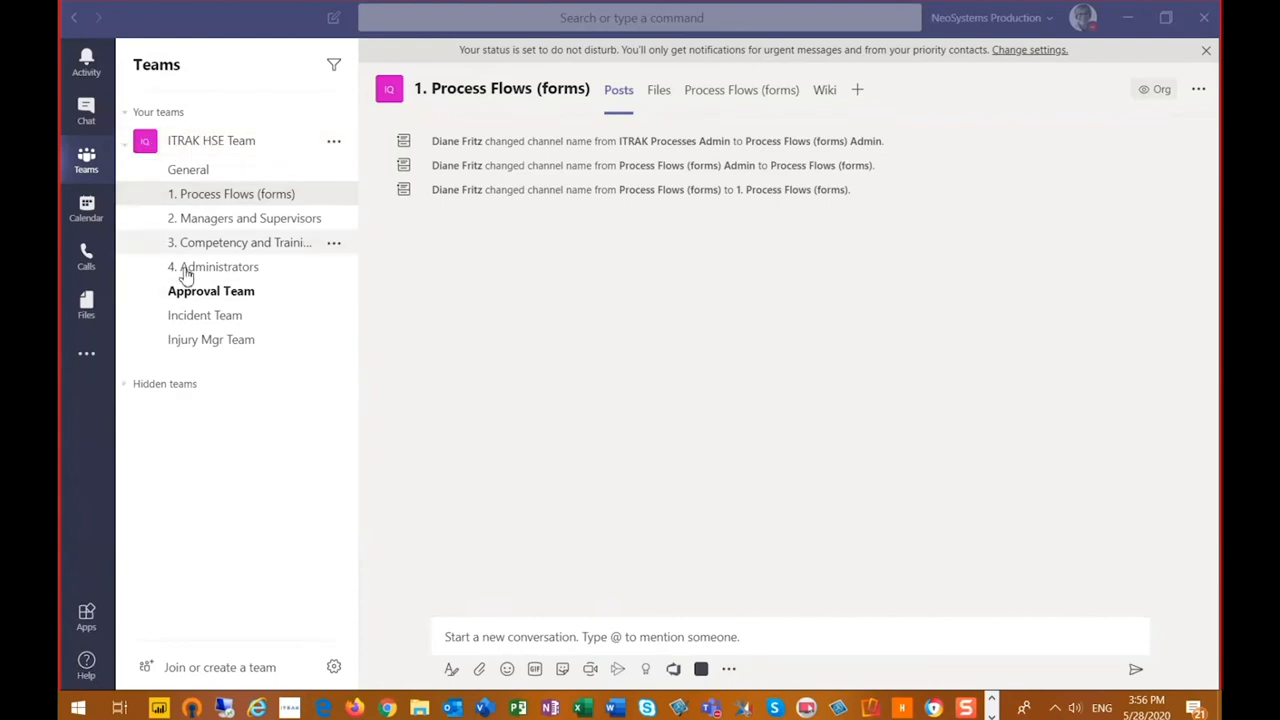
mouse_move(204, 316)
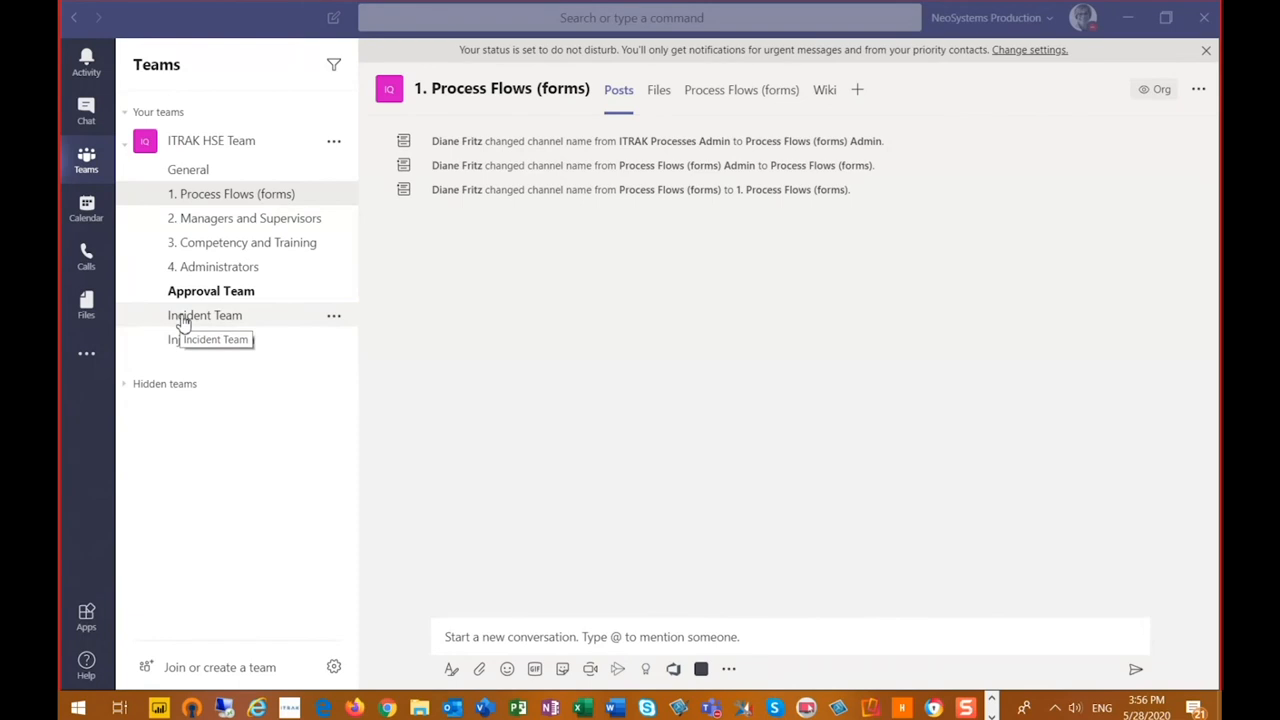
click(204, 316)
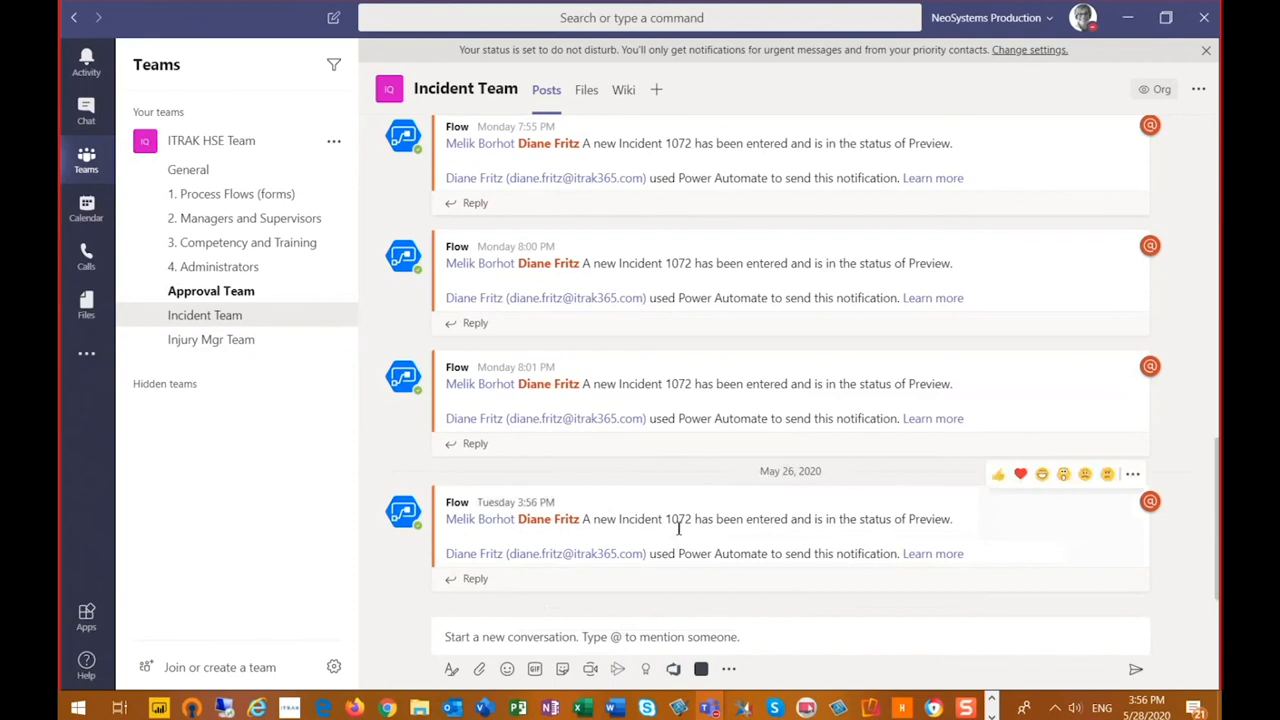
mouse_move(810, 522)
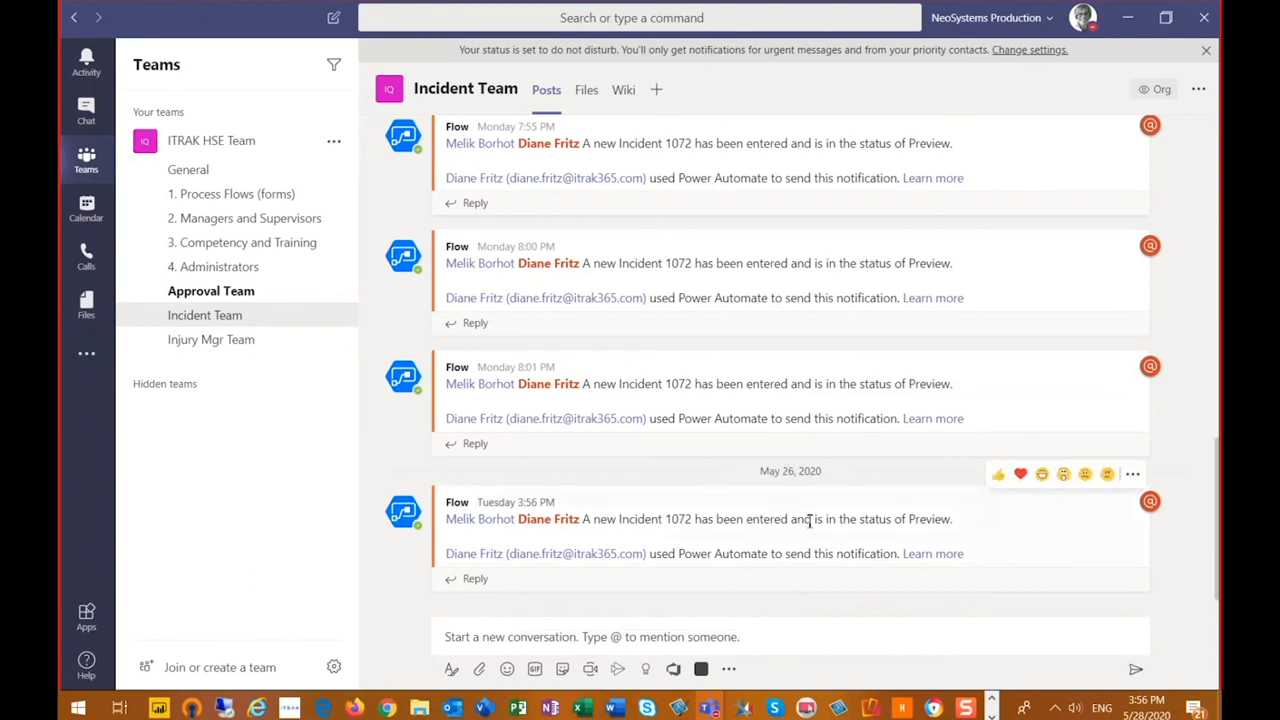
mouse_move(928, 524)
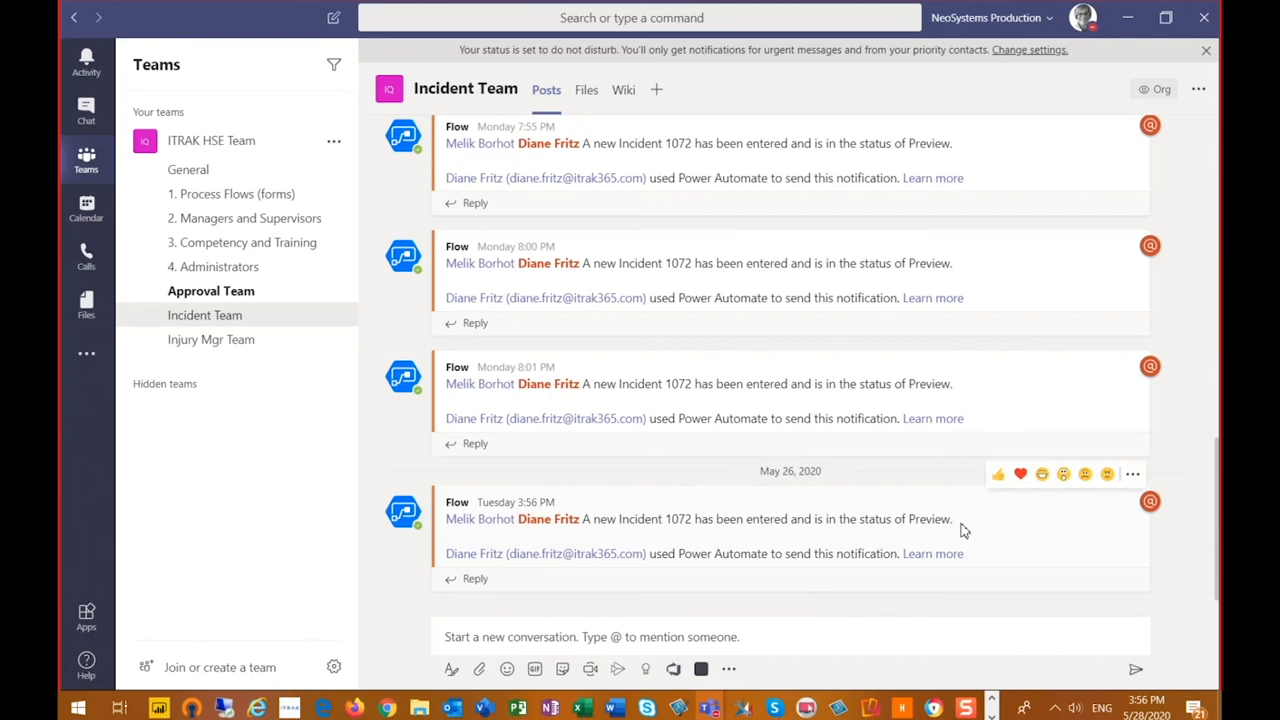
mouse_move(992, 552)
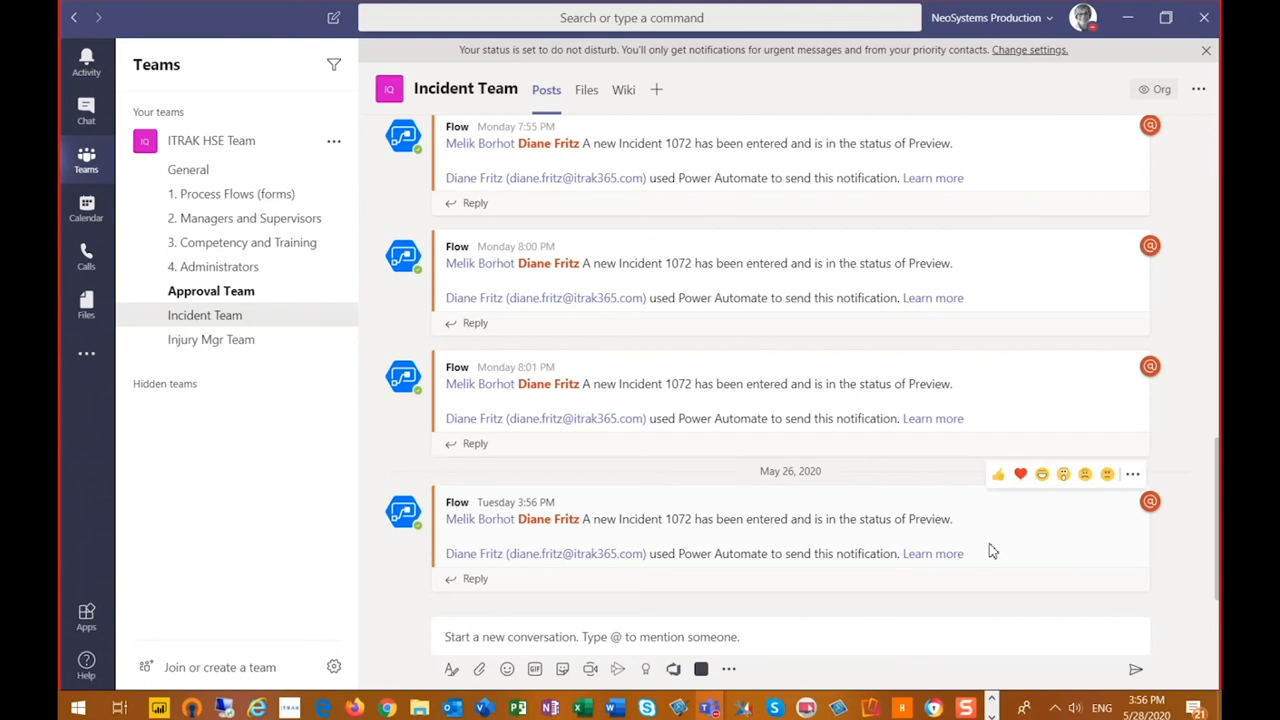
mouse_move(204, 316)
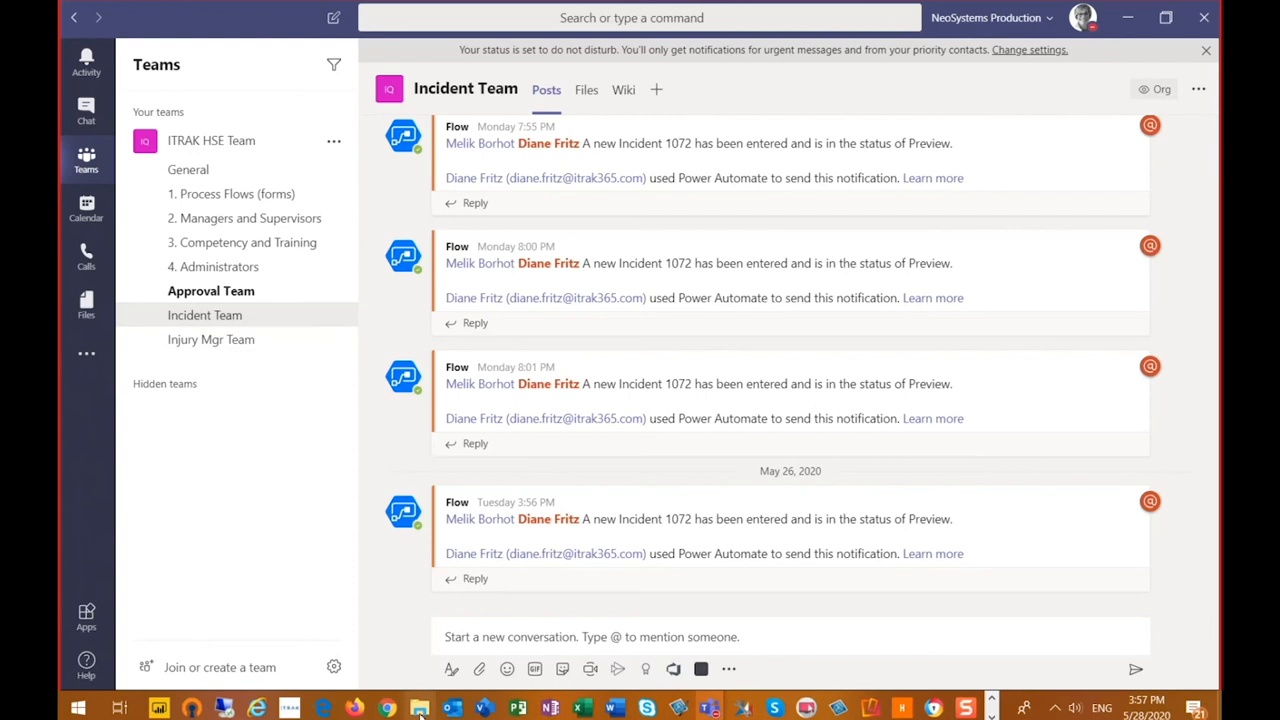
mouse_move(420, 708)
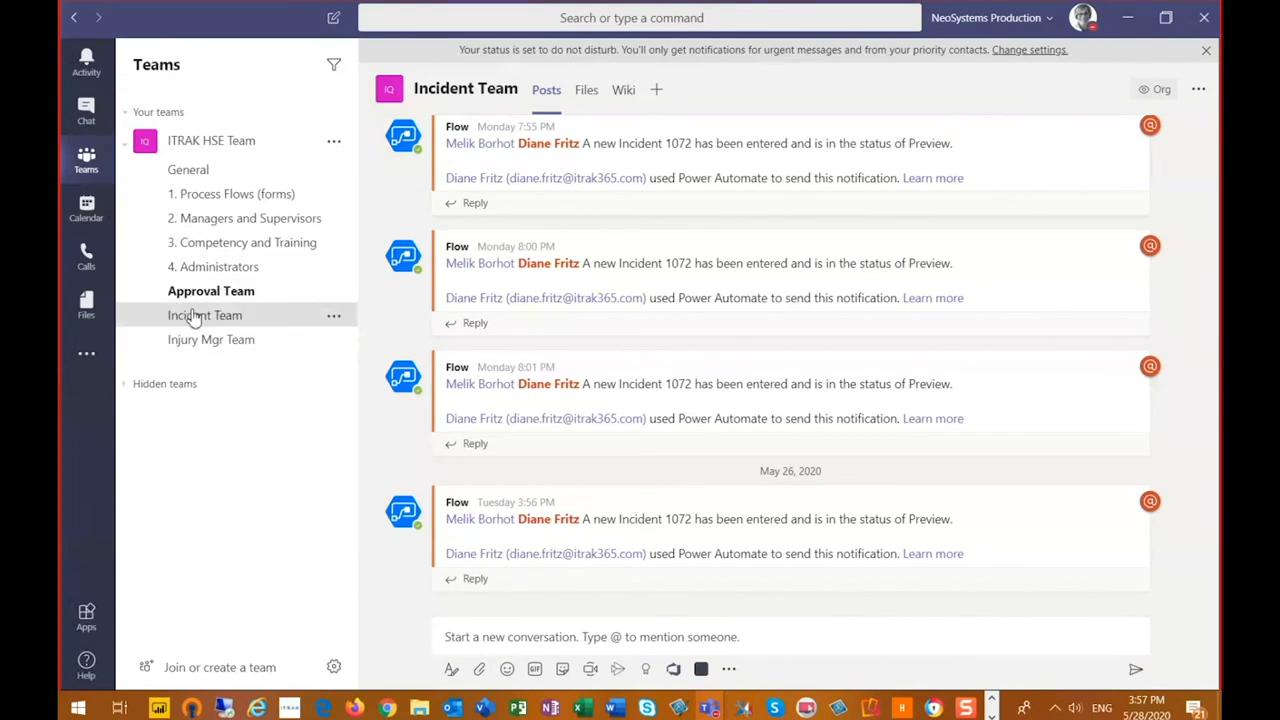
mouse_move(212, 292)
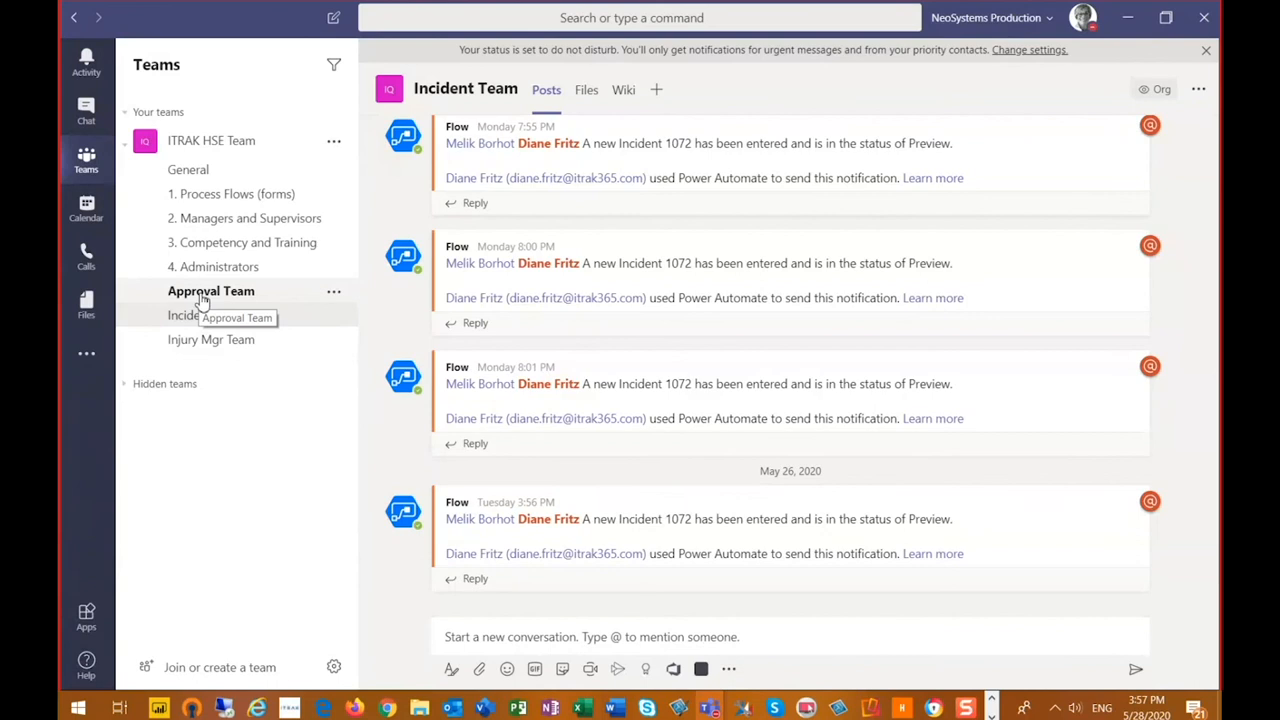
Step: Switch to the Approval Team channel showing the Incident 1072 approval request
click(208, 290)
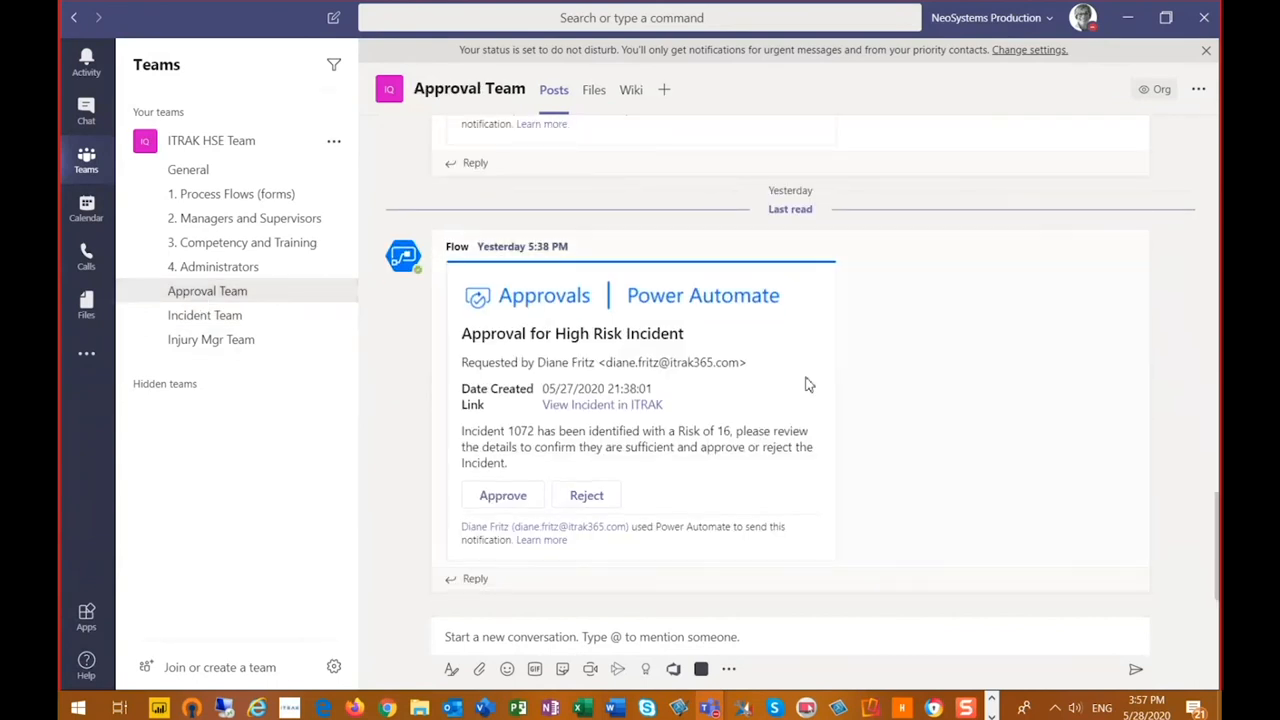
mouse_move(836, 410)
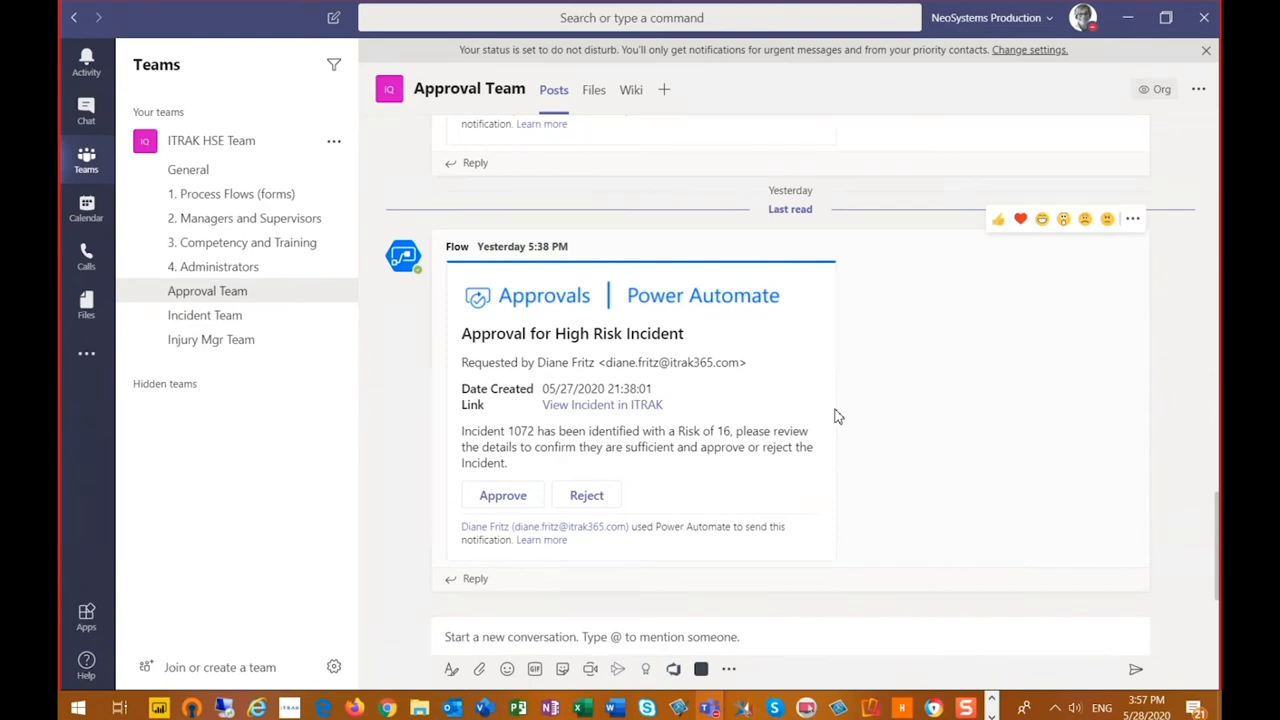
mouse_move(546, 440)
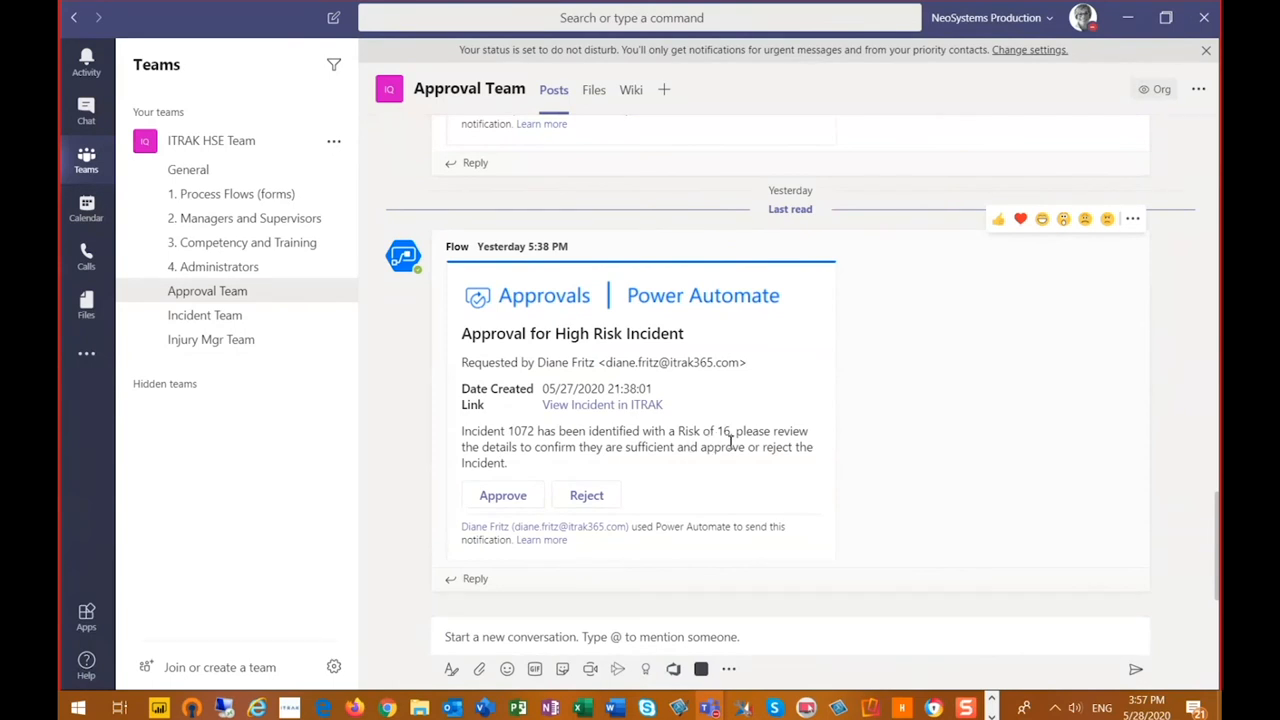
mouse_move(698, 462)
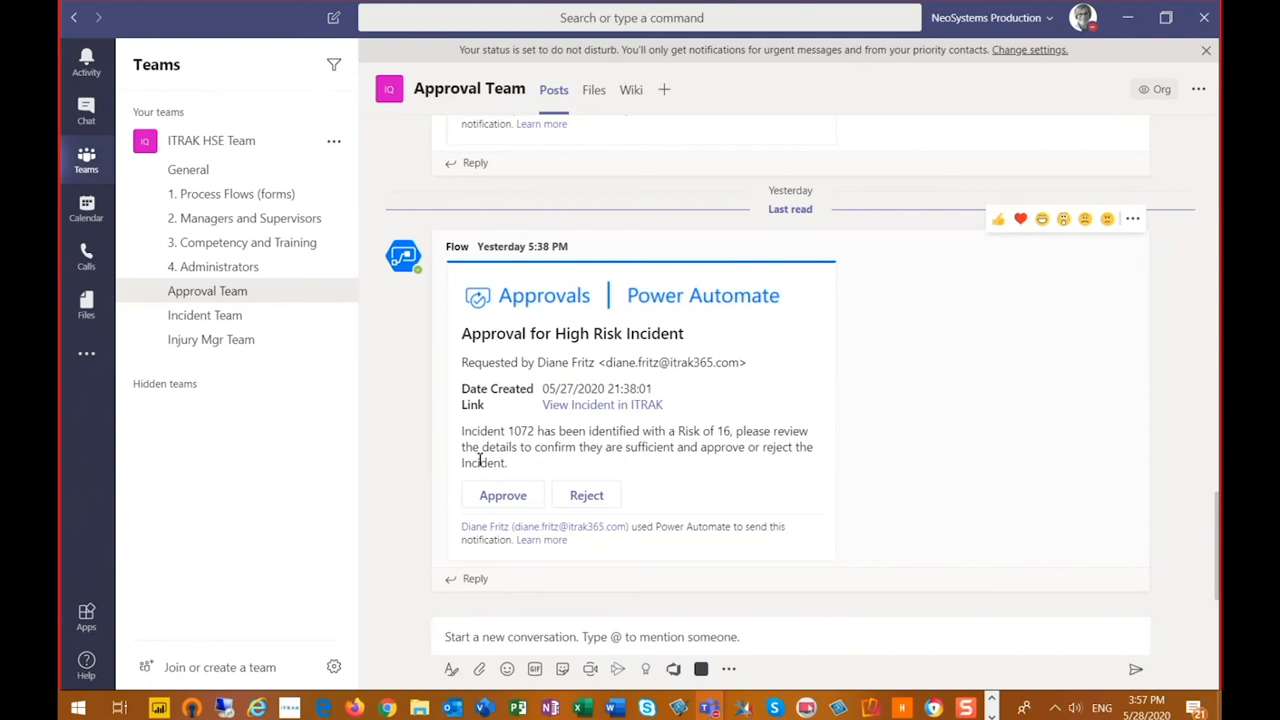
mouse_move(602, 404)
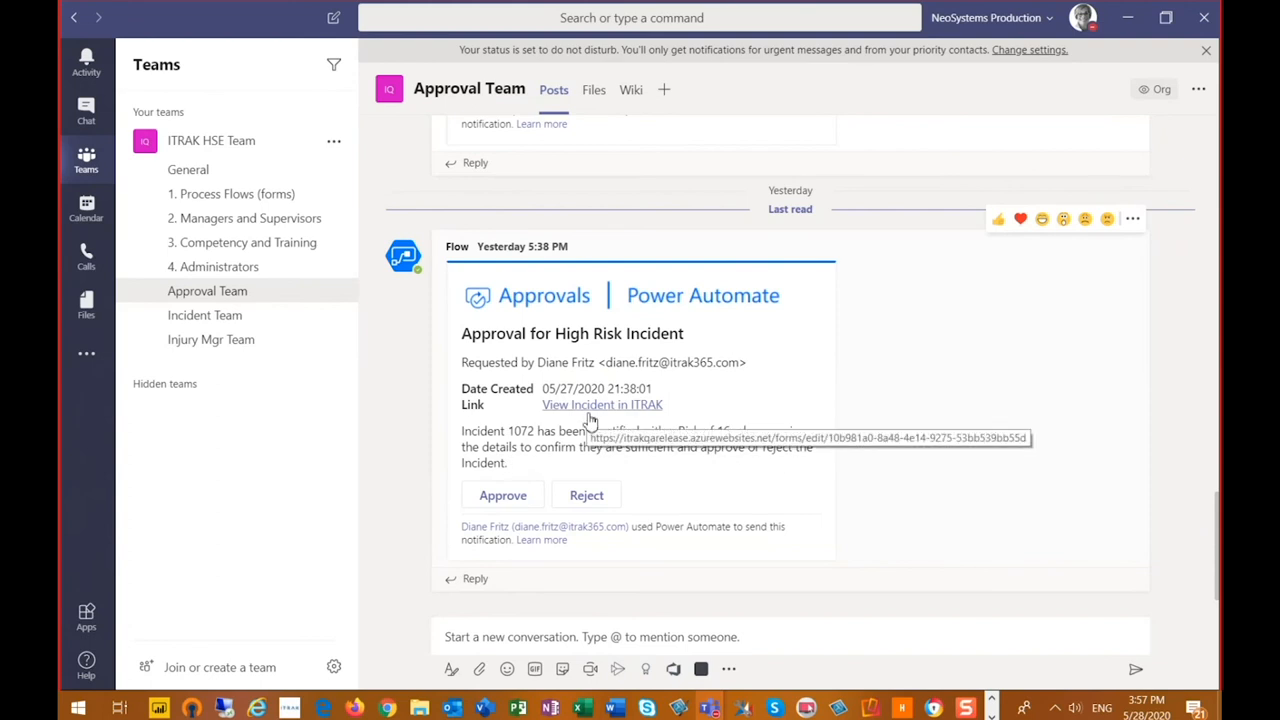
mouse_move(596, 410)
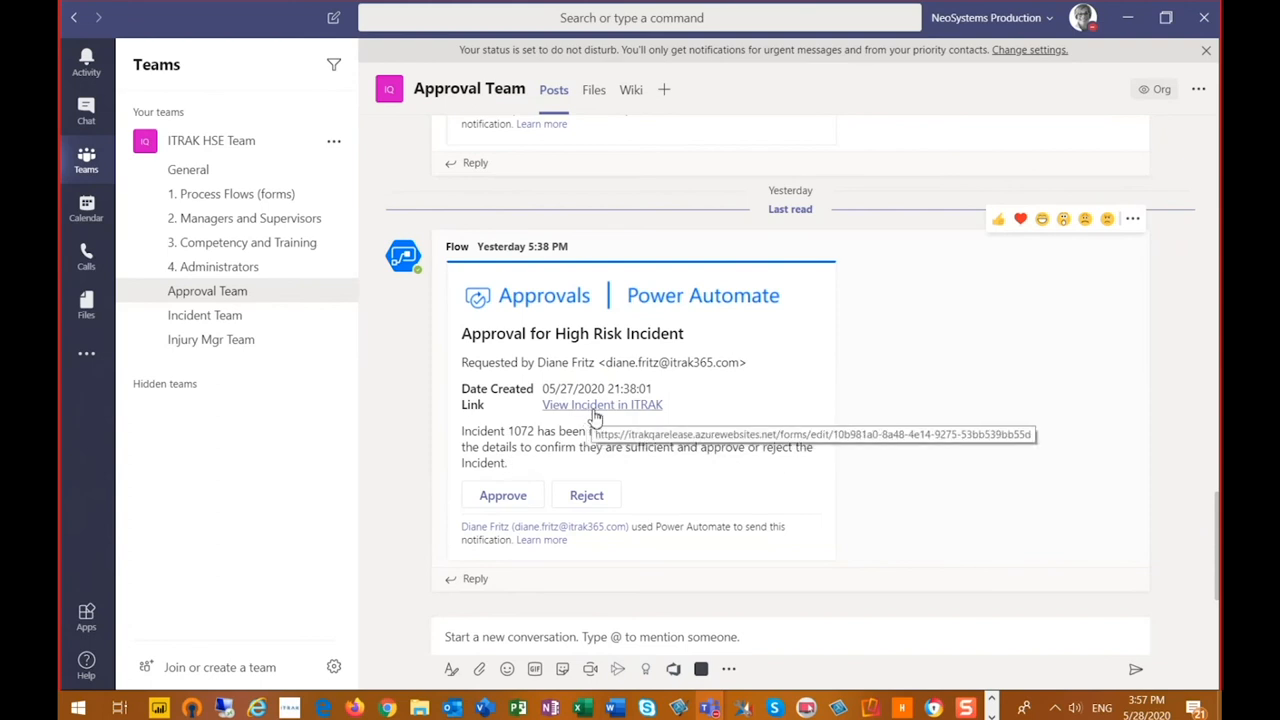
mouse_move(596, 424)
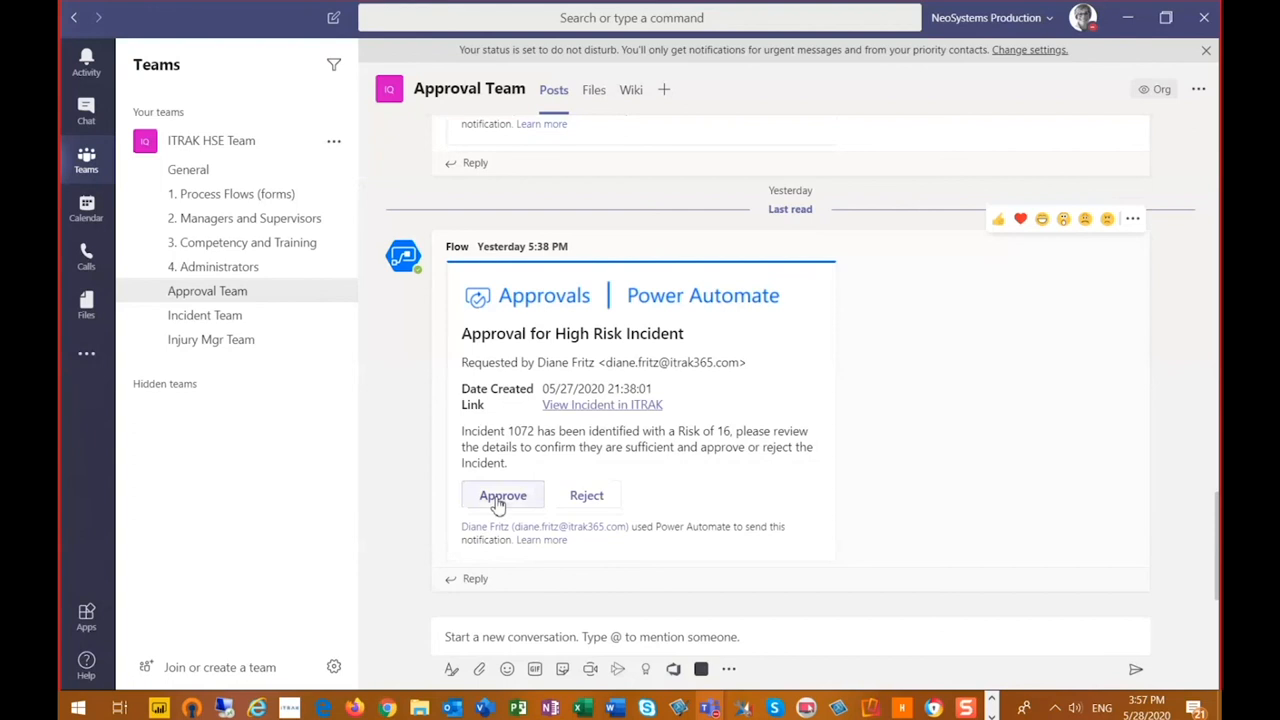
Step: Choose Approve on the High Risk Incident 1072 approval card
click(504, 496)
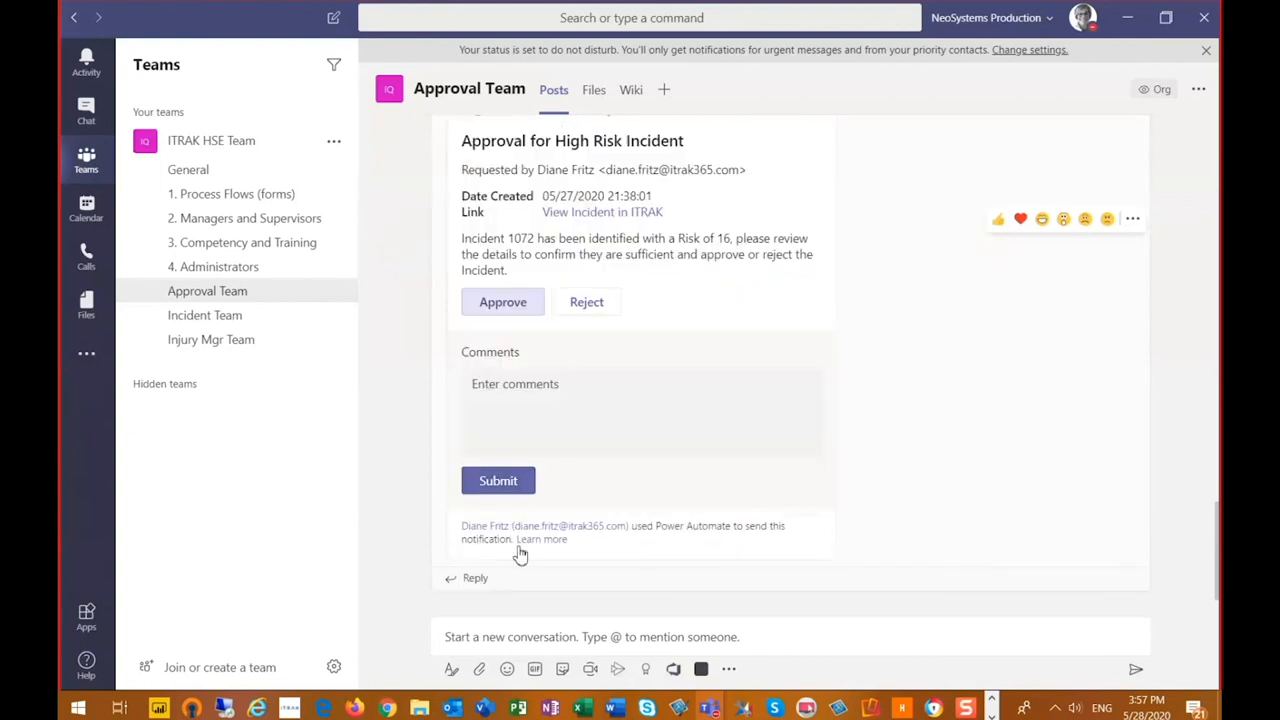
Step: Submit the approval with the comment 'Please proceed with investigation'
click(640, 410)
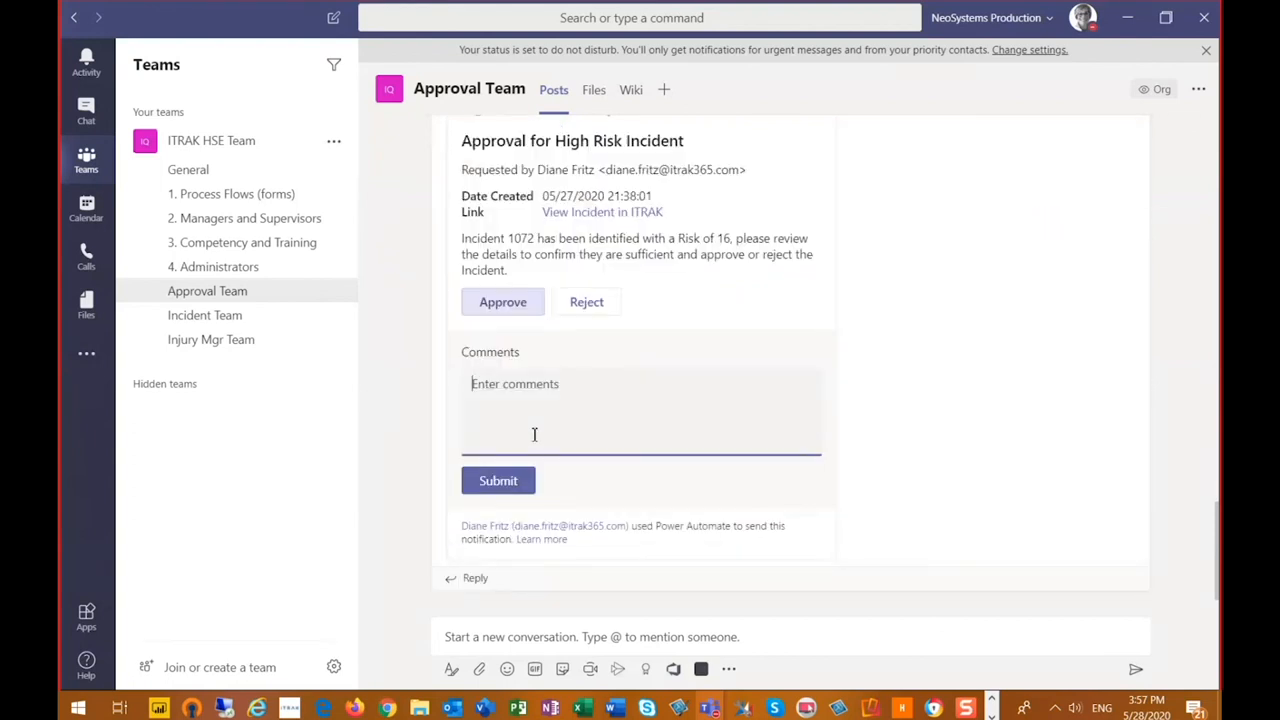
text(P)
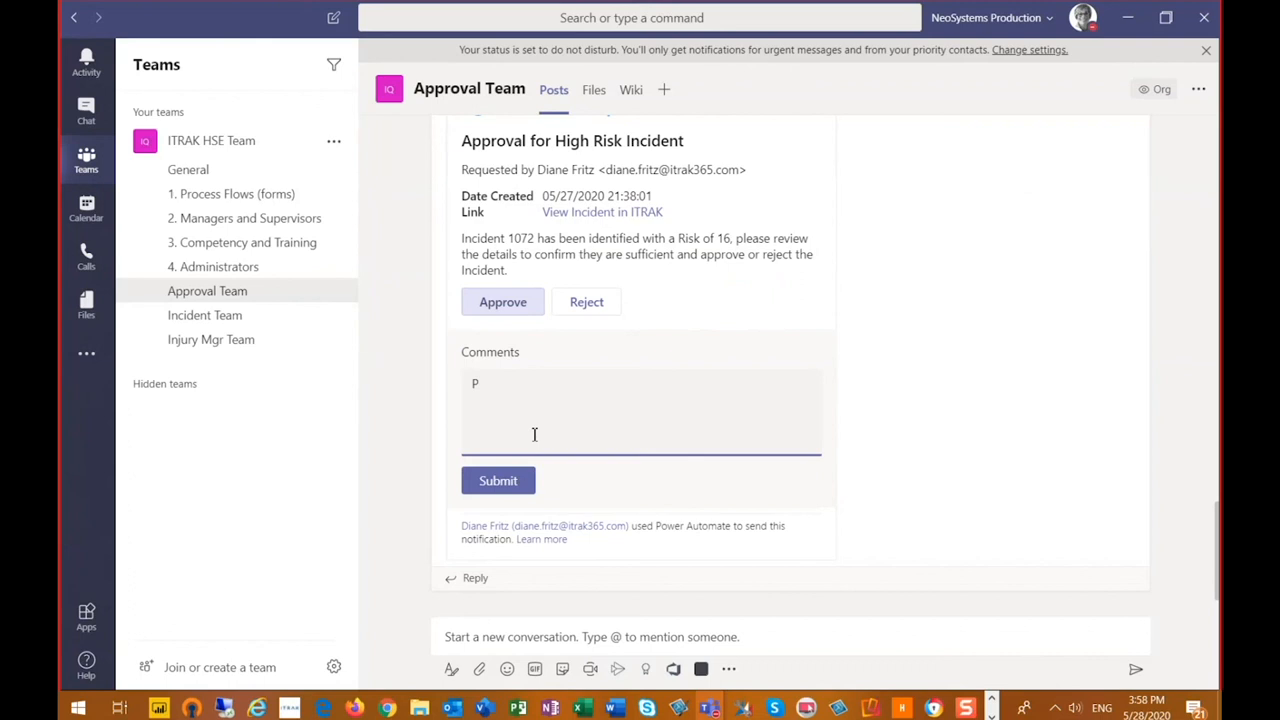
text(lease proceed)
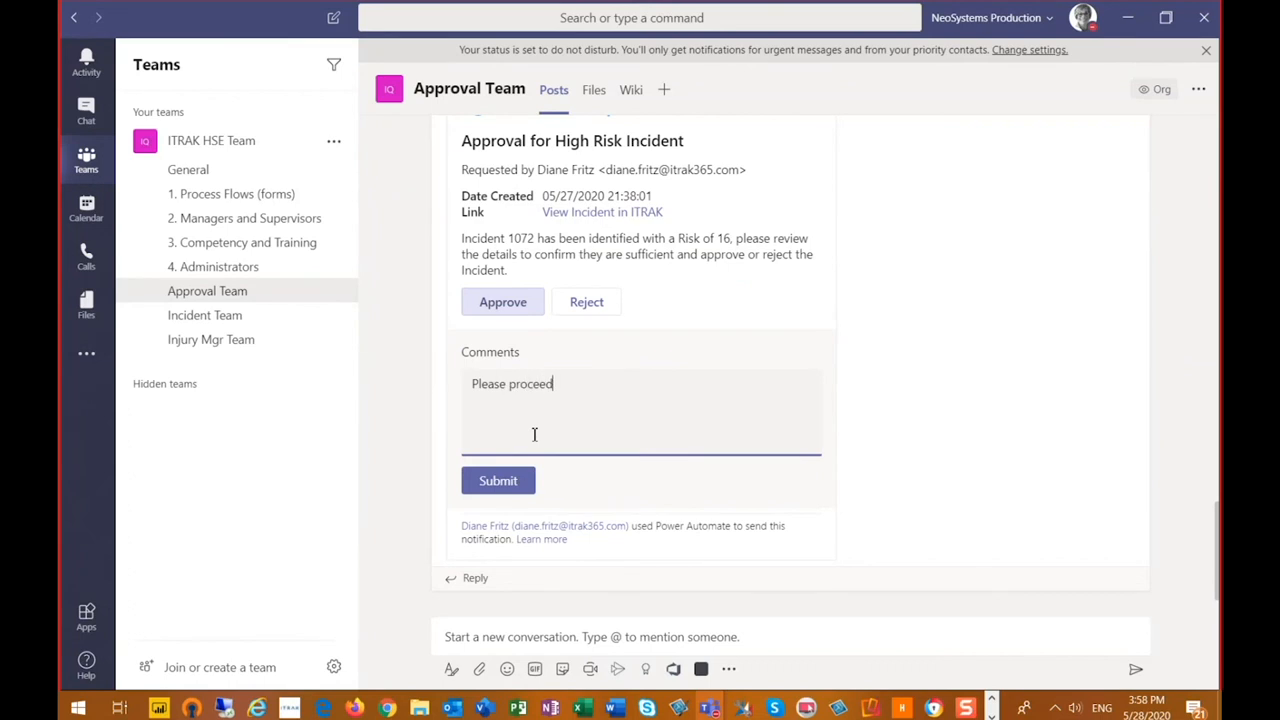
text(with)
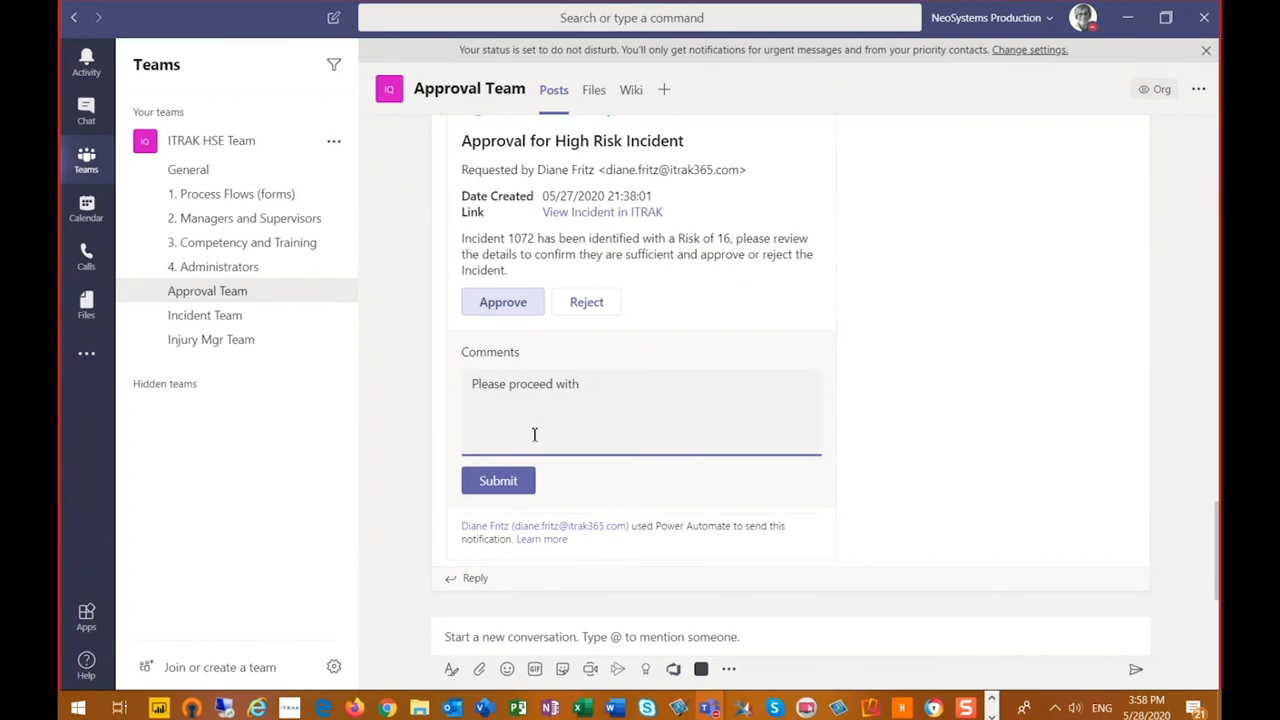
text(invest)
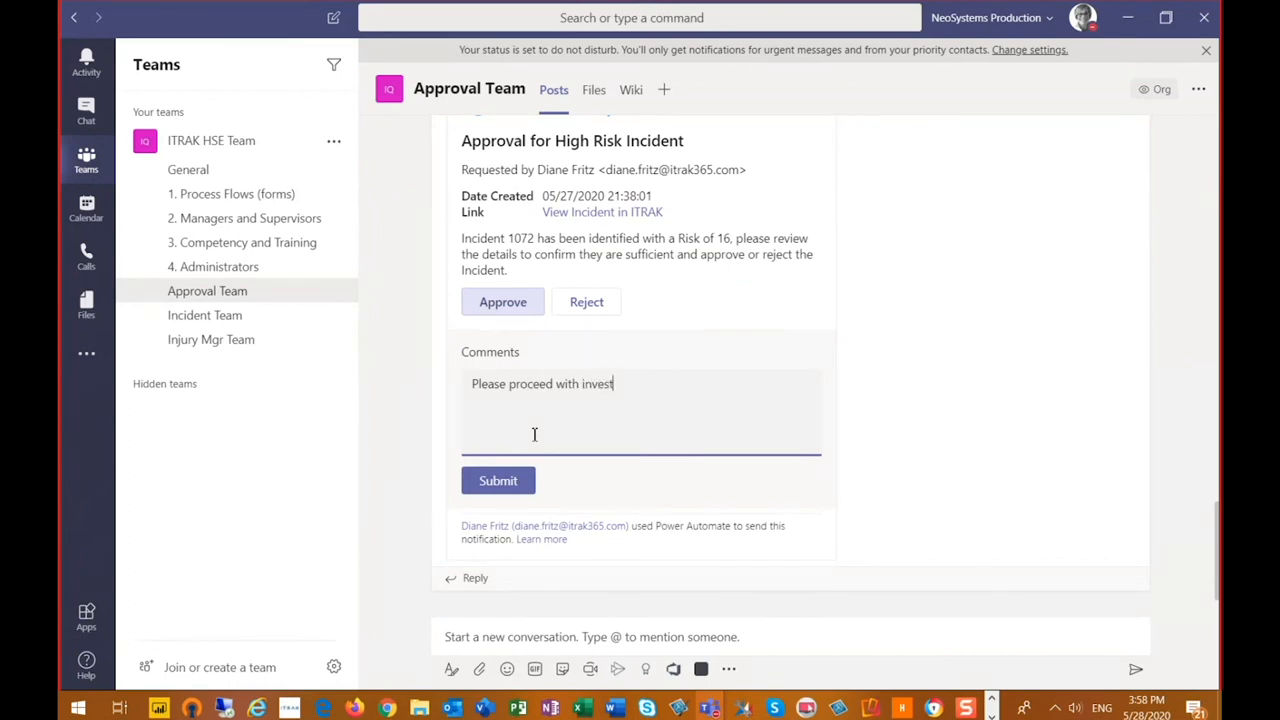
text(igation)
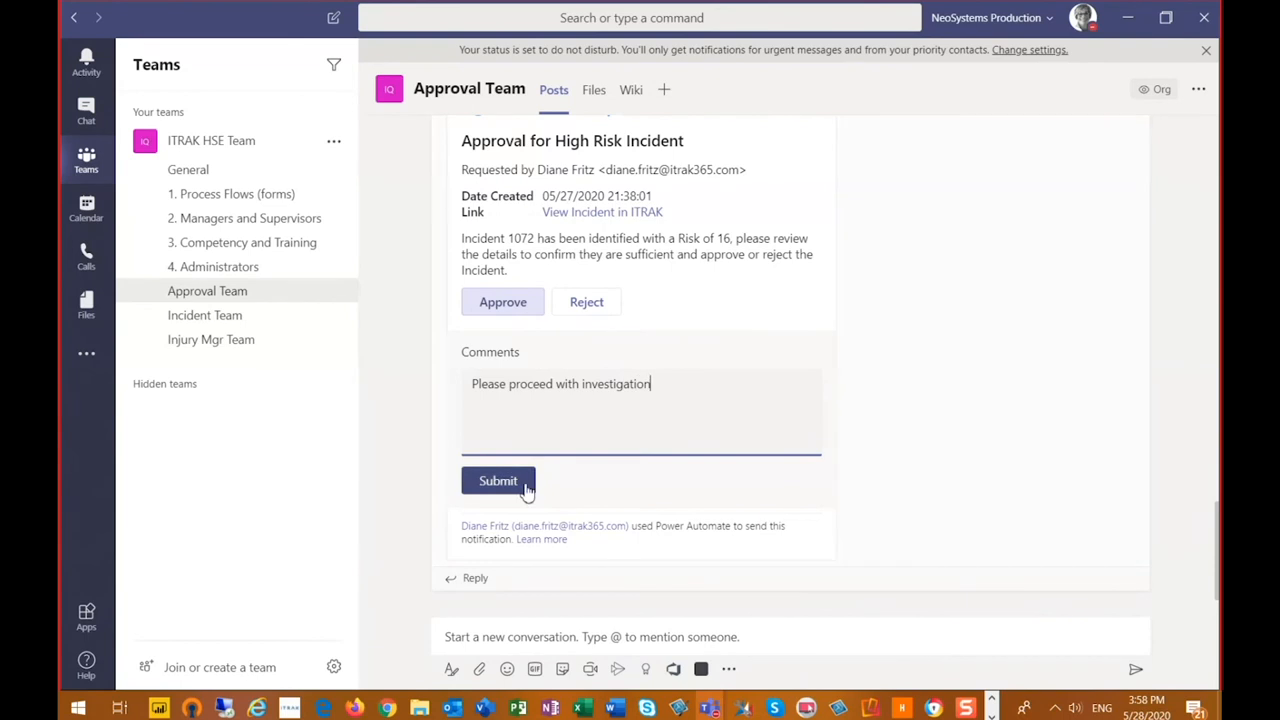
click(498, 480)
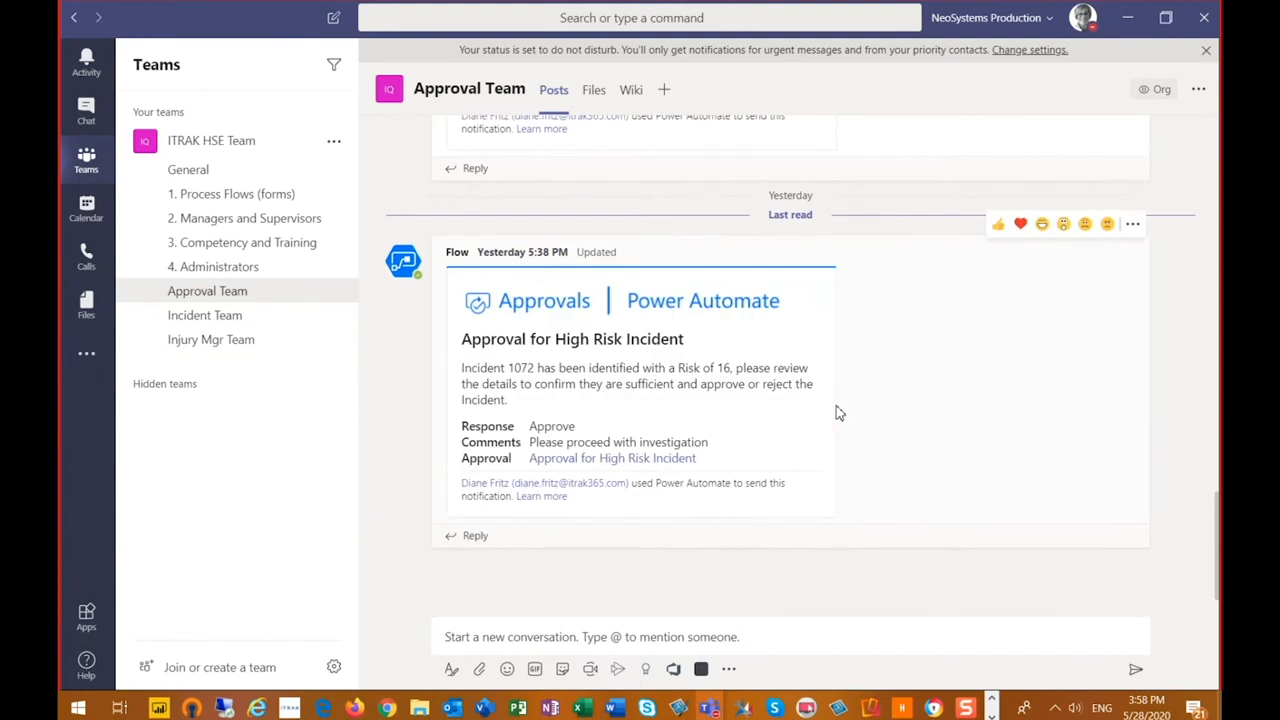
scroll(down, 3)
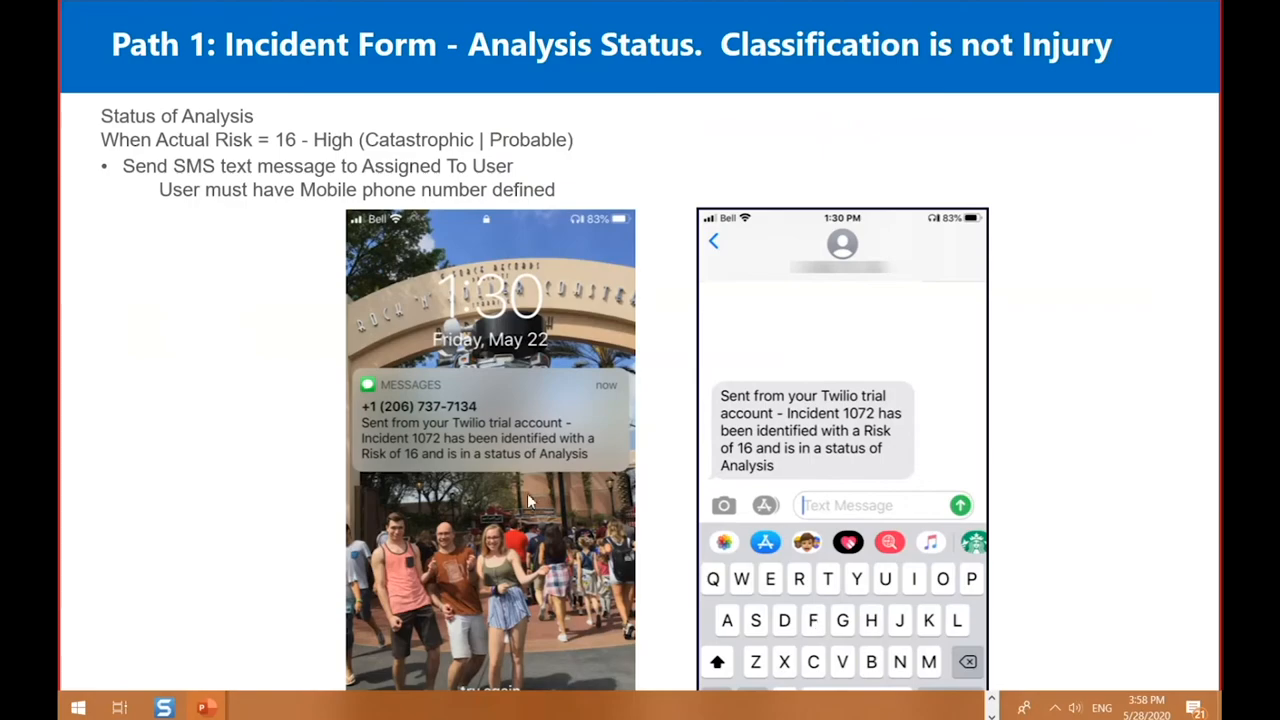
mouse_move(390, 468)
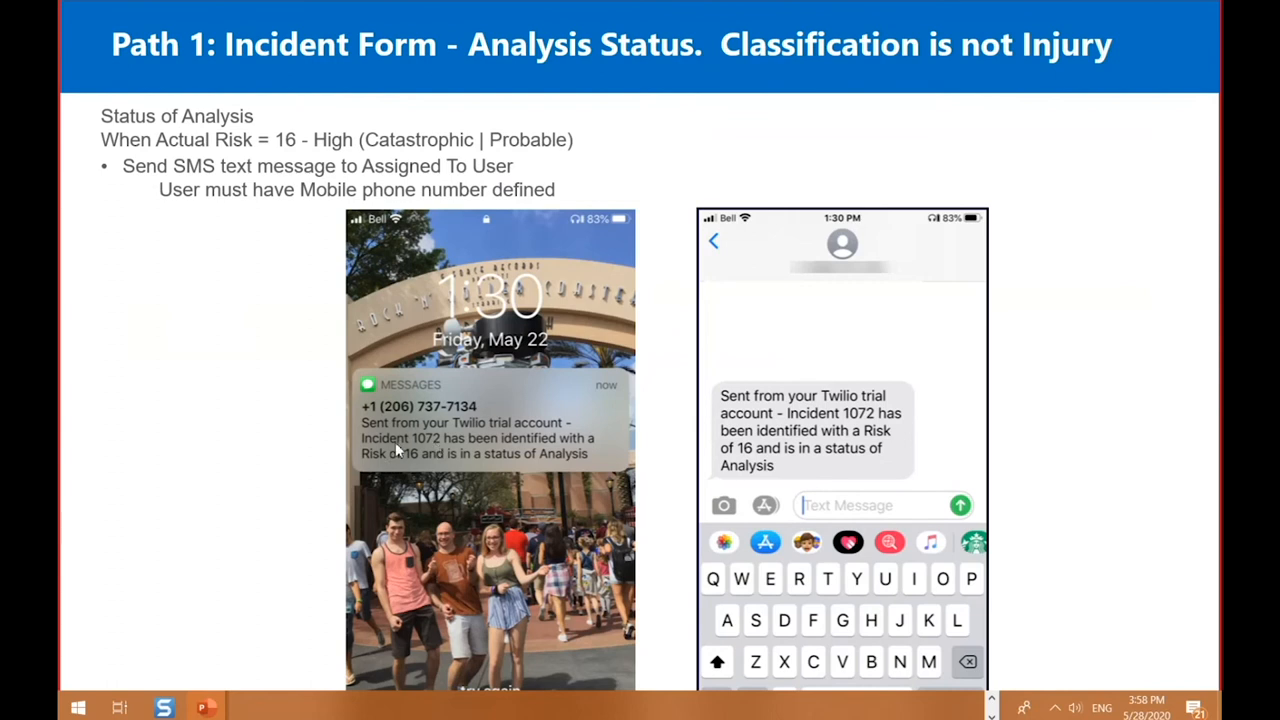
mouse_move(778, 428)
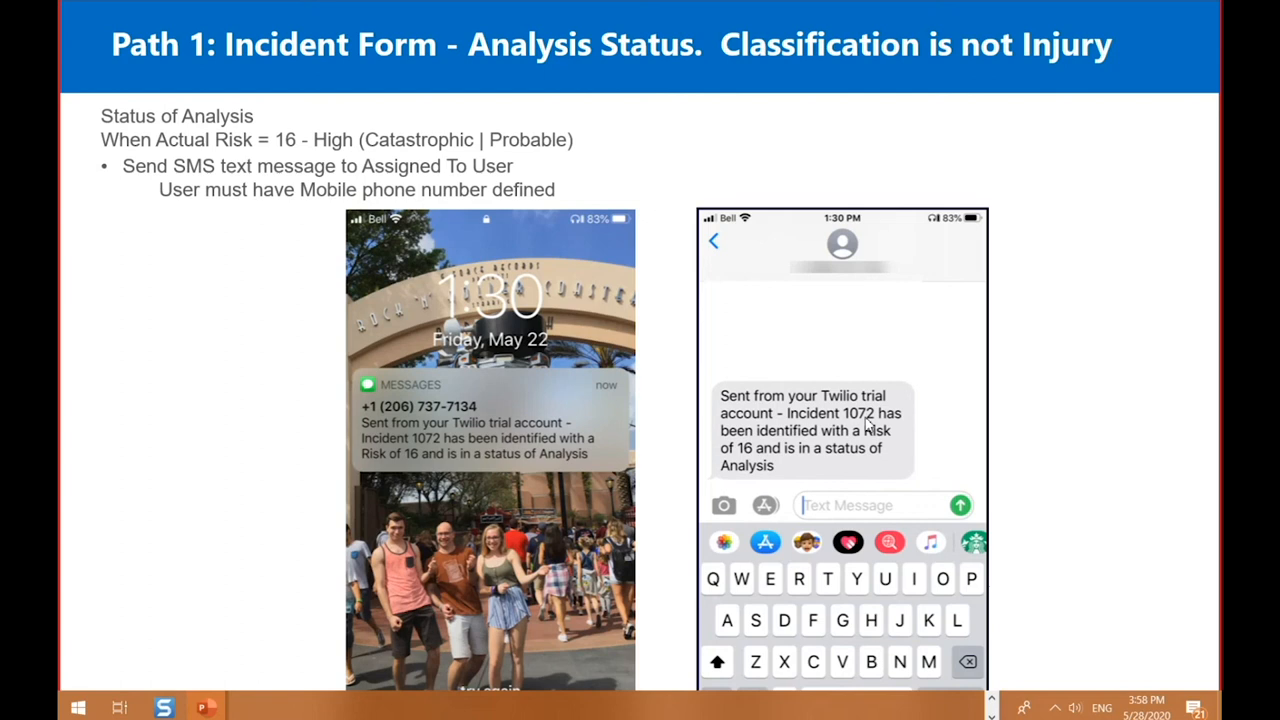
mouse_move(904, 448)
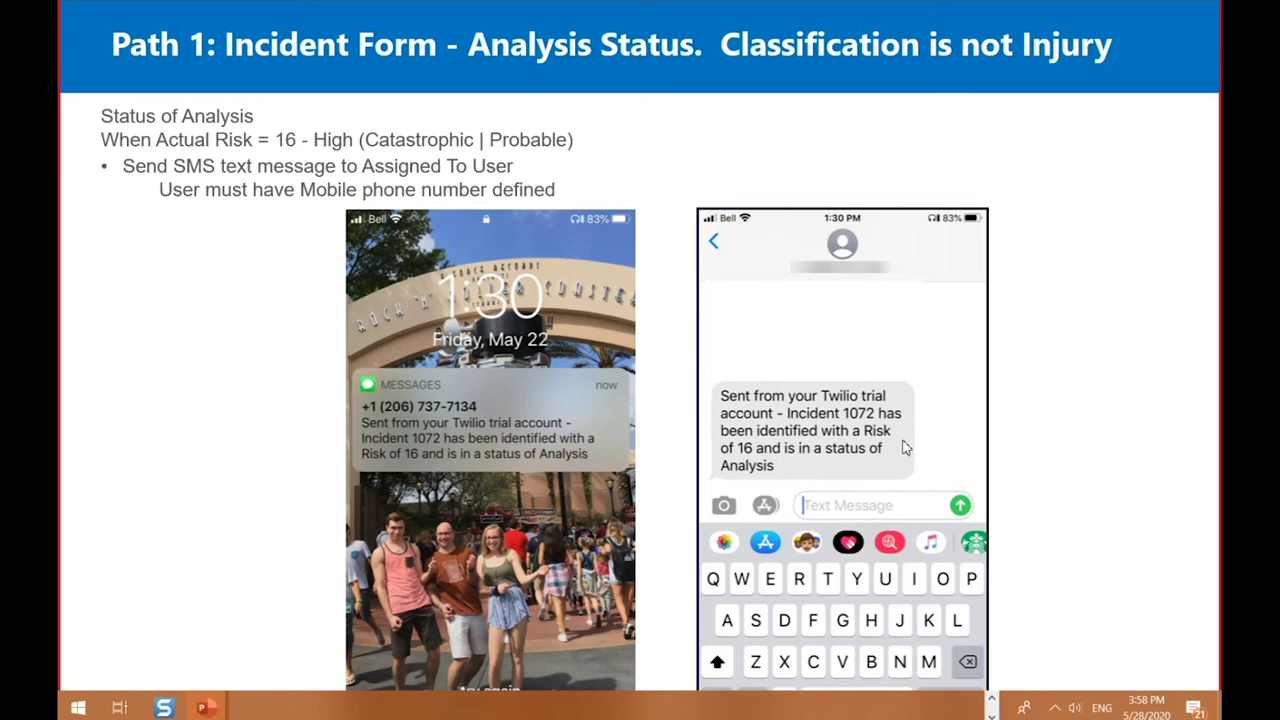
mouse_move(822, 464)
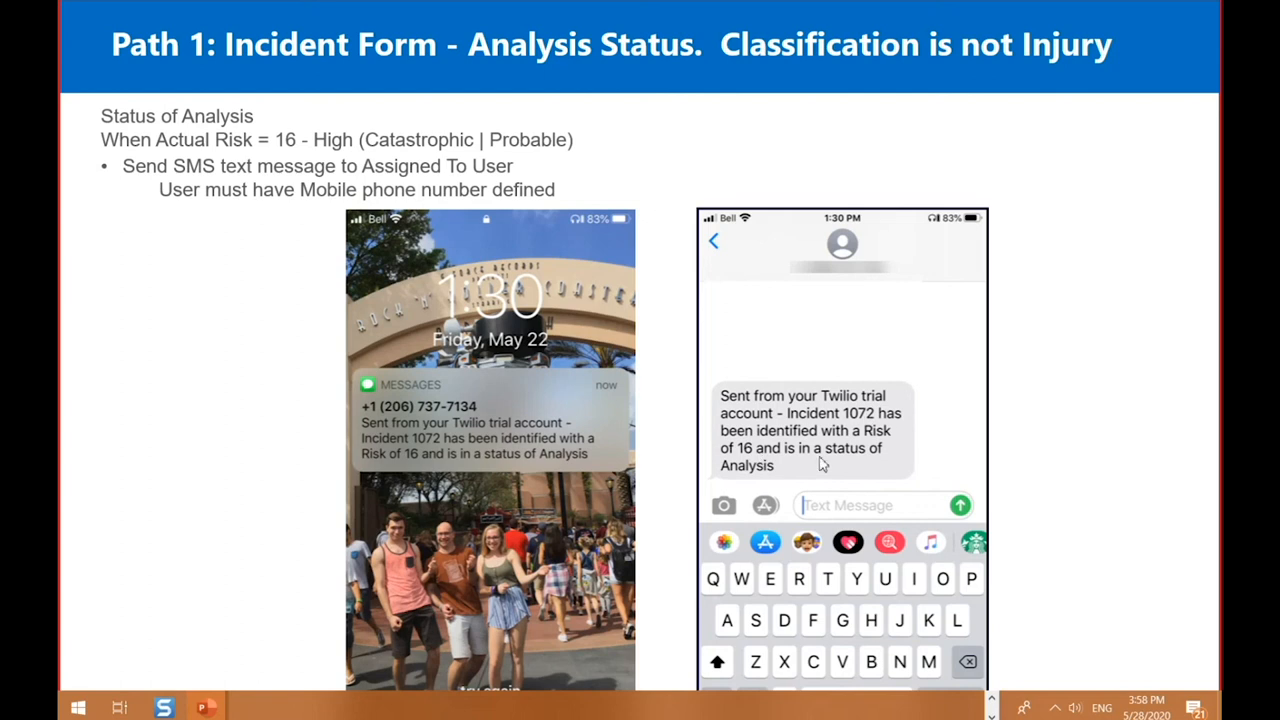
mouse_move(800, 480)
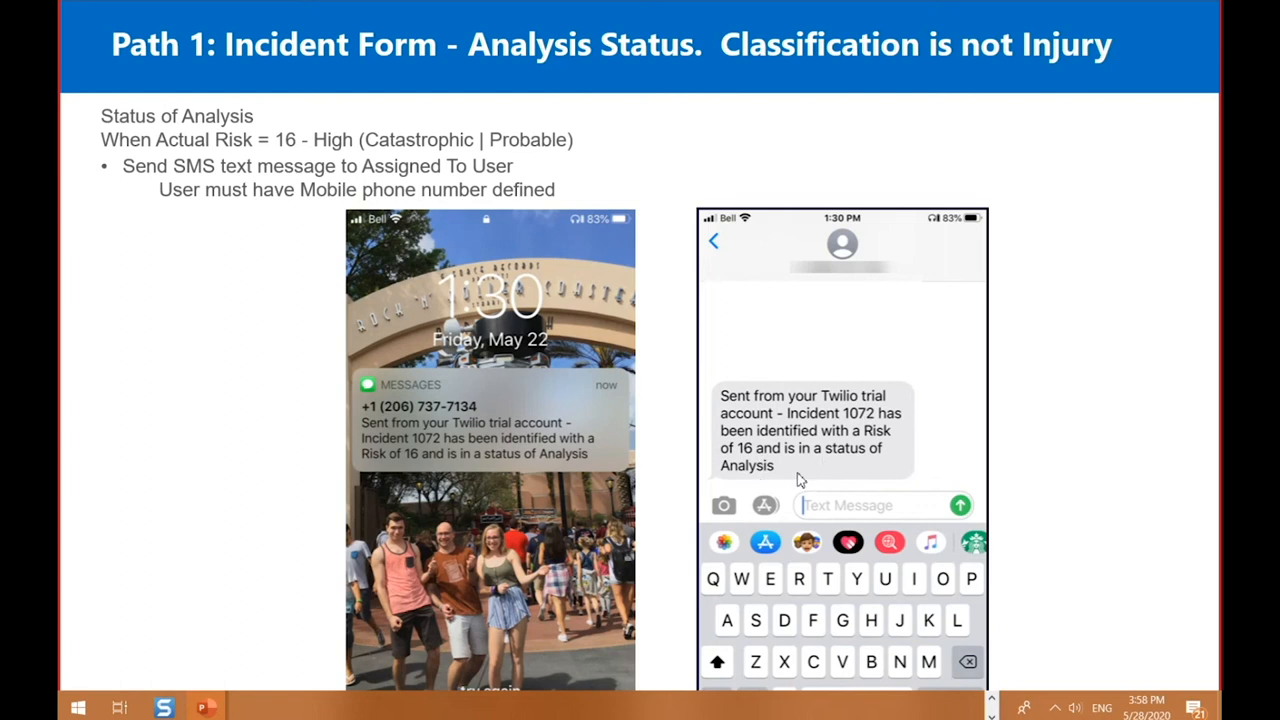
mouse_move(800, 480)
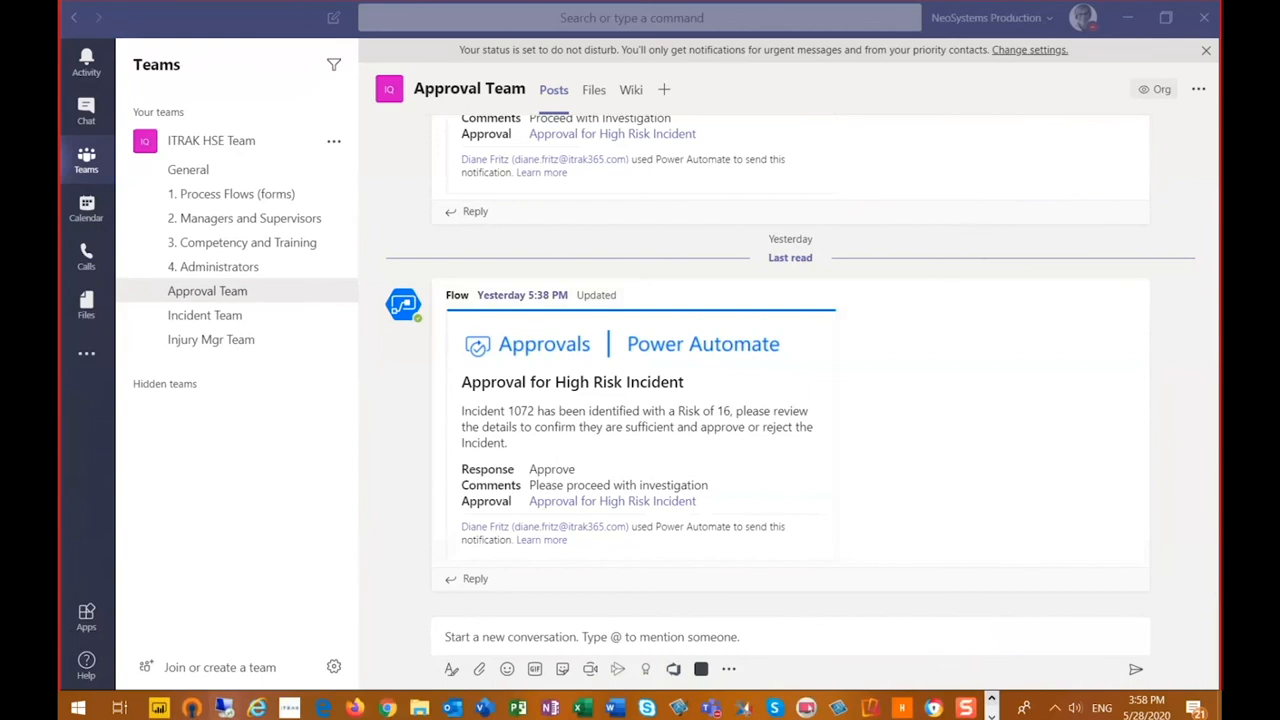
mouse_move(388, 708)
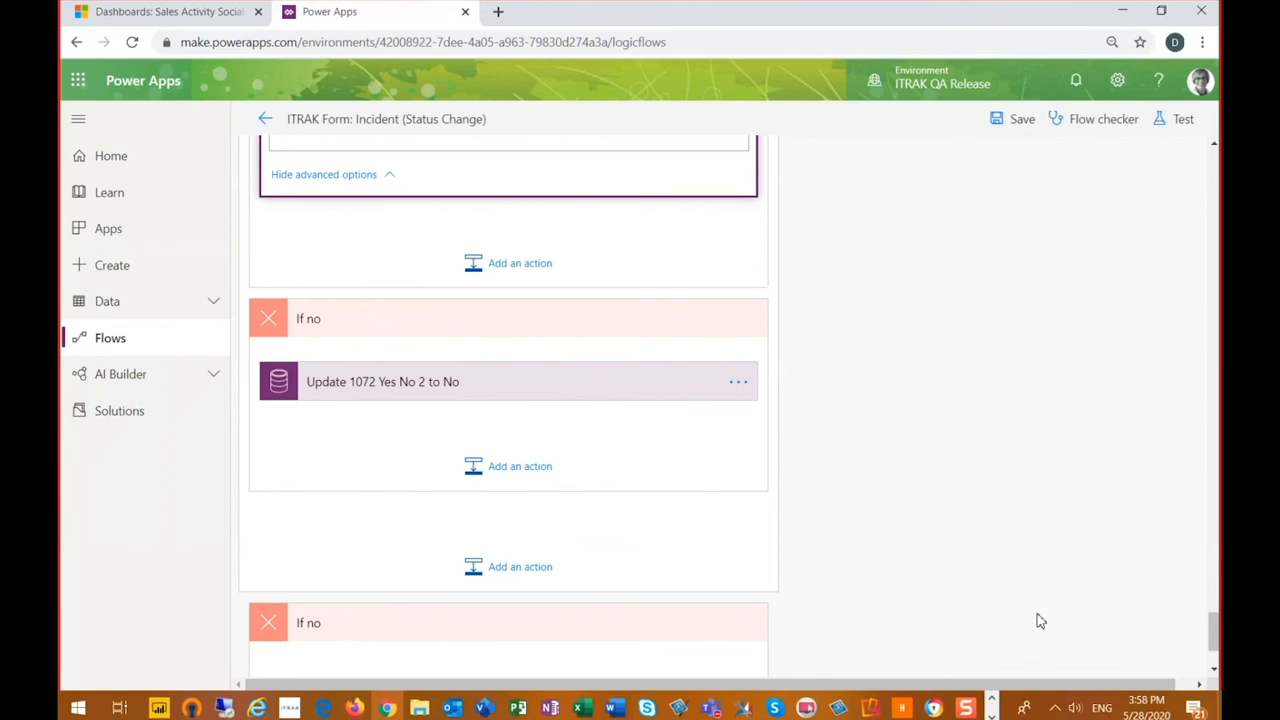
Step: Expand the Preview-and-Injury condition and scroll to its Post Team Card in Injury Channel action
scroll(up, 3)
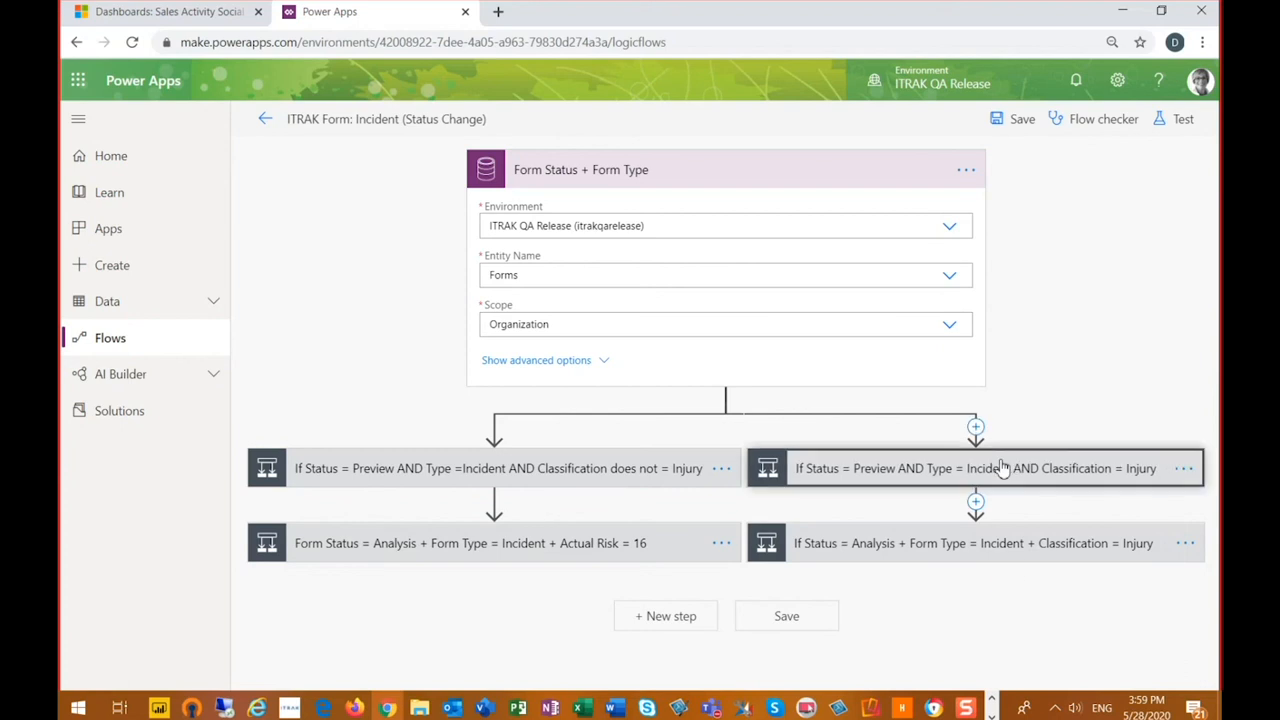
click(976, 468)
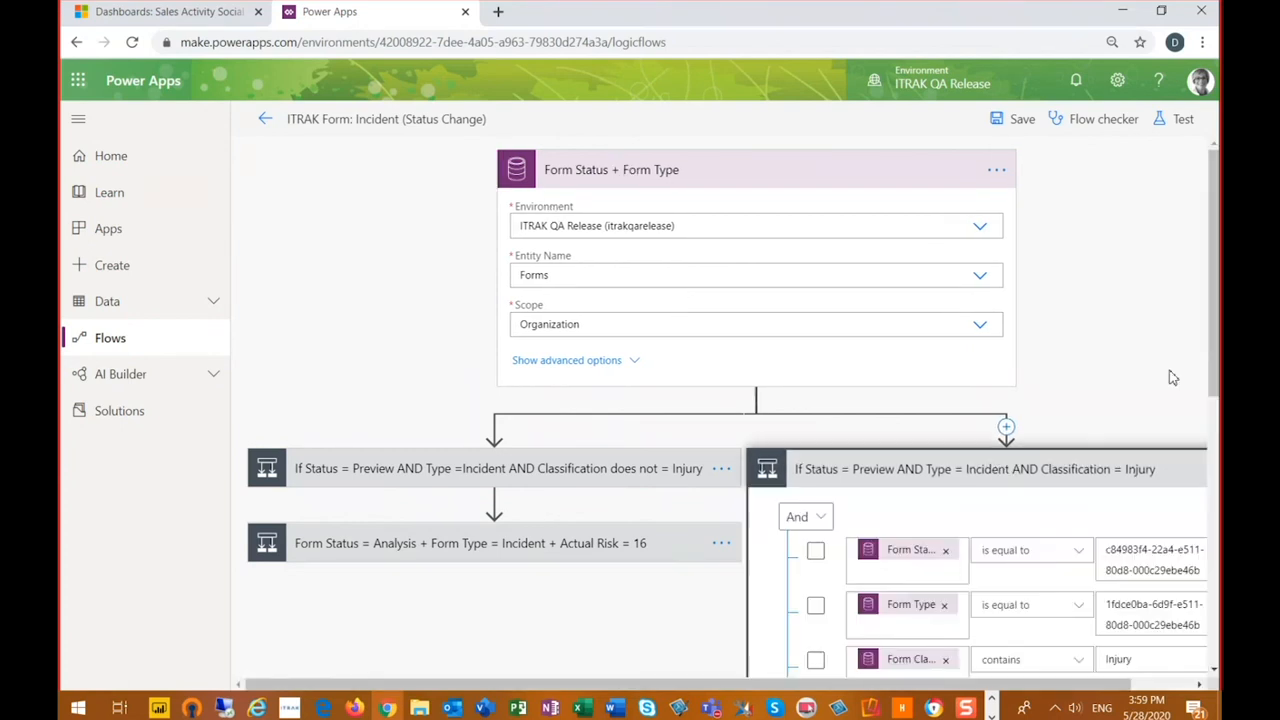
scroll(down, 3)
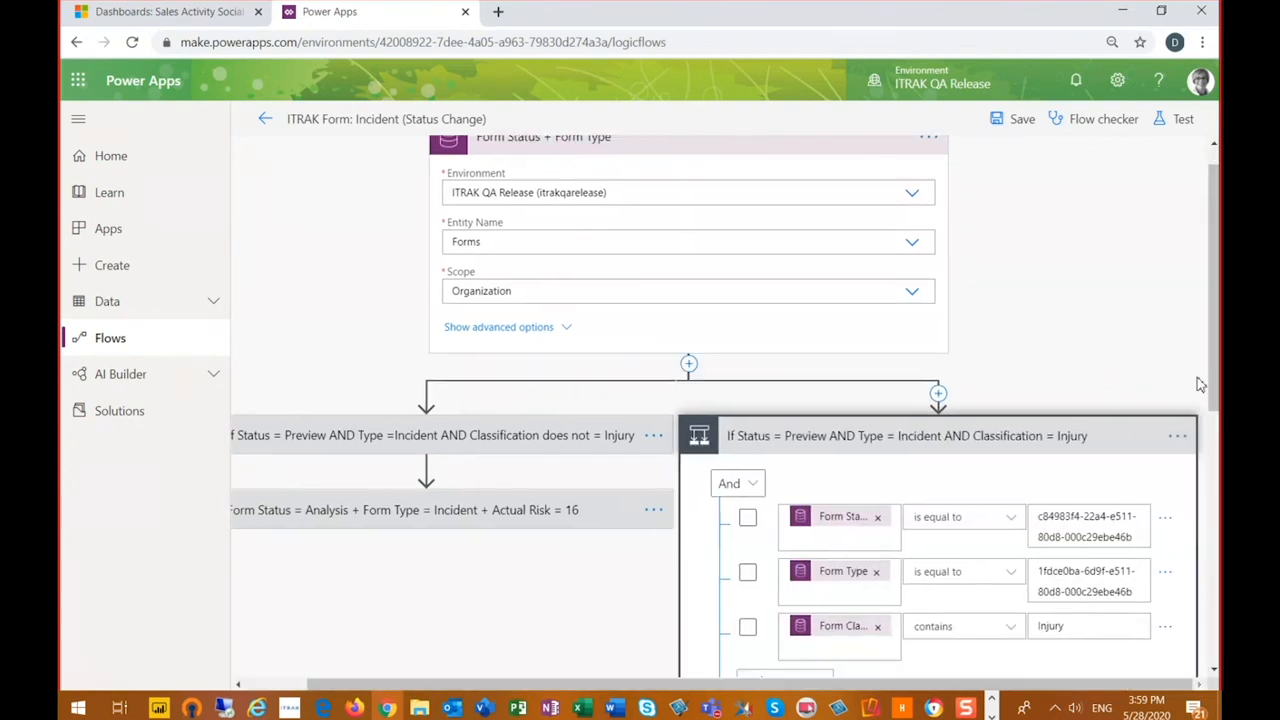
scroll(down, 3)
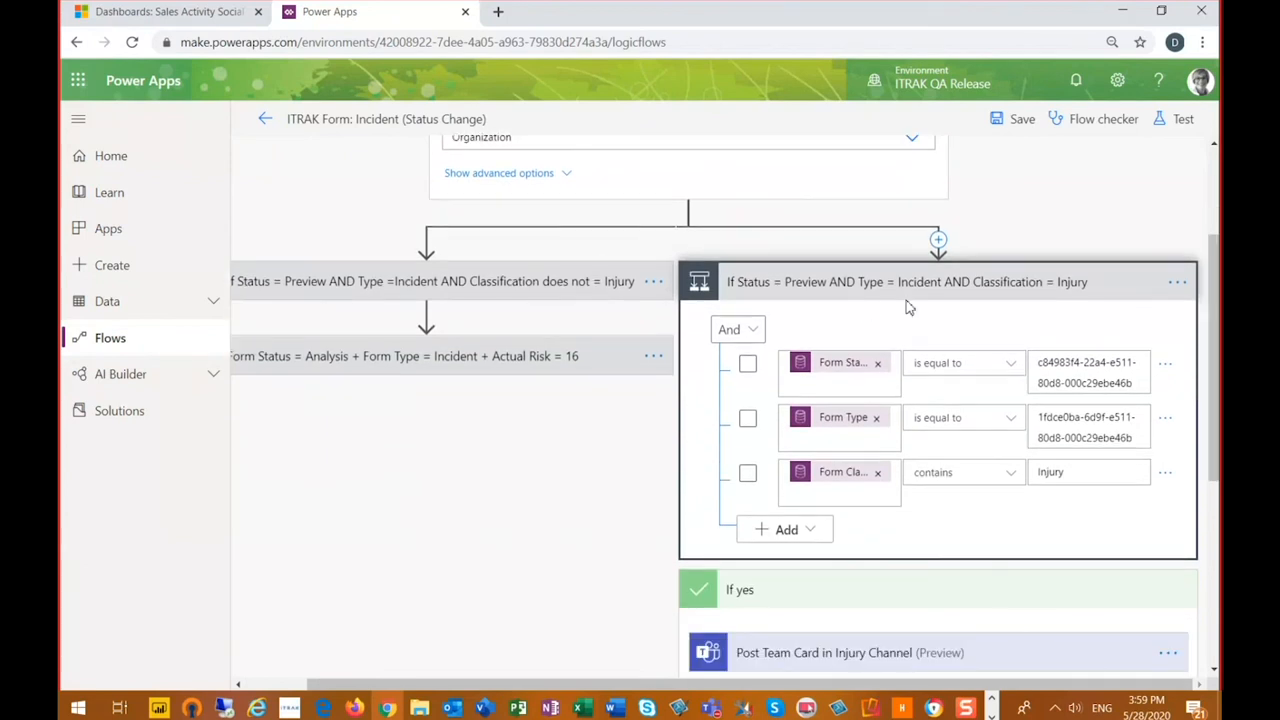
mouse_move(858, 296)
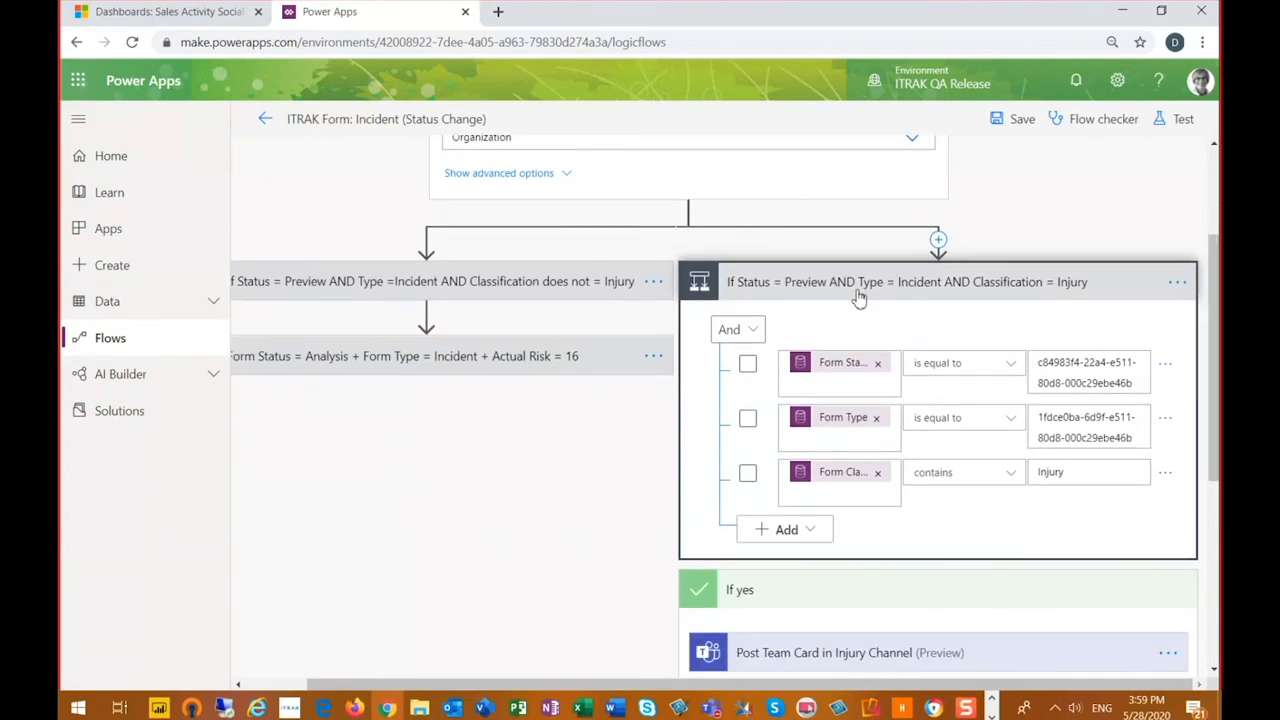
mouse_move(918, 298)
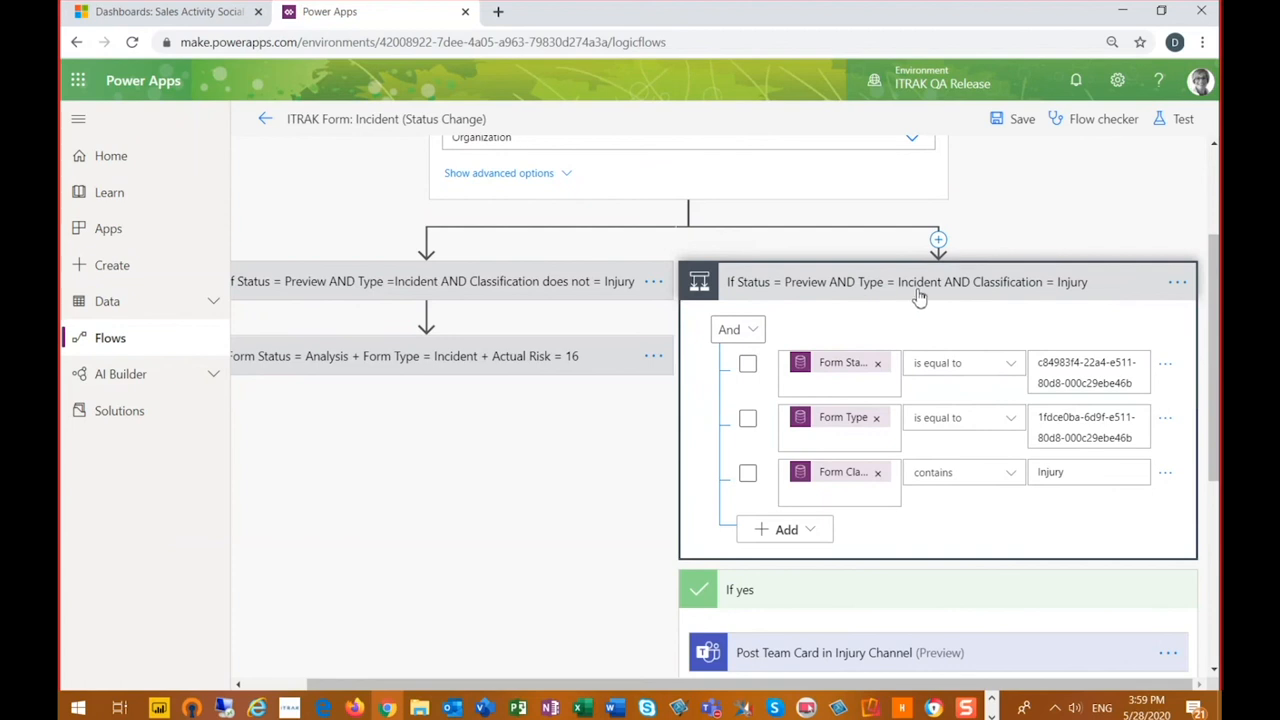
mouse_move(1078, 308)
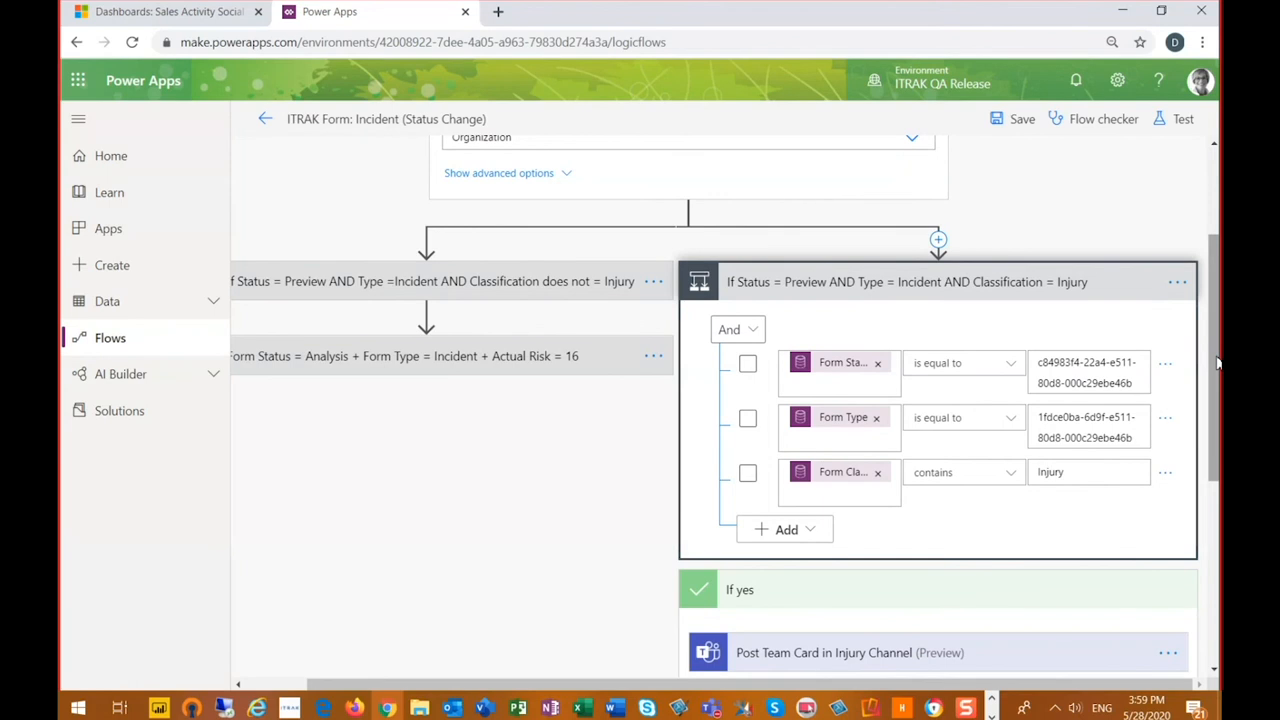
scroll(down, 3)
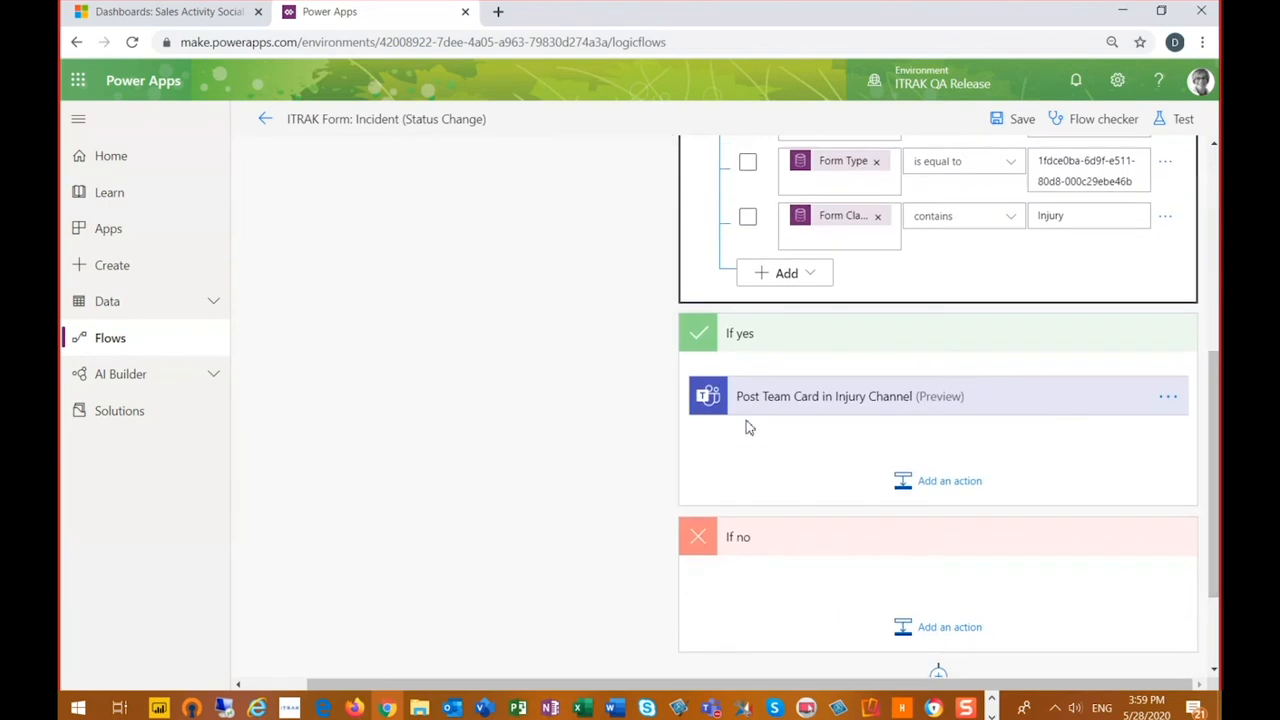
mouse_move(820, 412)
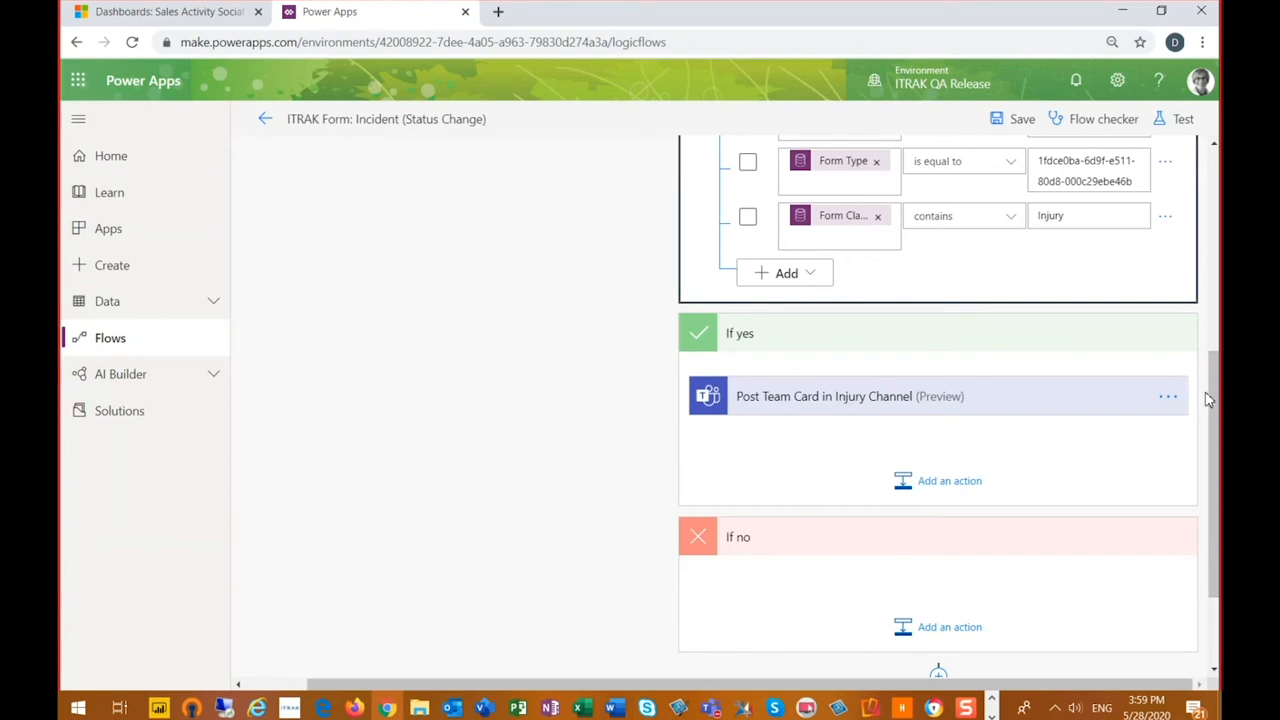
scroll(down, 3)
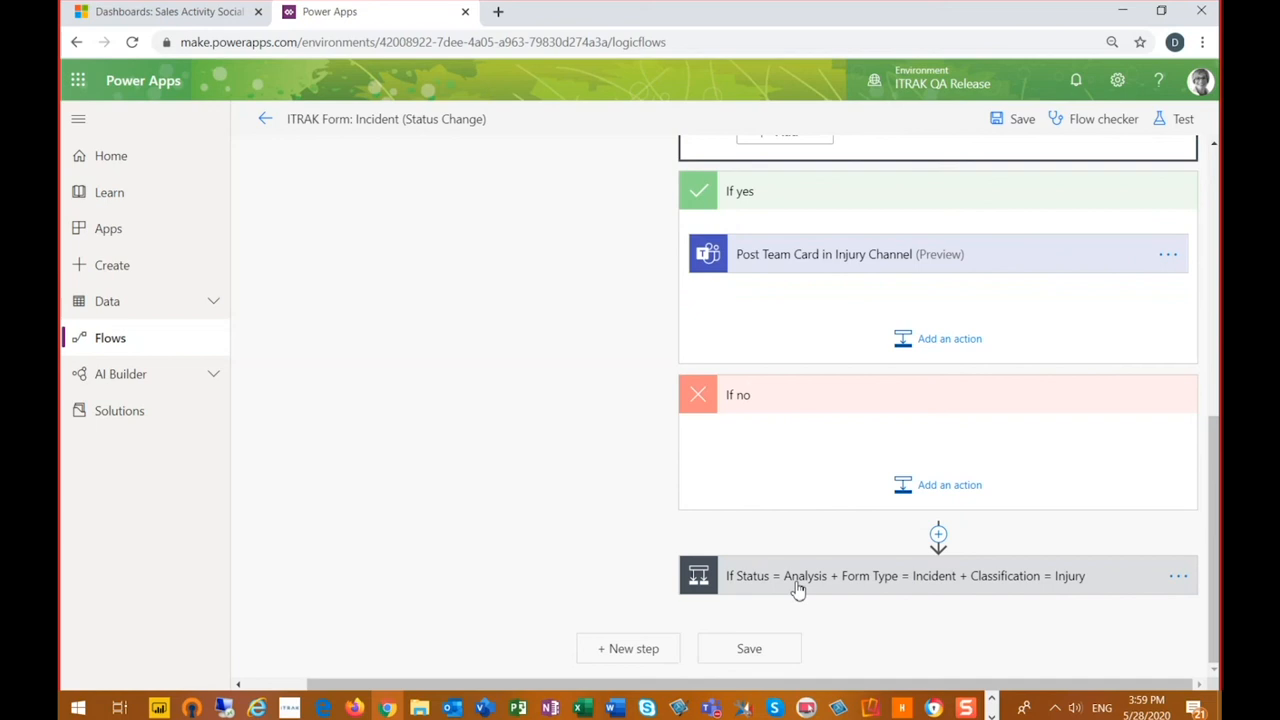
mouse_move(790, 588)
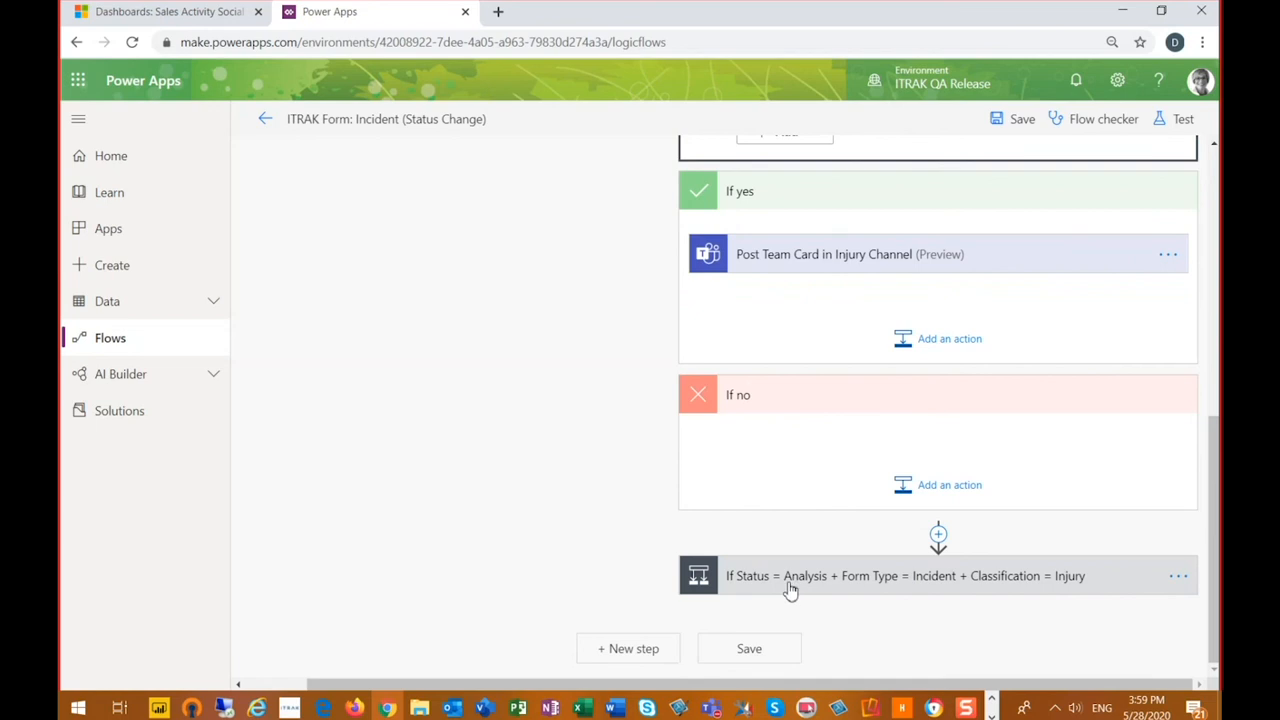
mouse_move(960, 588)
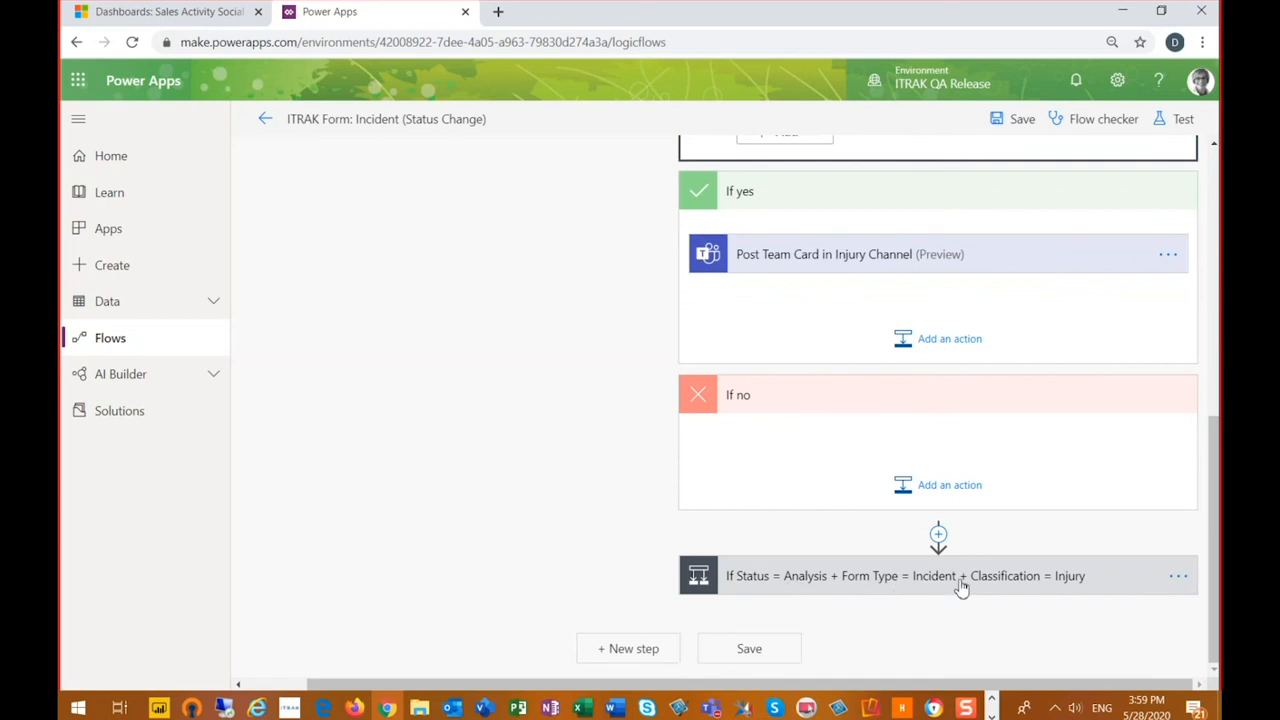
mouse_move(1082, 580)
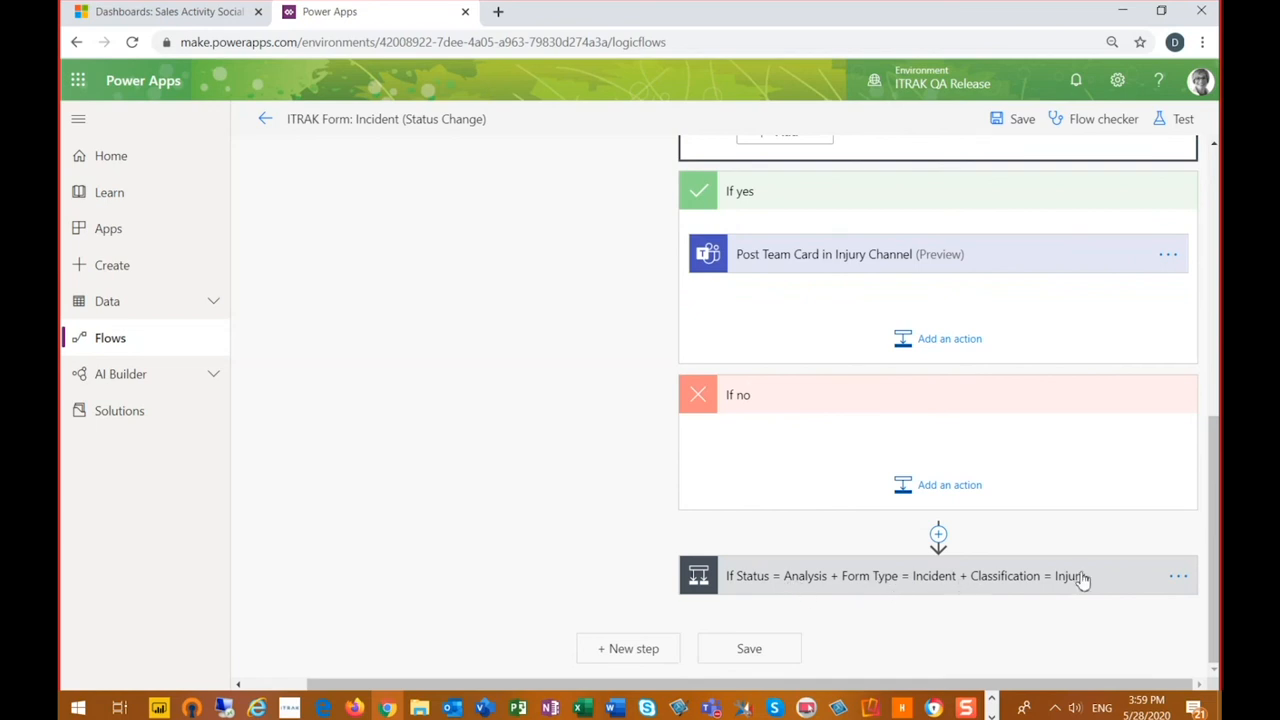
Step: Expand the condition to see the Form # 1075 approval step followed by Condition 2
click(904, 576)
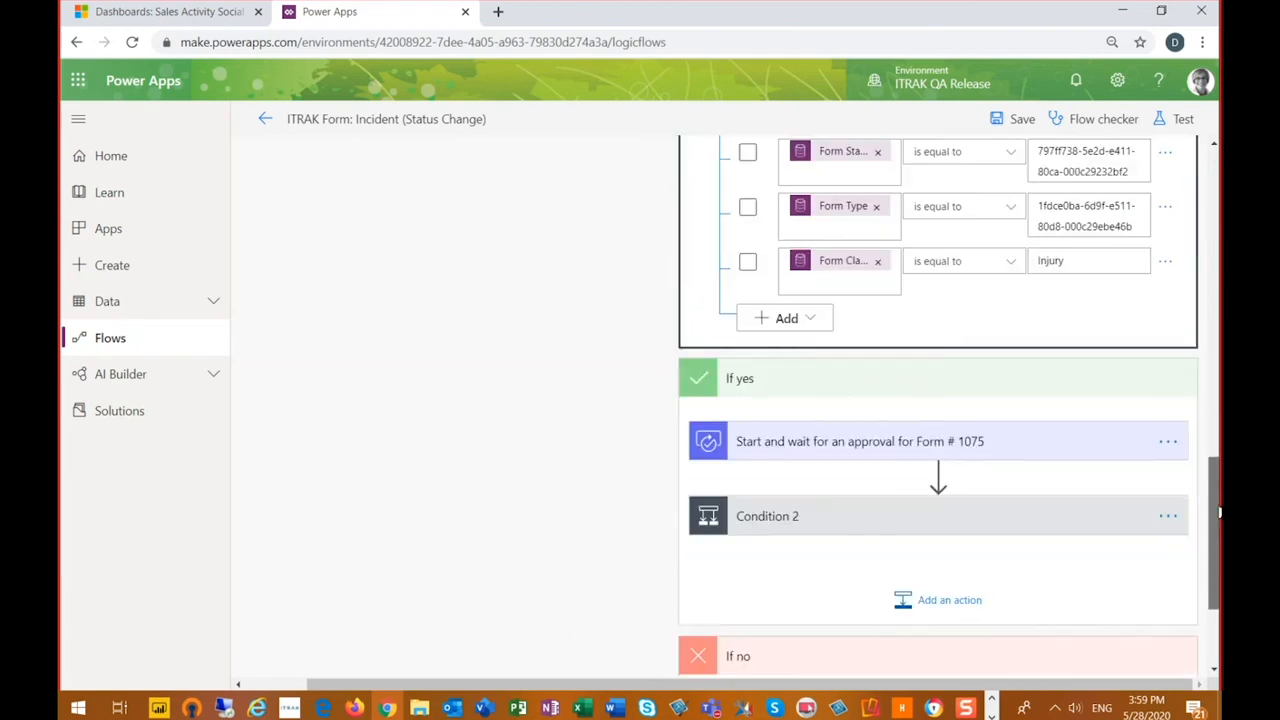
scroll(down, 3)
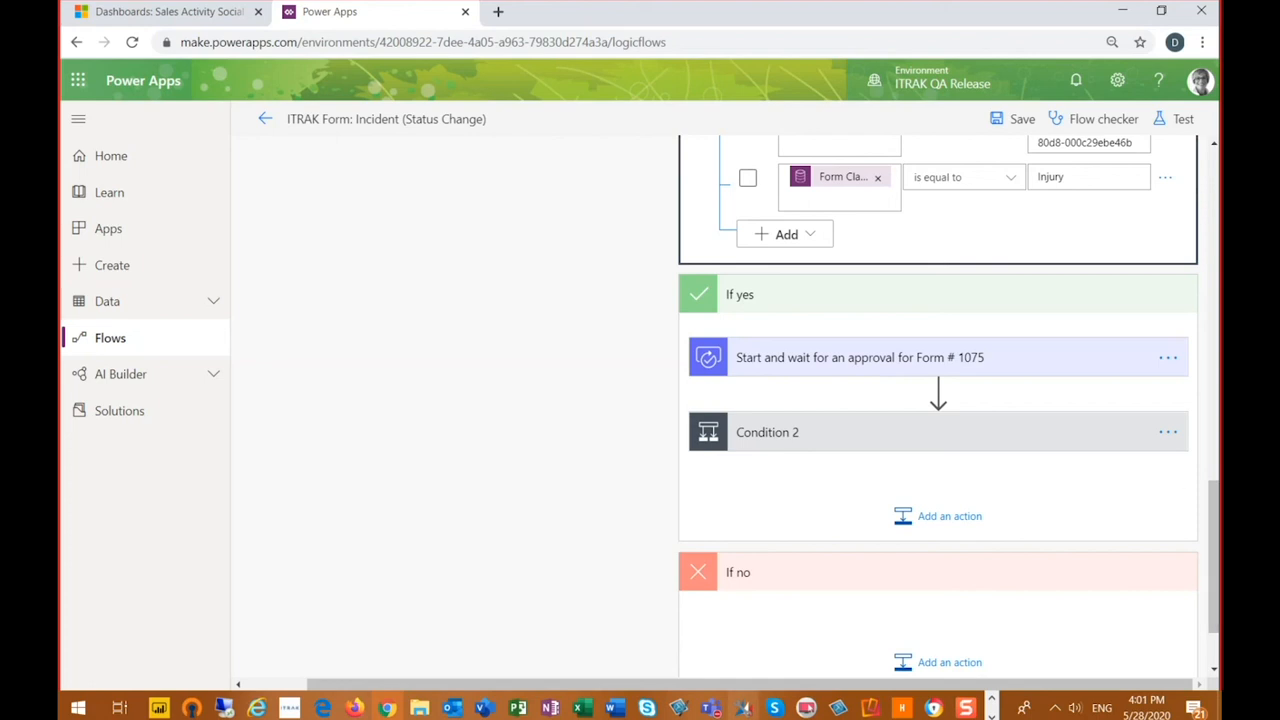
mouse_move(708, 708)
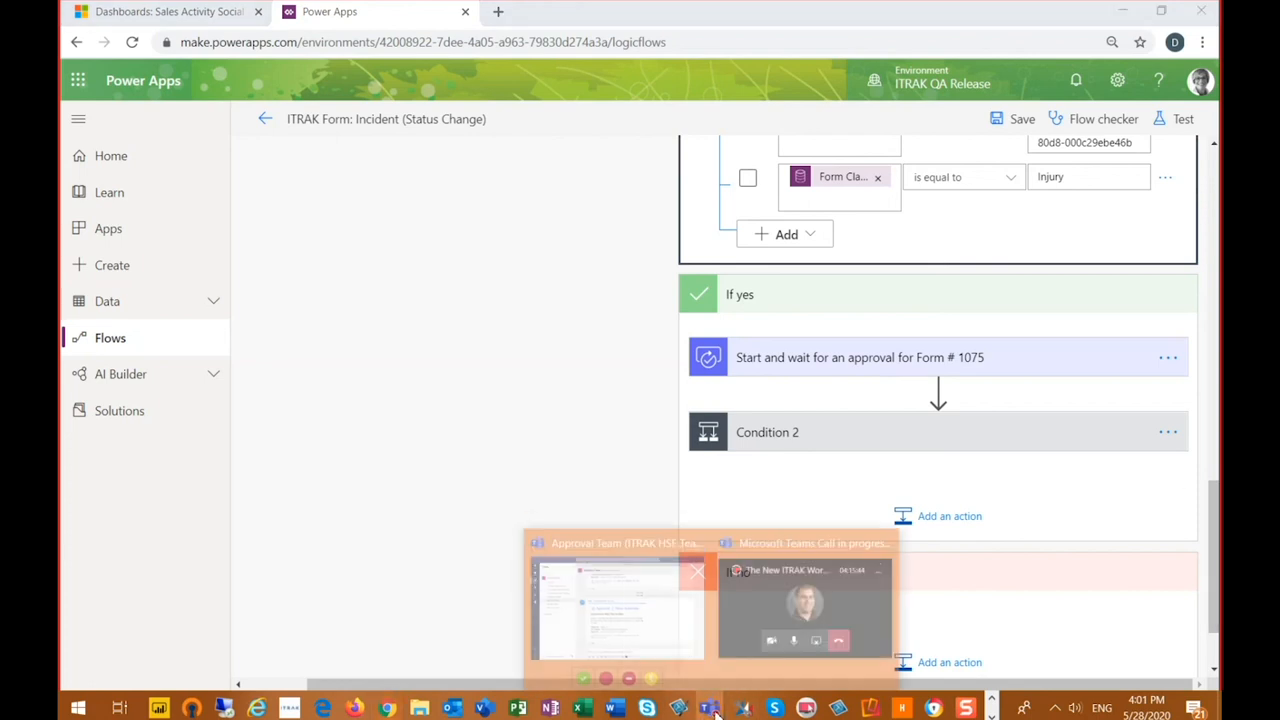
Step: Switch to Teams and view the Incident #1075 untethered-contractor card in Injury Mgr Team
click(616, 608)
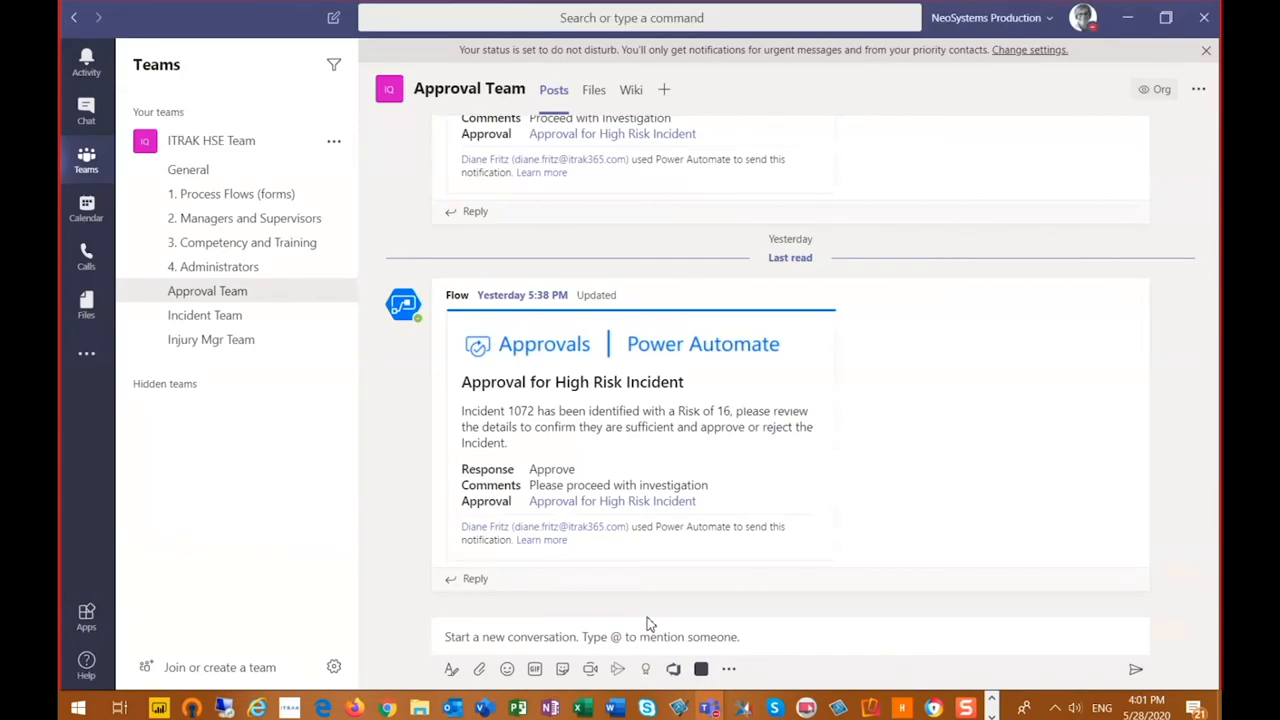
mouse_move(212, 340)
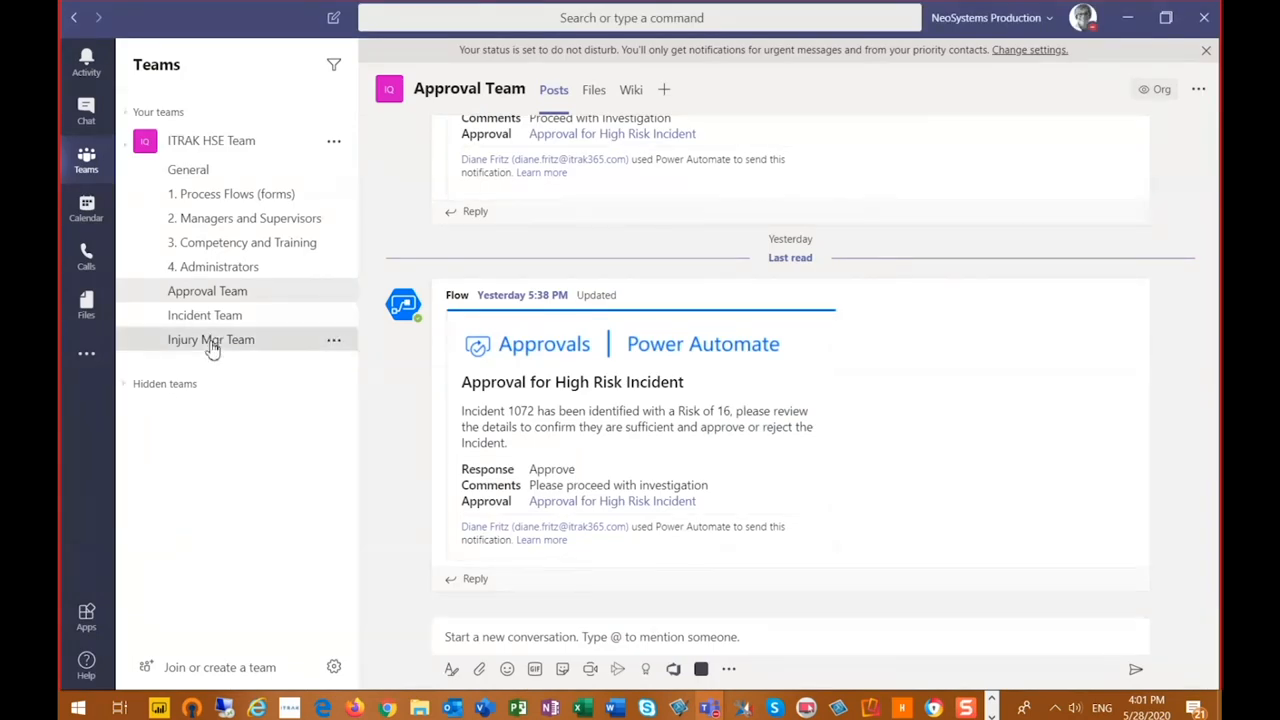
click(212, 340)
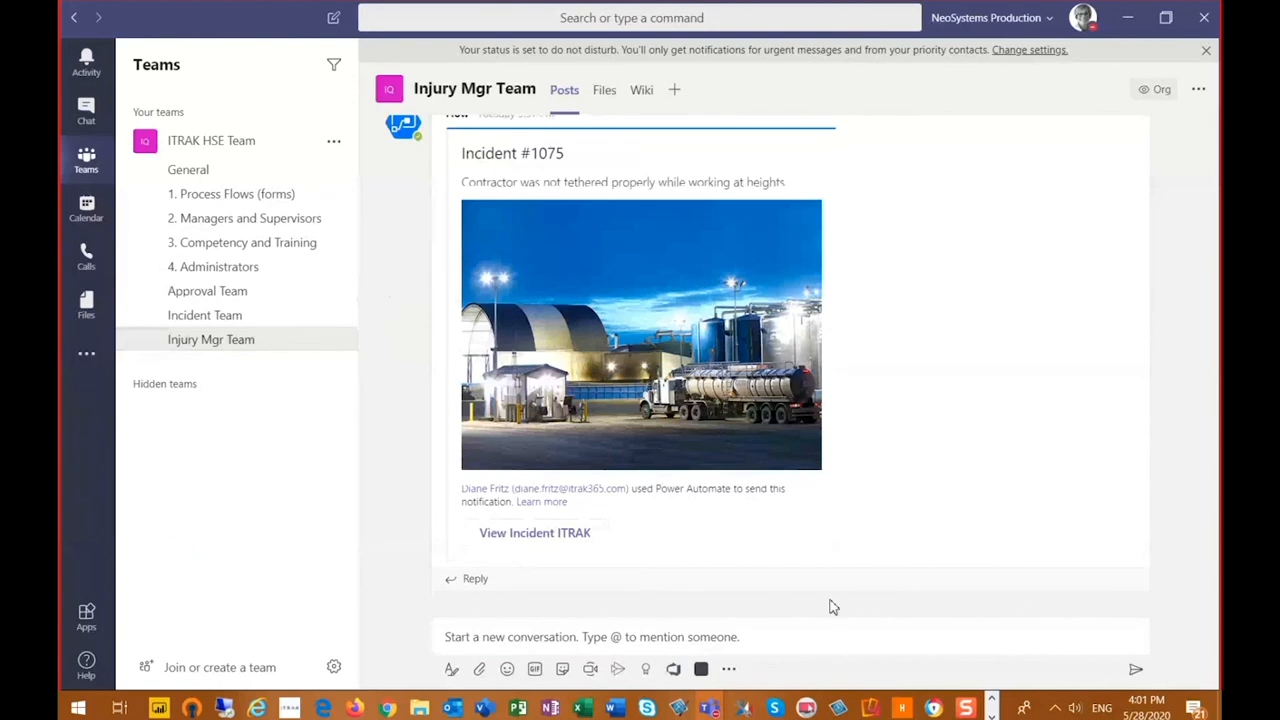
mouse_move(650, 466)
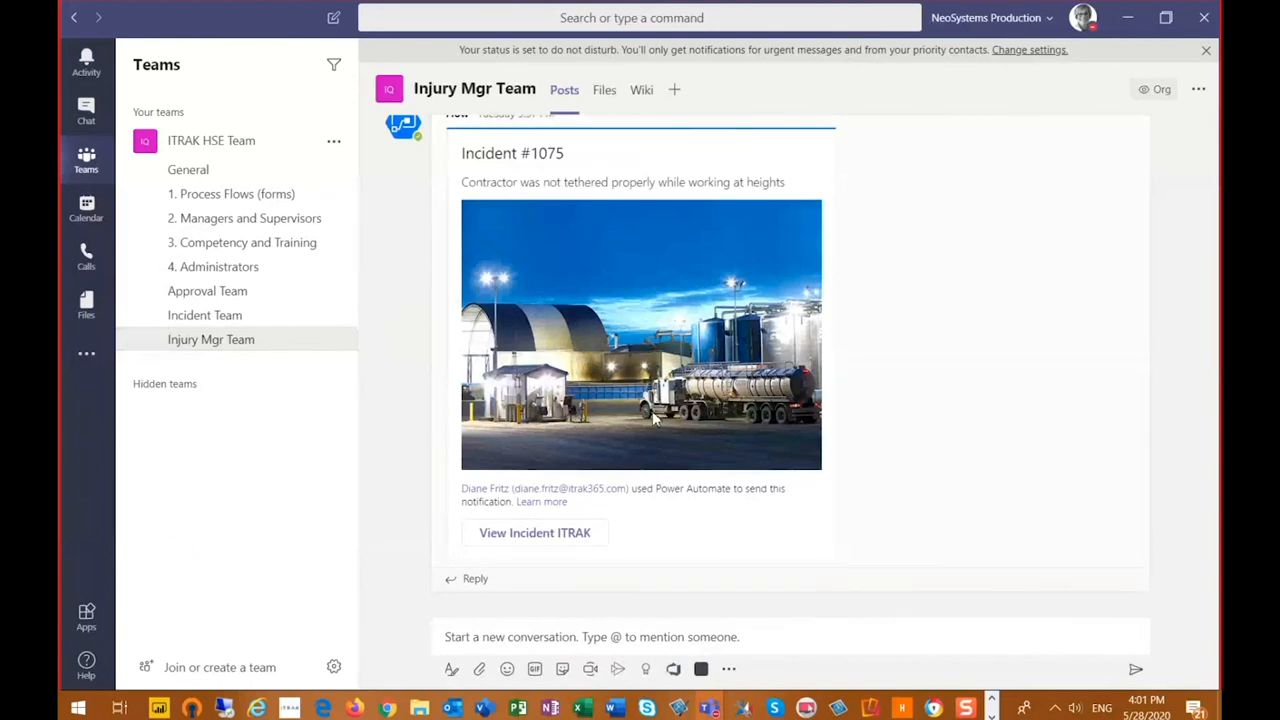
mouse_move(760, 432)
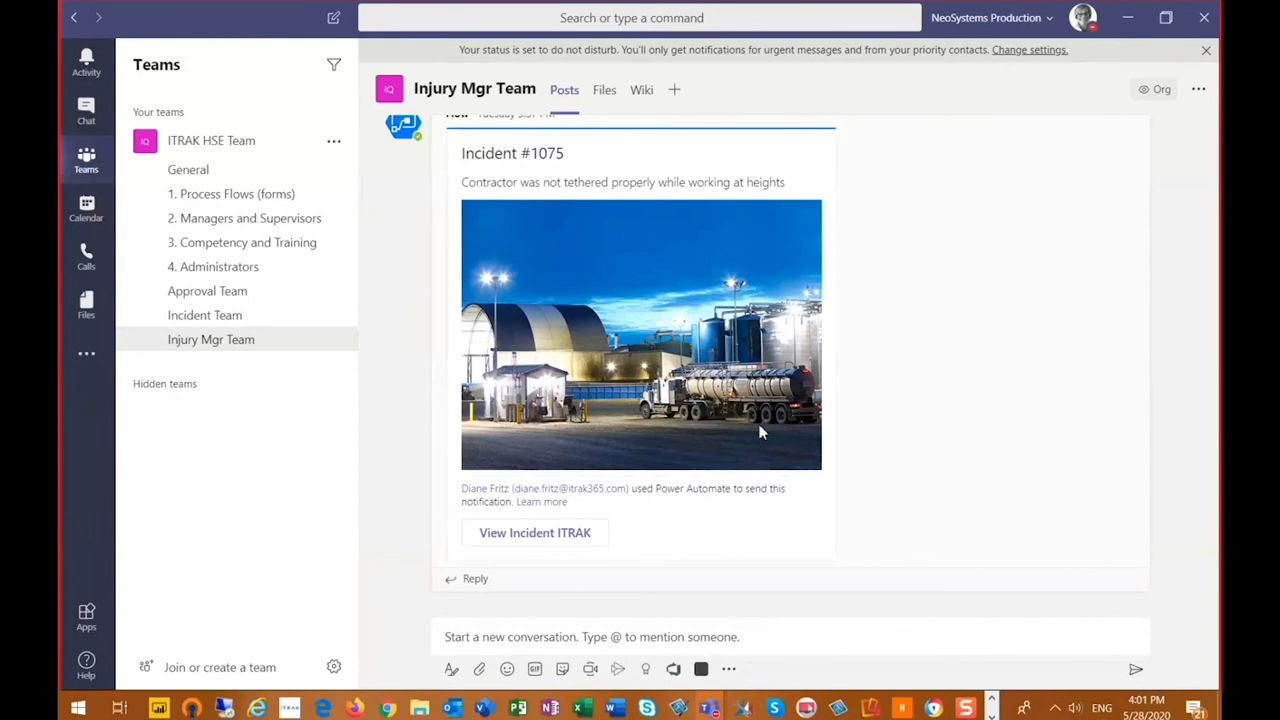
mouse_move(536, 532)
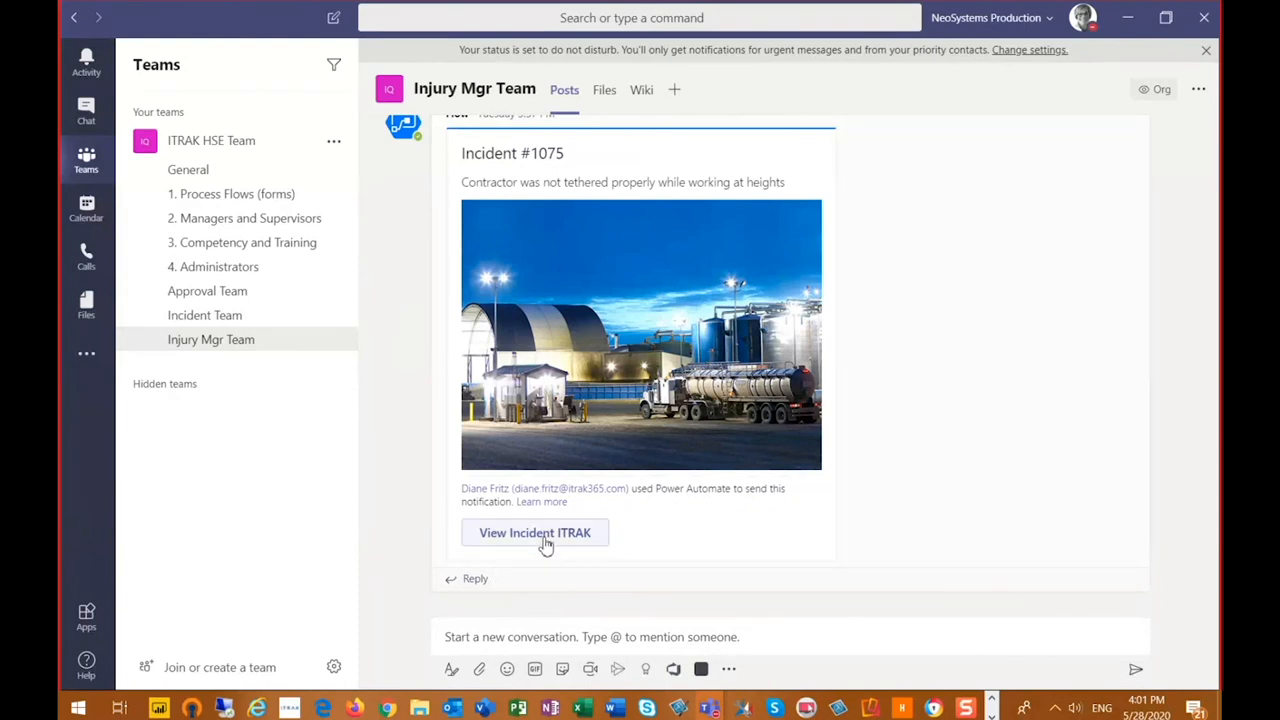
mouse_move(512, 548)
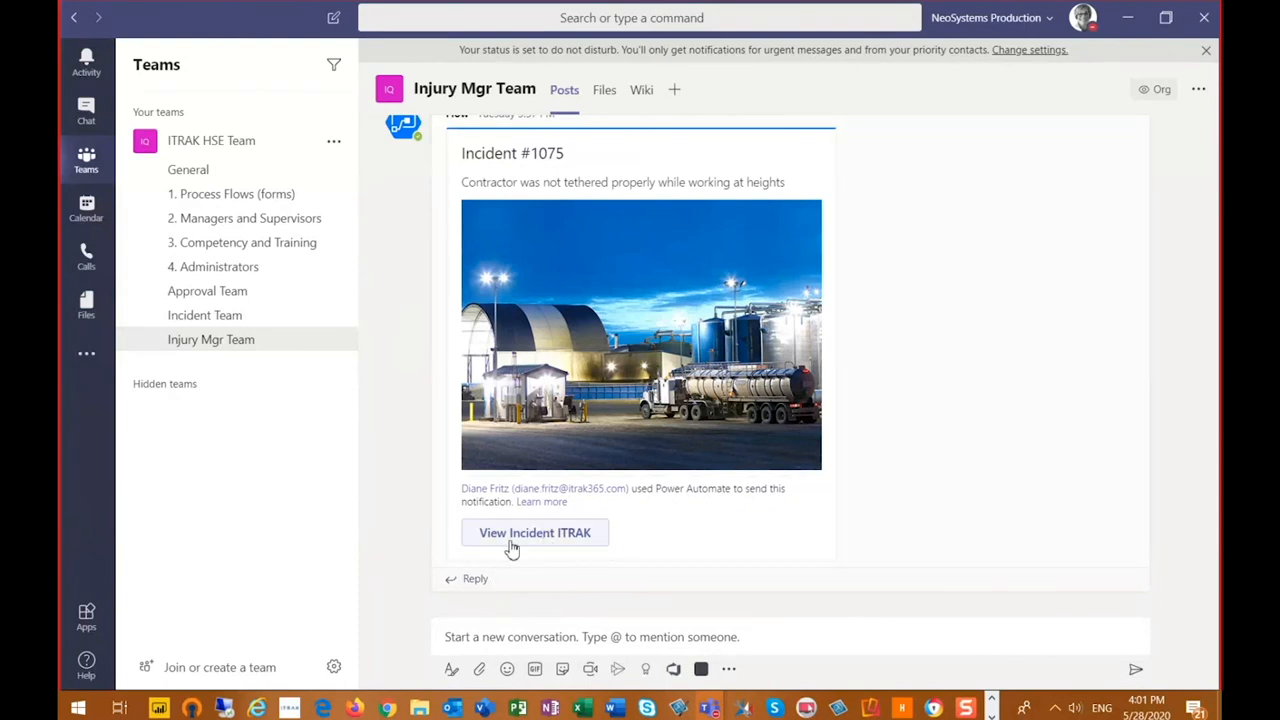
click(534, 532)
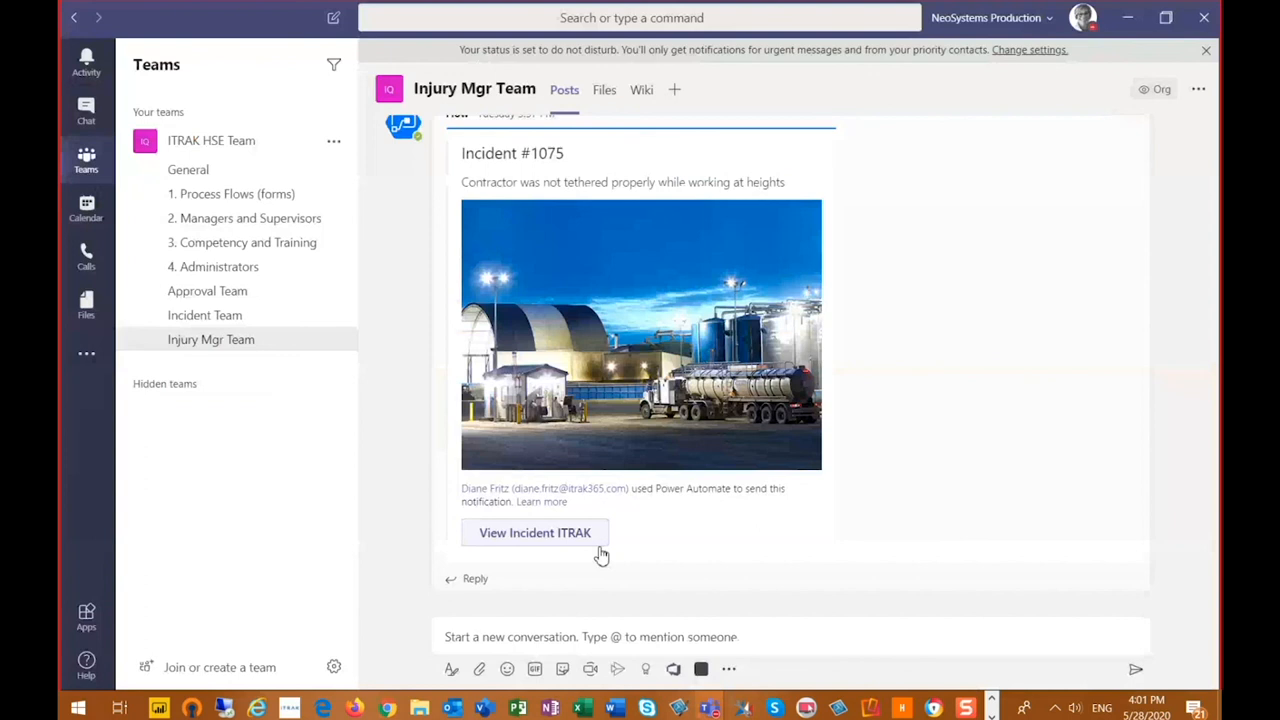
mouse_move(560, 544)
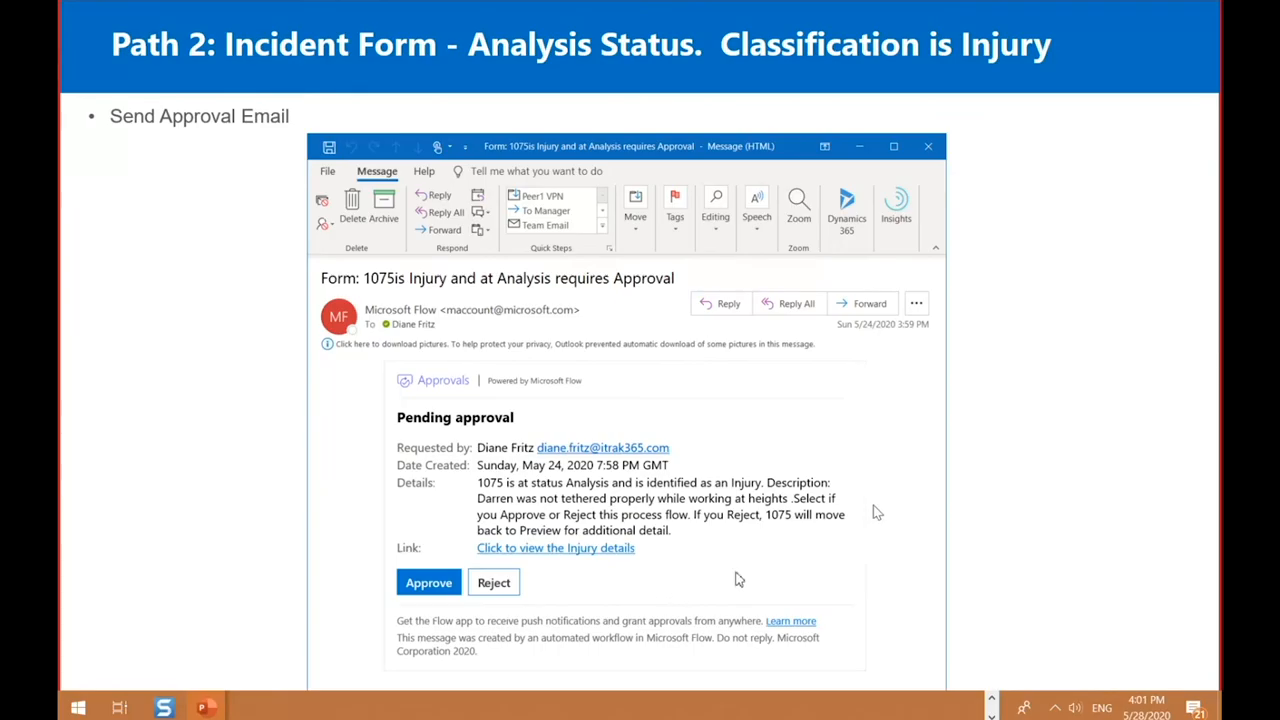
mouse_move(472, 502)
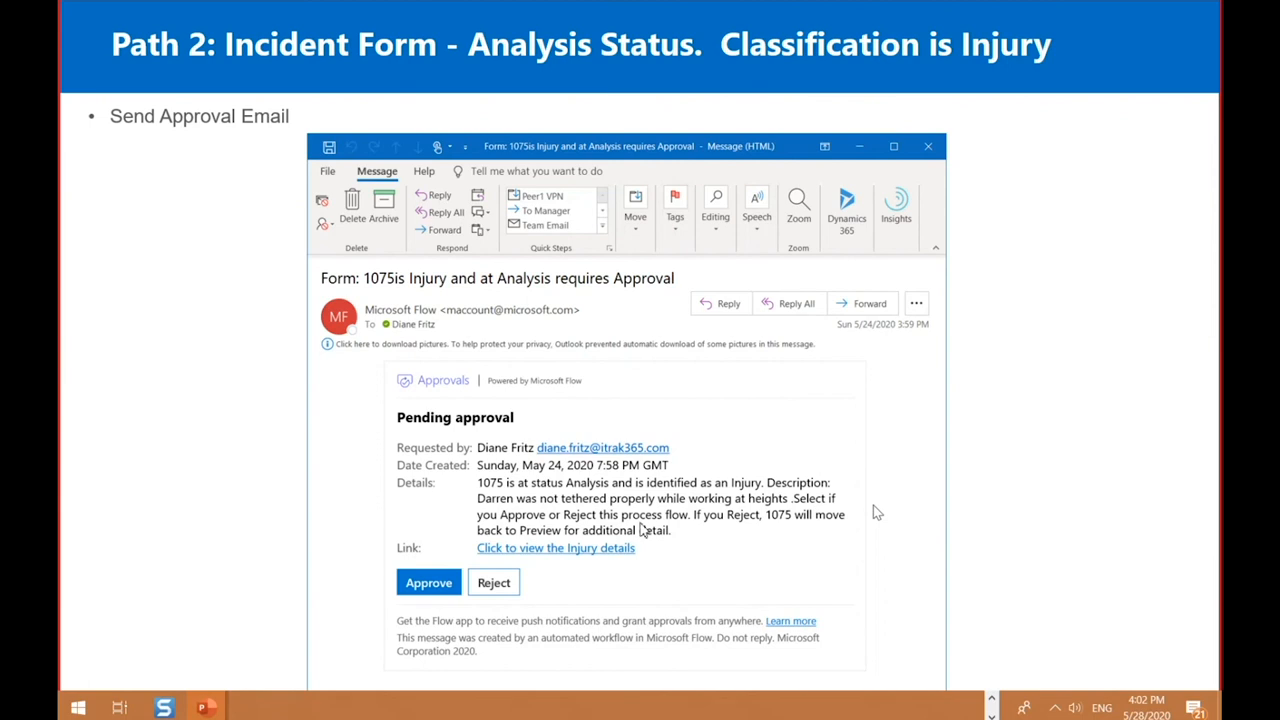
mouse_move(720, 528)
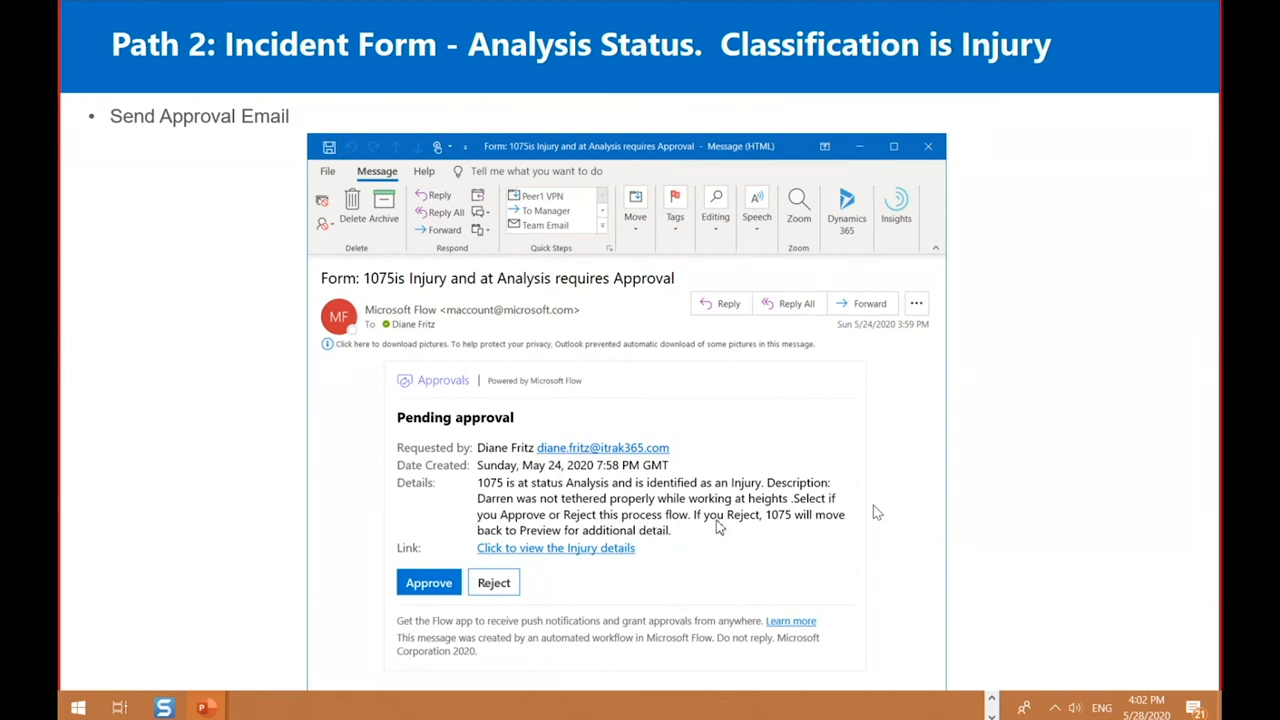
mouse_move(770, 528)
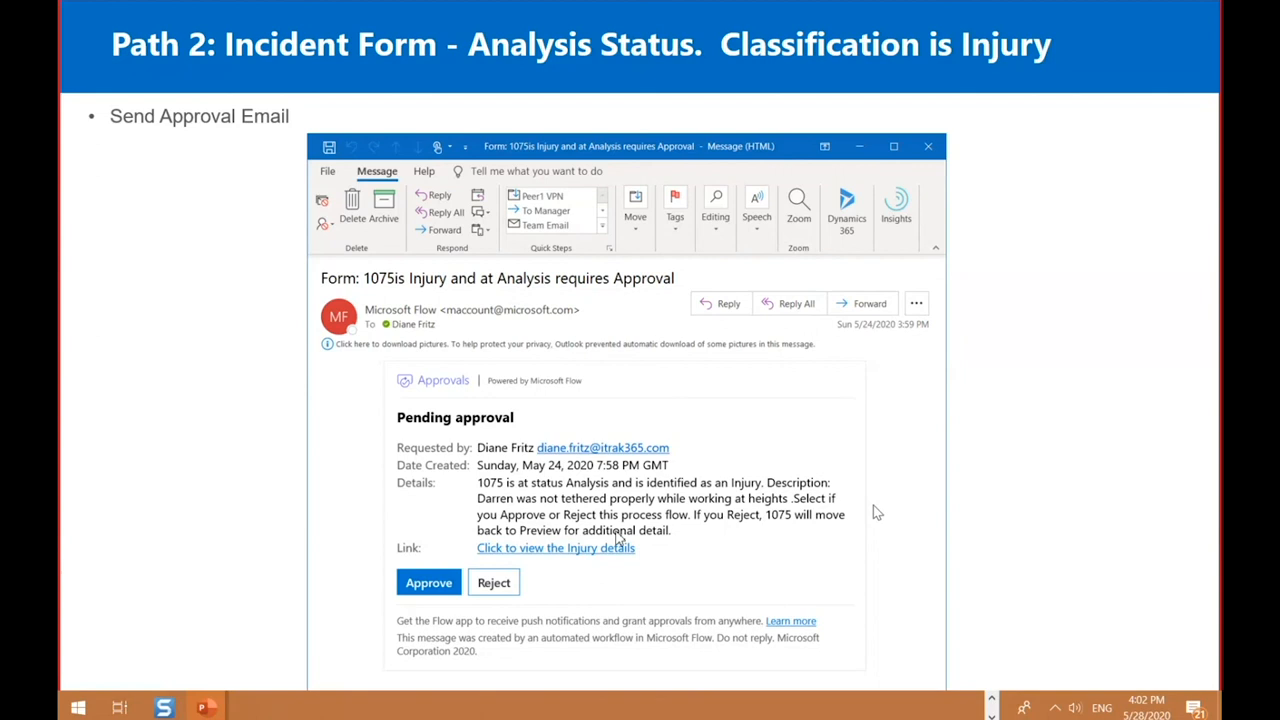
mouse_move(500, 598)
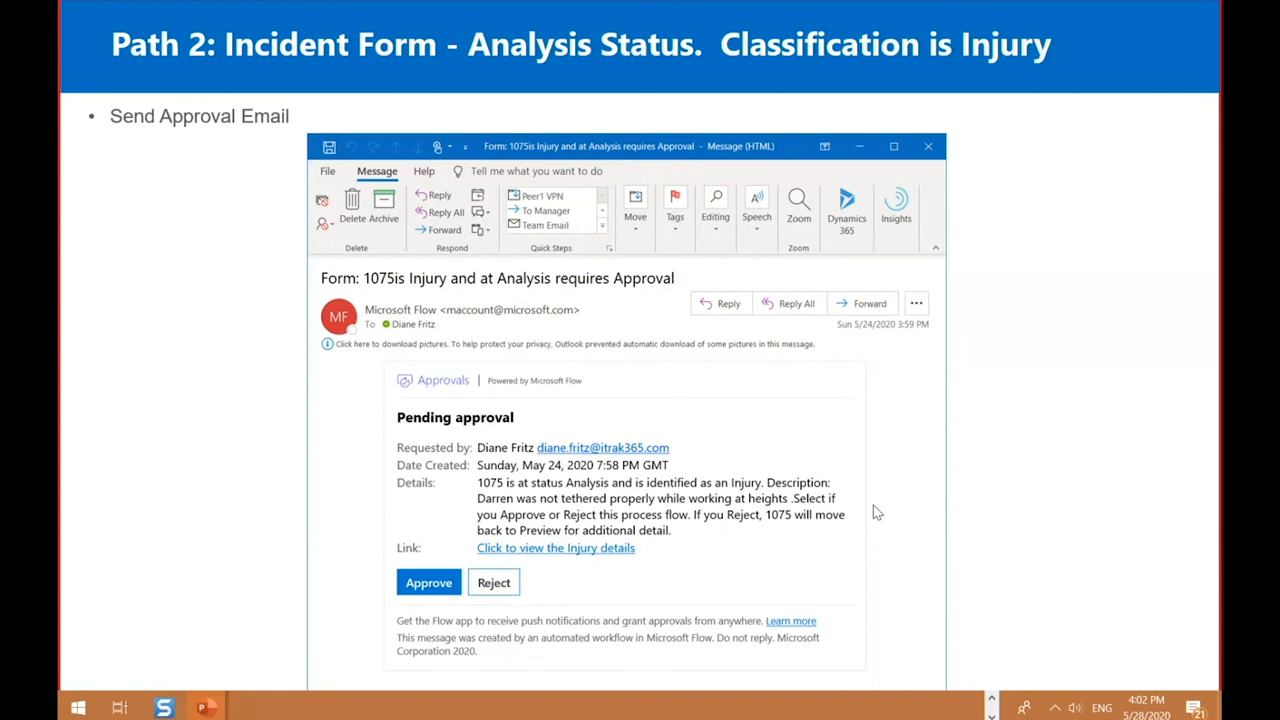
Step: Advance from the Path 2 approval email slide to the recap slide
key(right)
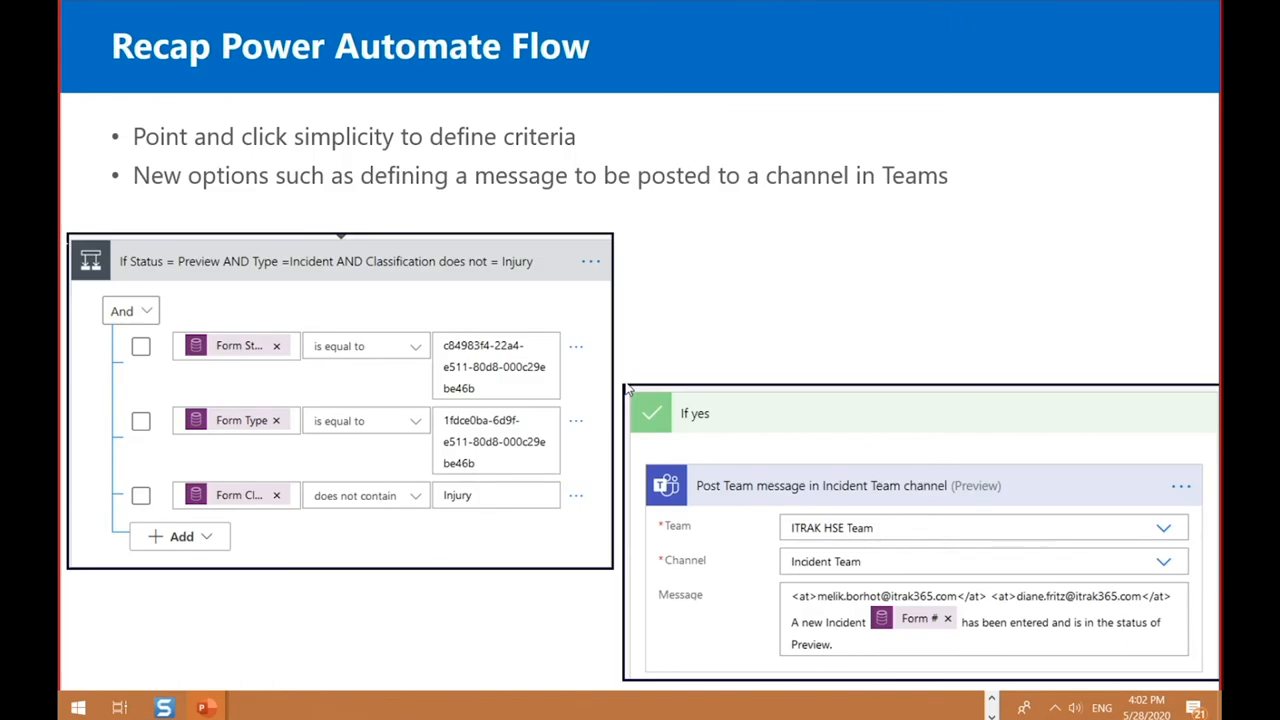